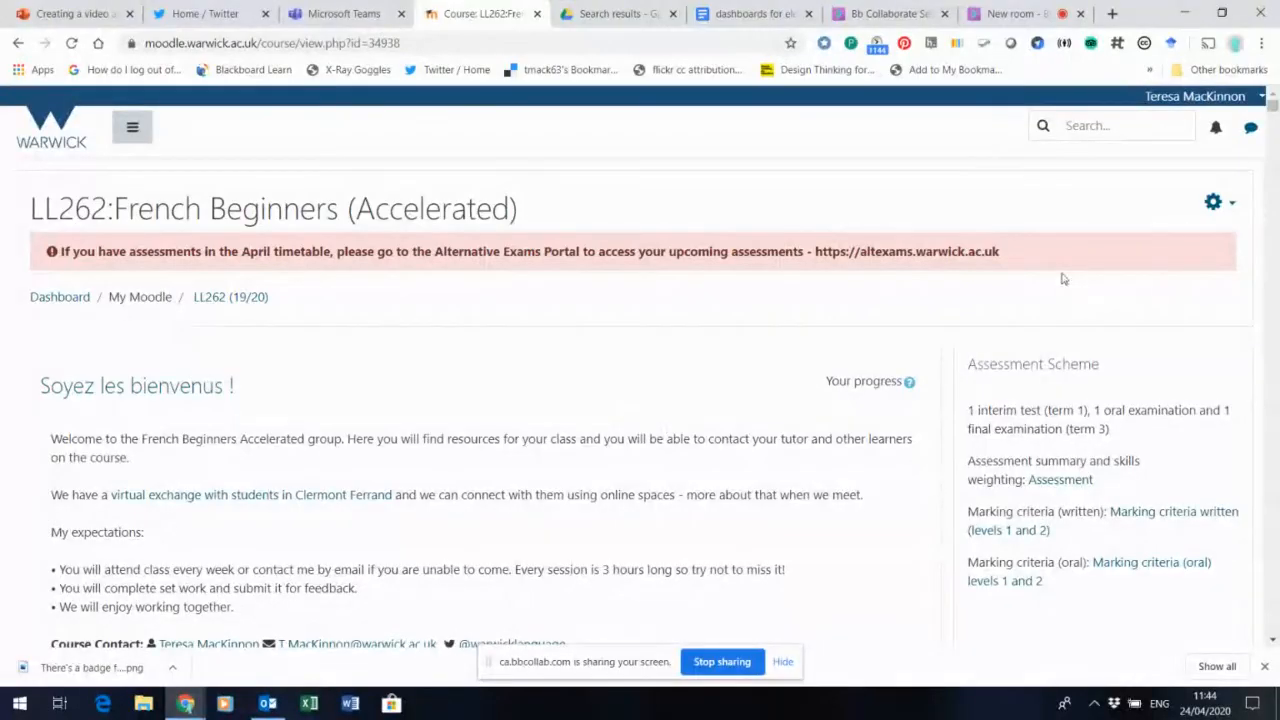
# - Open the LL262 French Beginners course navigation and scroll to the April weeks
pyautogui.scroll(-3)
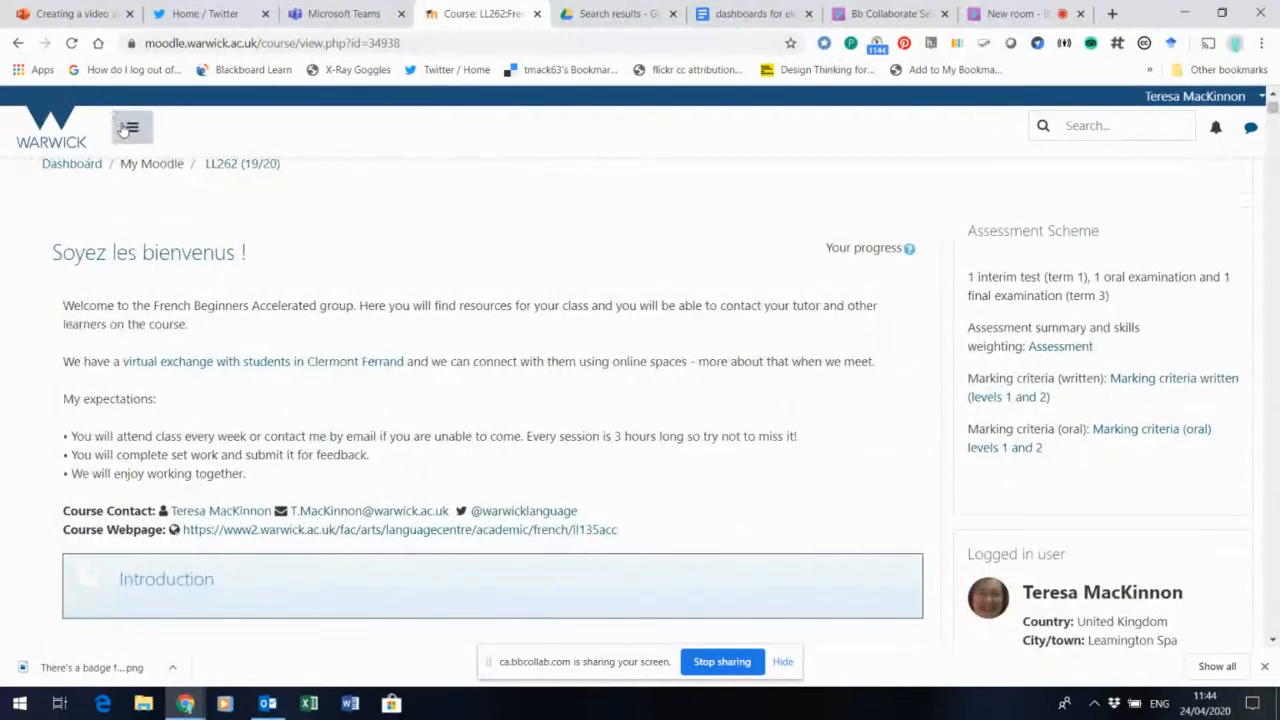
pyautogui.click(132, 127)
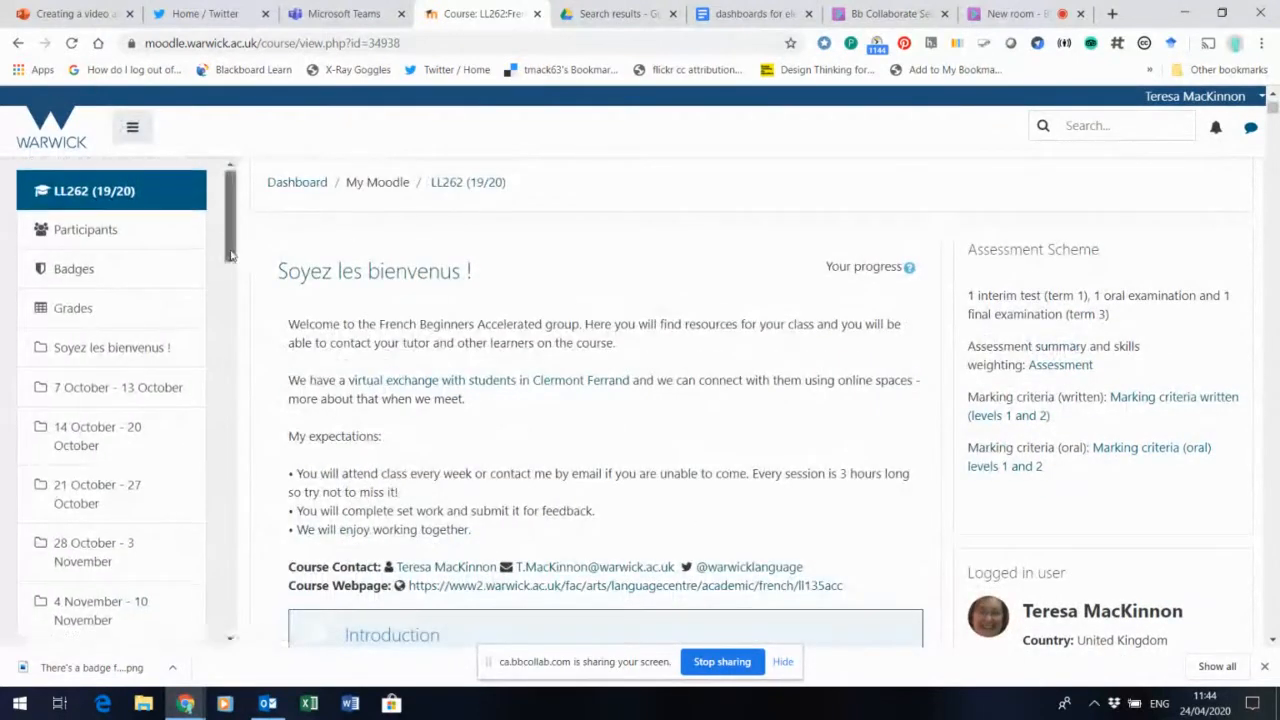
pyautogui.scroll(-3)
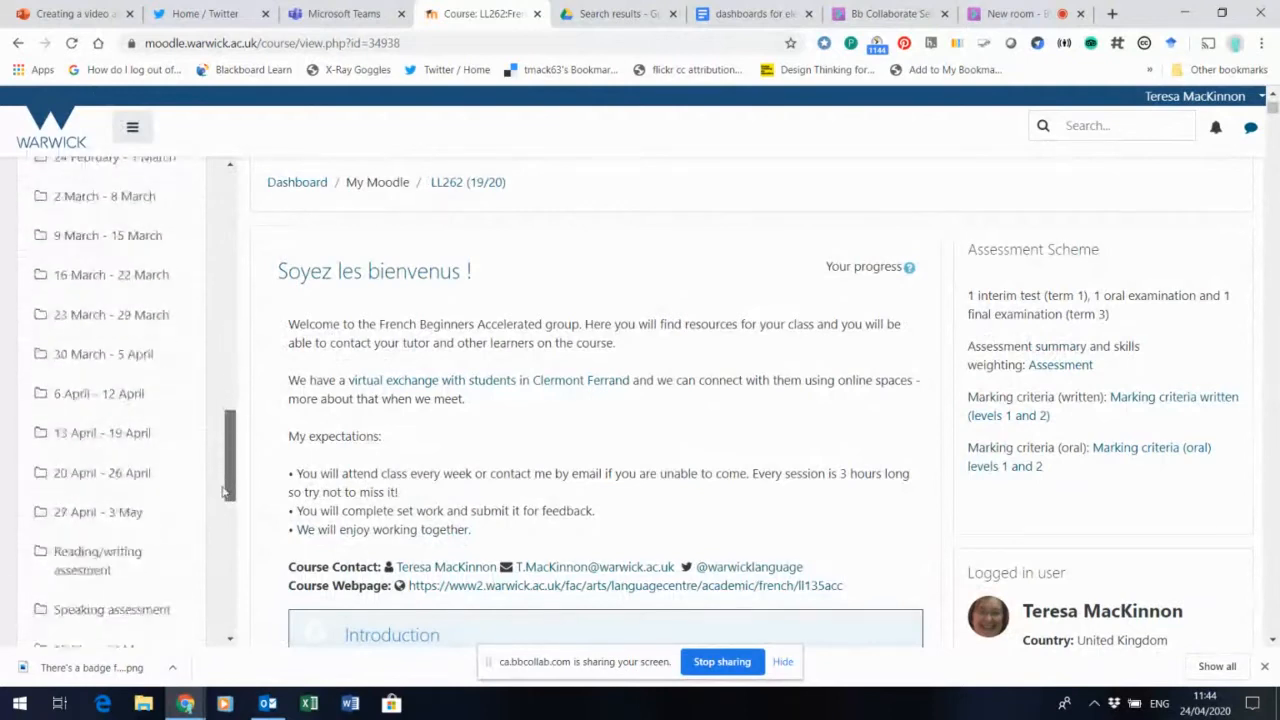
pyautogui.moveTo(101, 472)
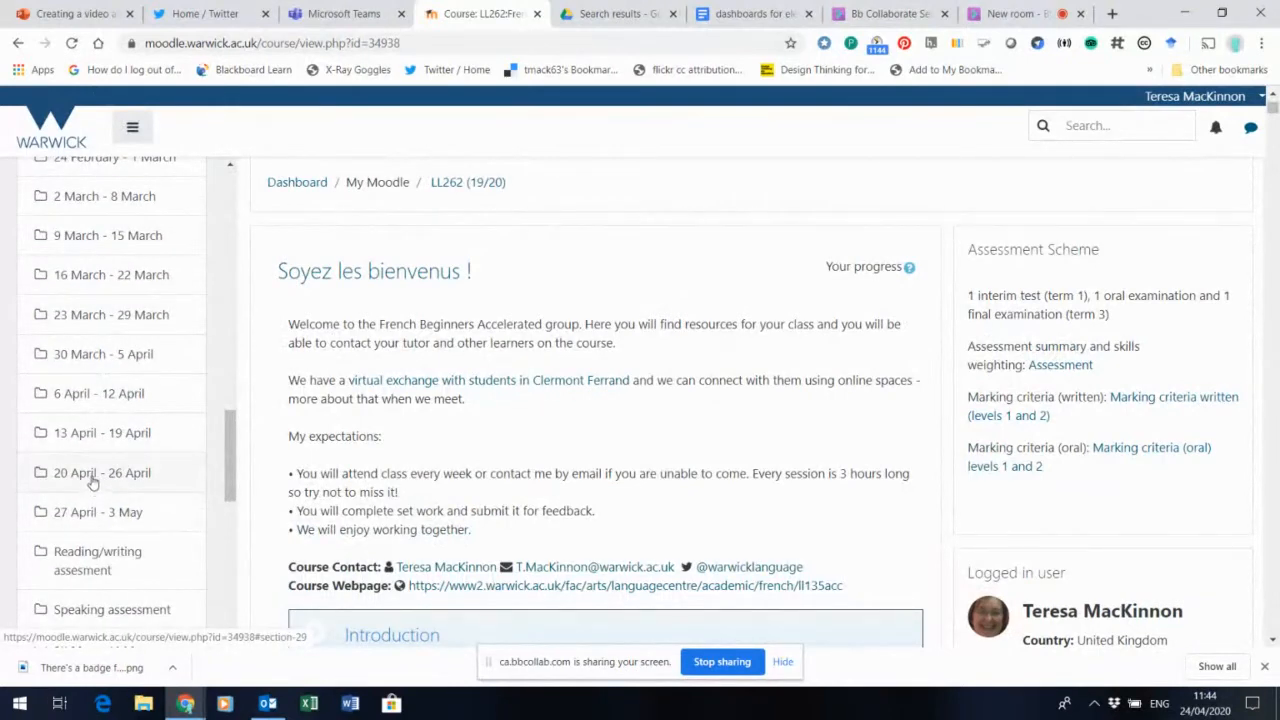
# - Jump to the 20 April - 26 April week and browse its revision activities to the mock paper
pyautogui.click(102, 472)
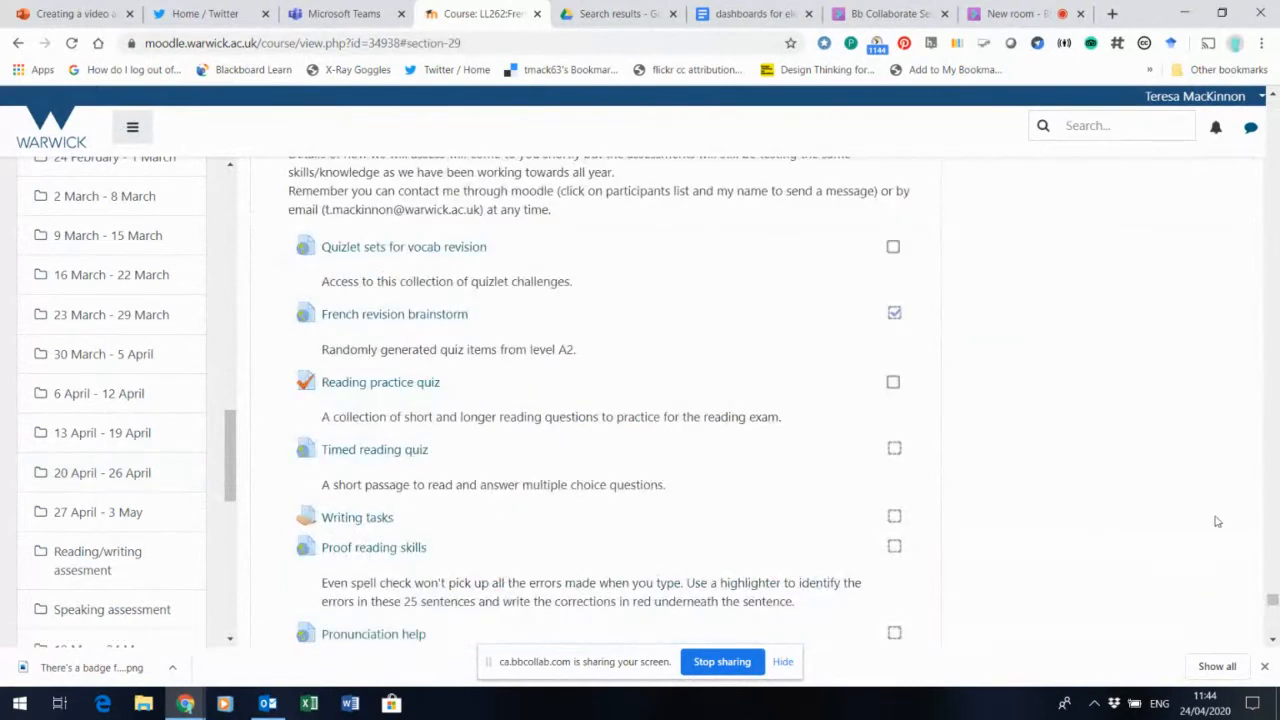
pyautogui.scroll(-3)
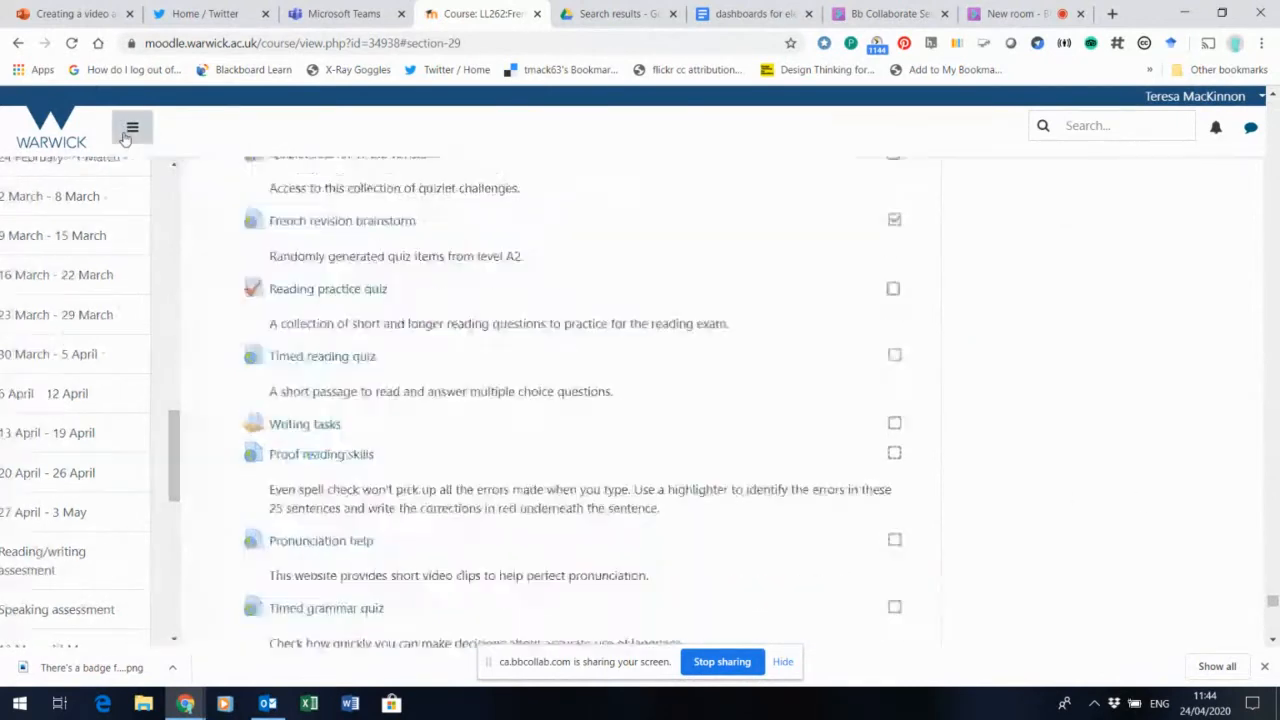
pyautogui.scroll(-3)
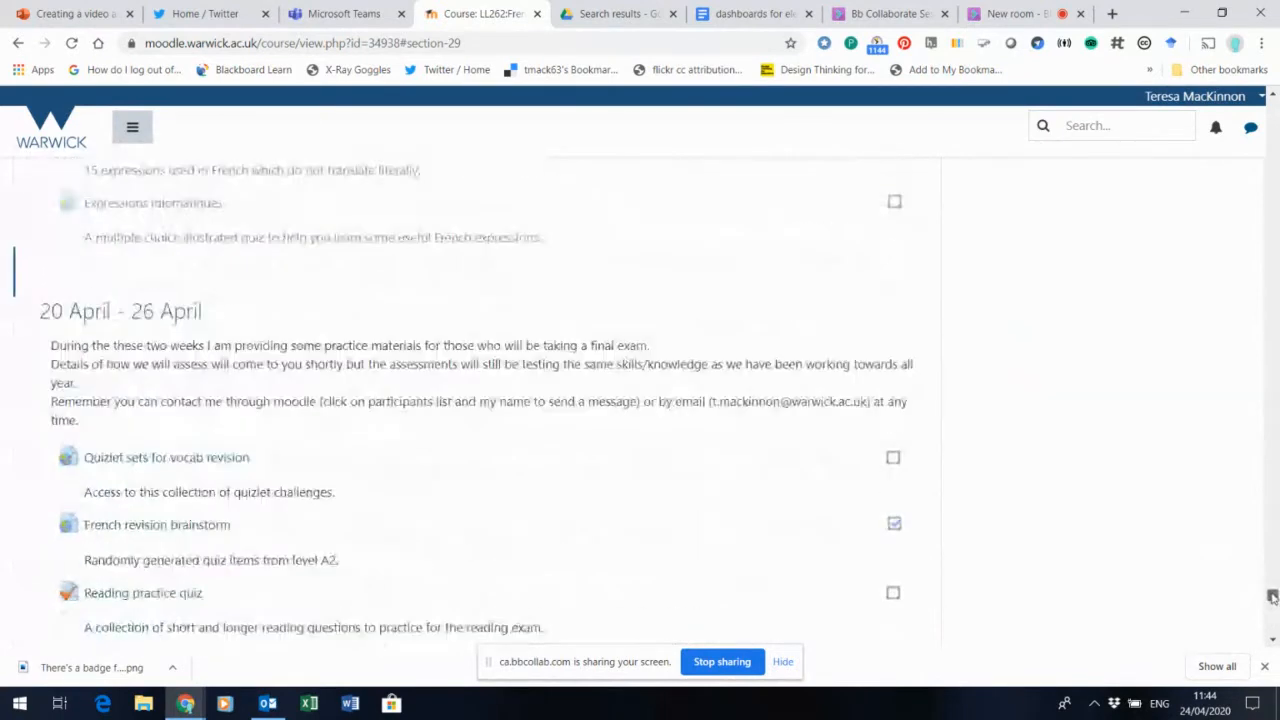
pyautogui.scroll(-3)
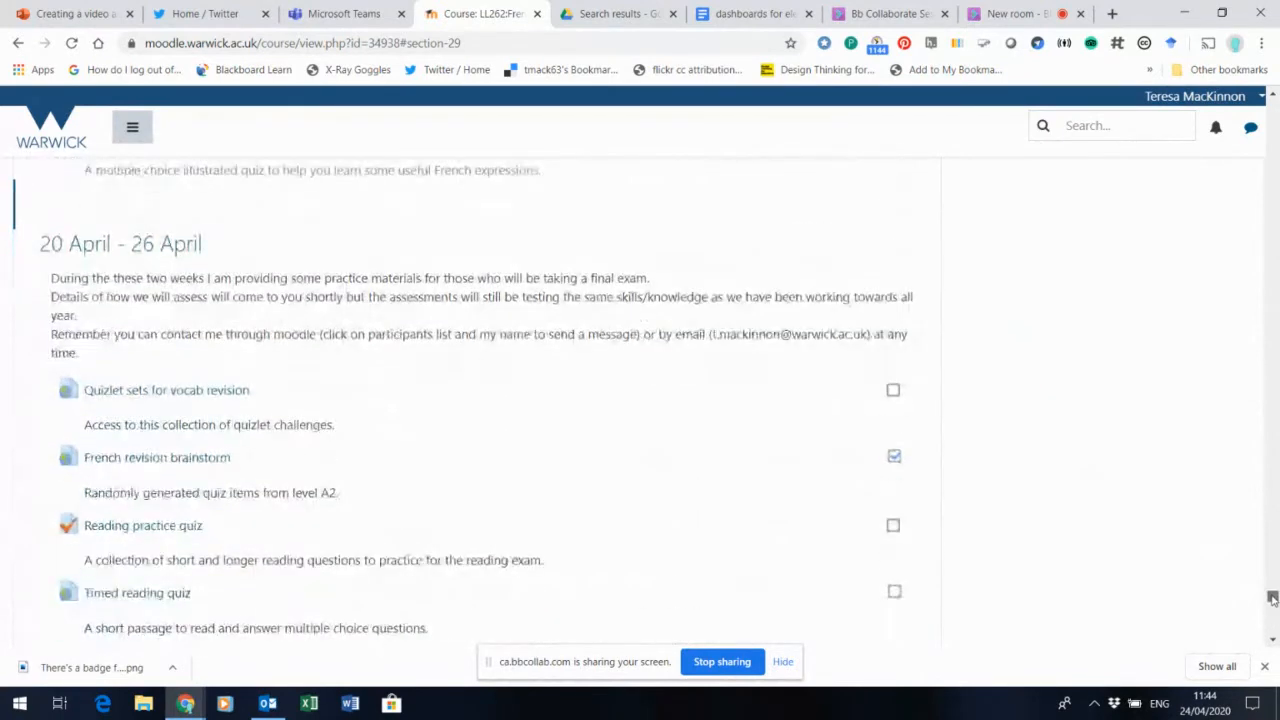
pyautogui.scroll(-3)
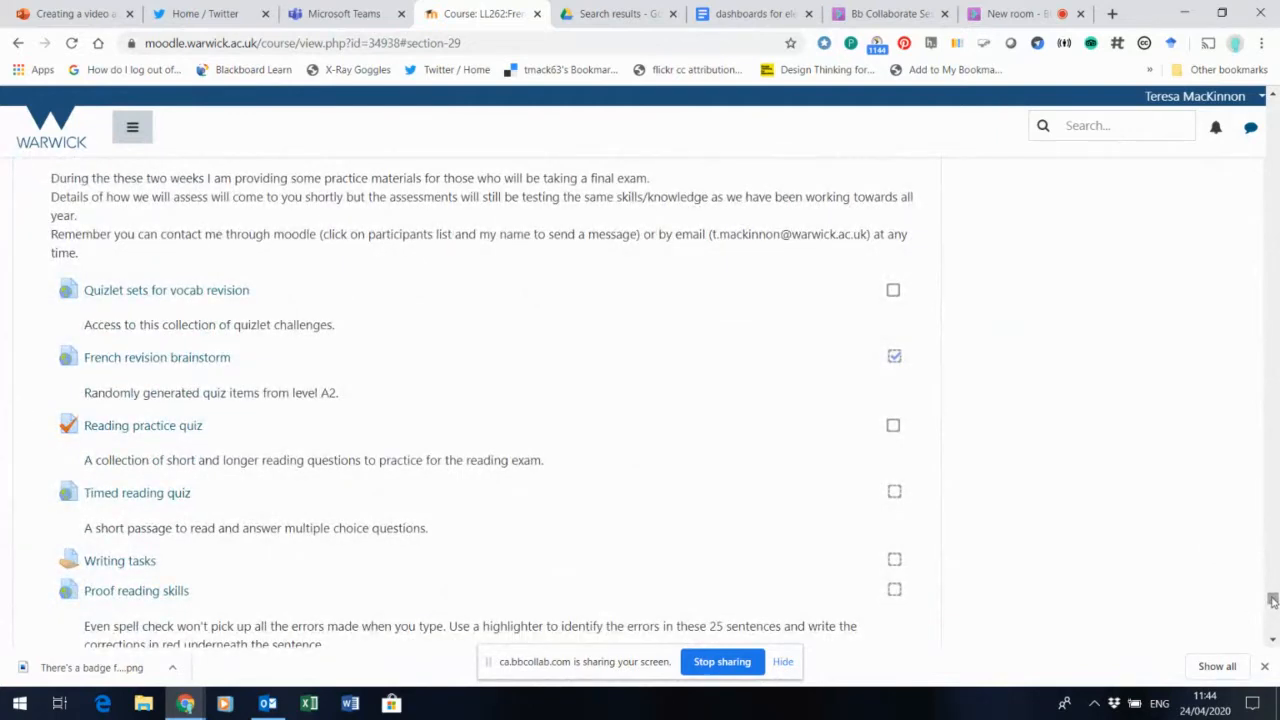
pyautogui.scroll(-3)
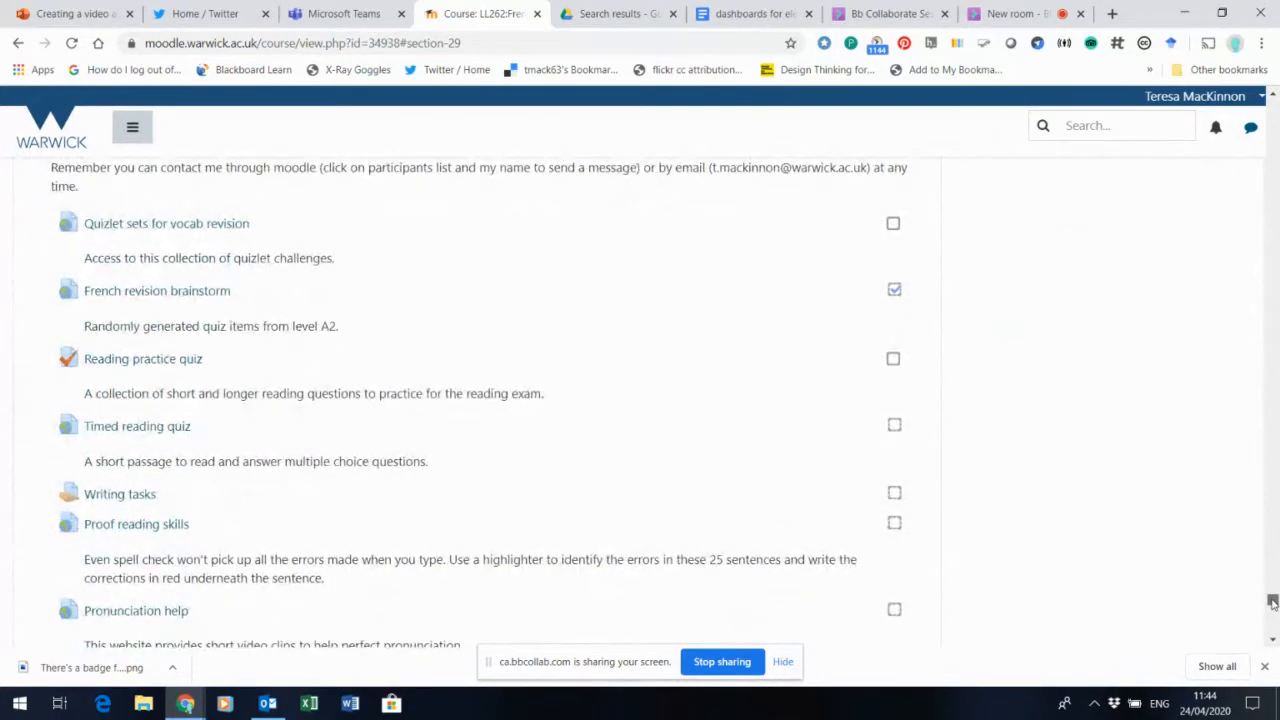
pyautogui.scroll(-3)
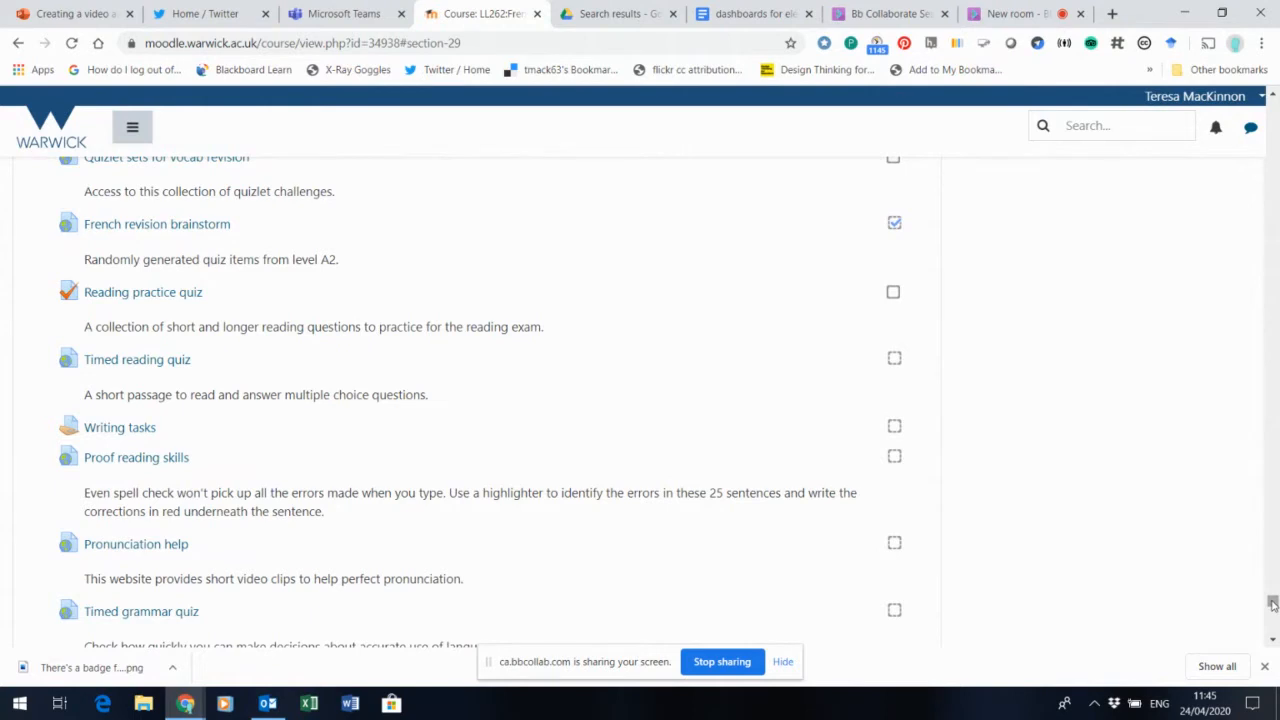
pyautogui.scroll(-3)
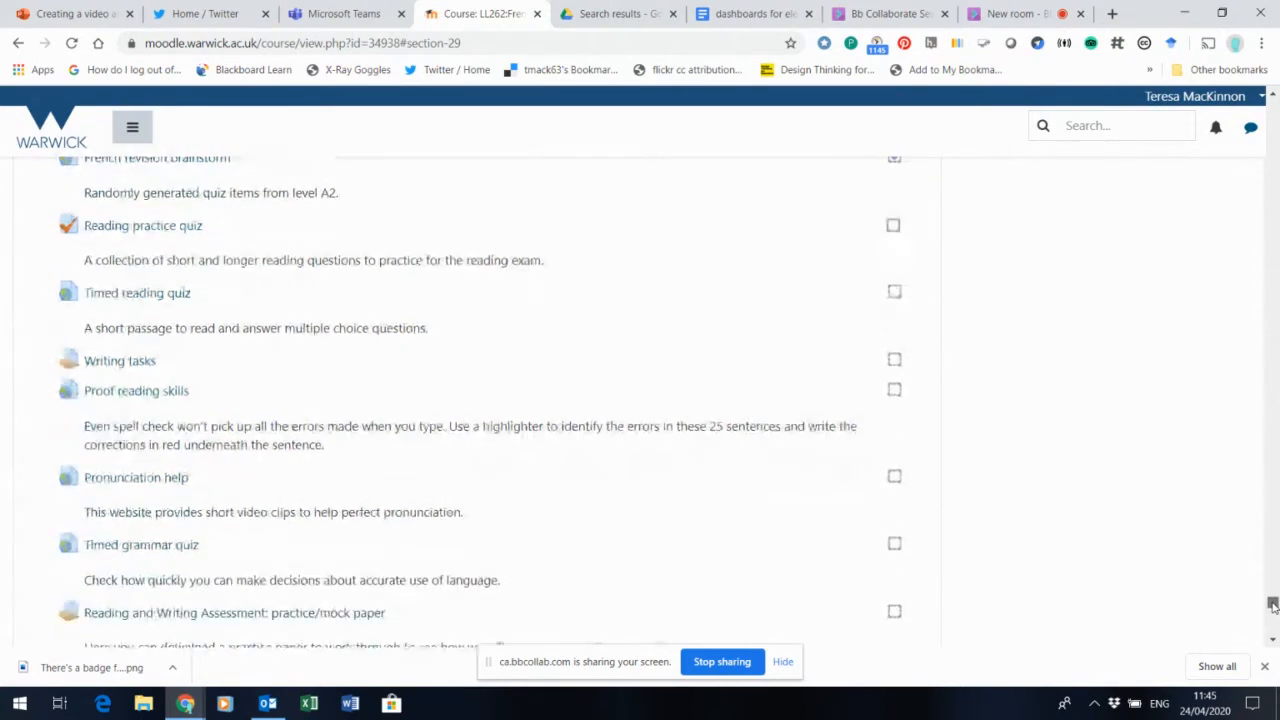
pyautogui.scroll(-3)
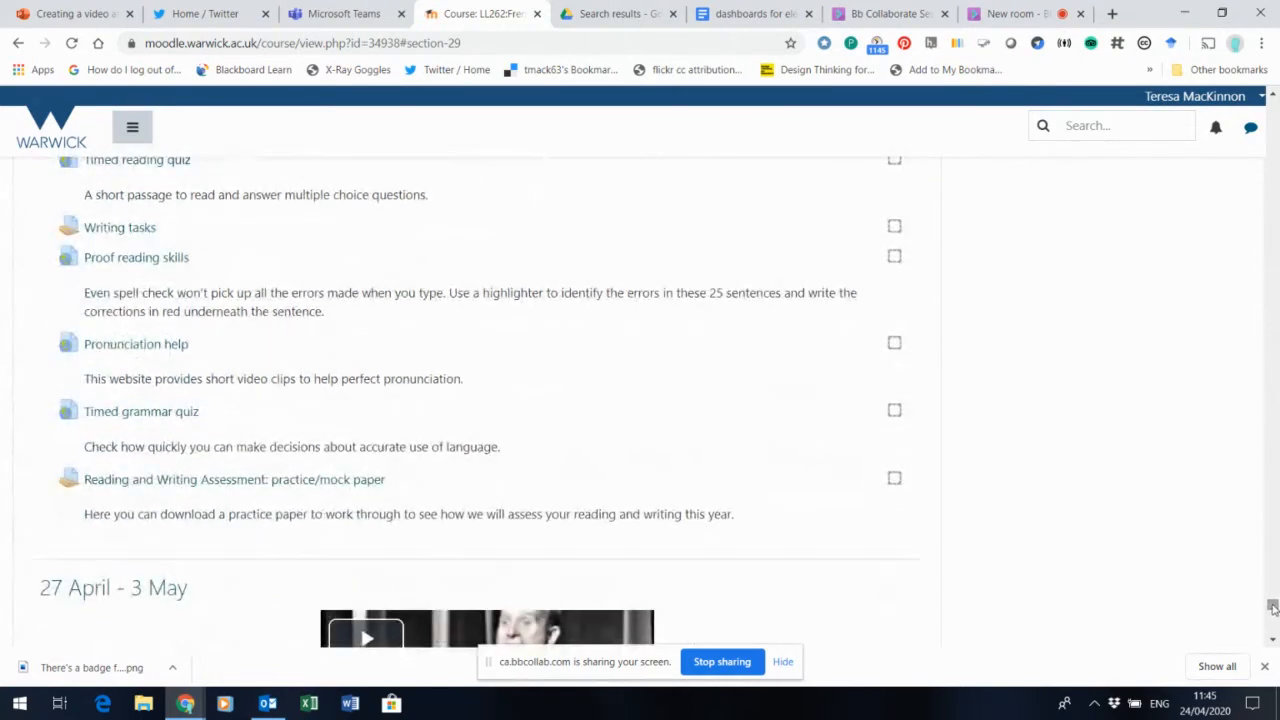
pyautogui.moveTo(1085, 487)
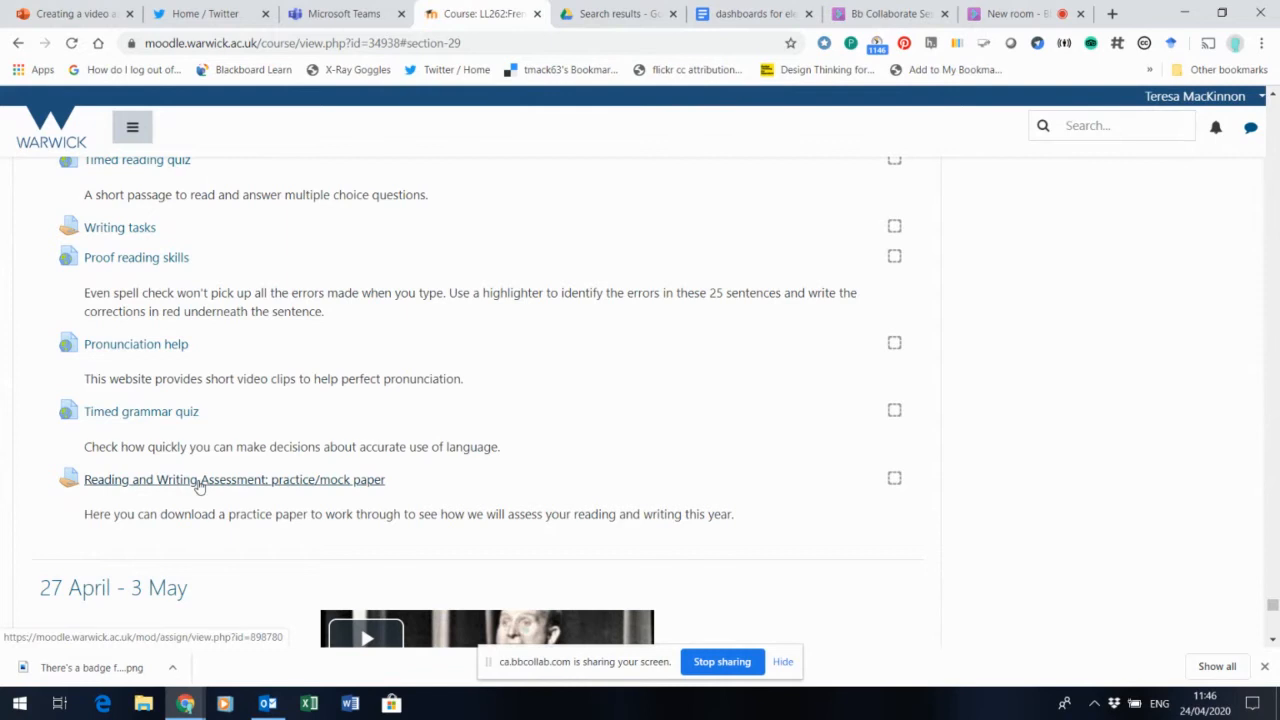
# - Open 'Reading and Writing Assessment: practice/mock paper' and scroll to its PDF attachment
pyautogui.click(234, 479)
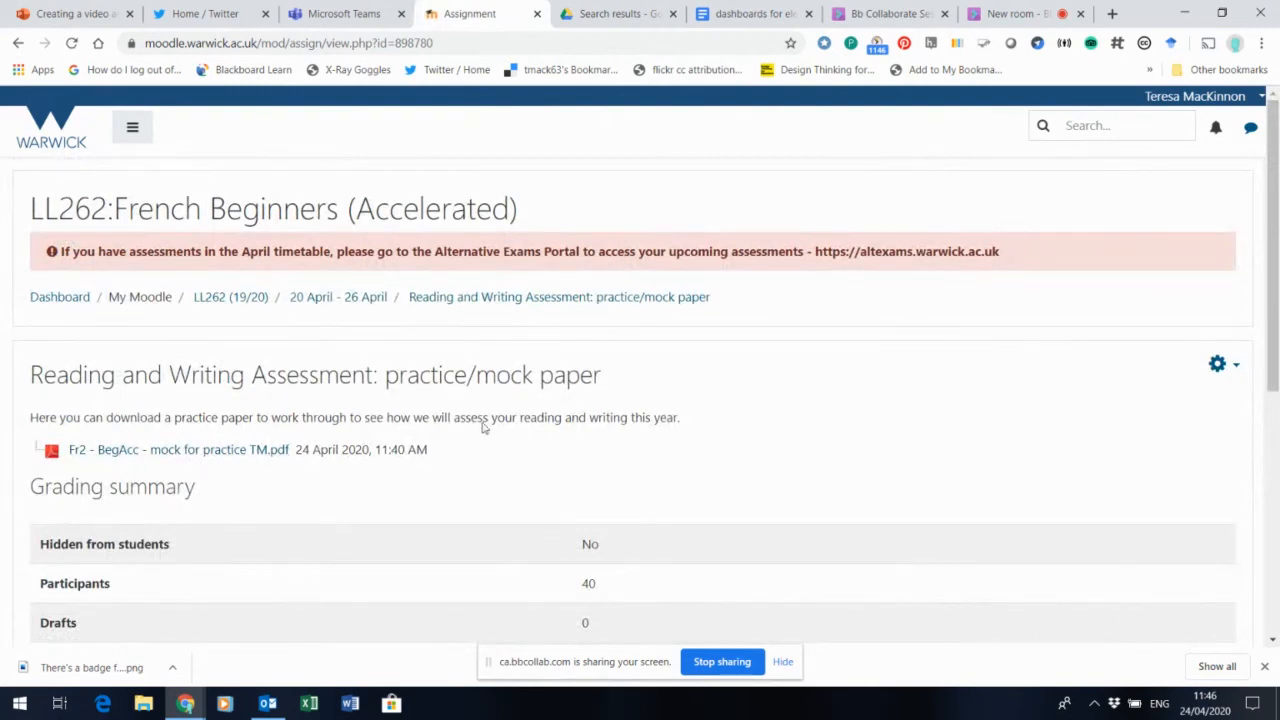
pyautogui.scroll(-3)
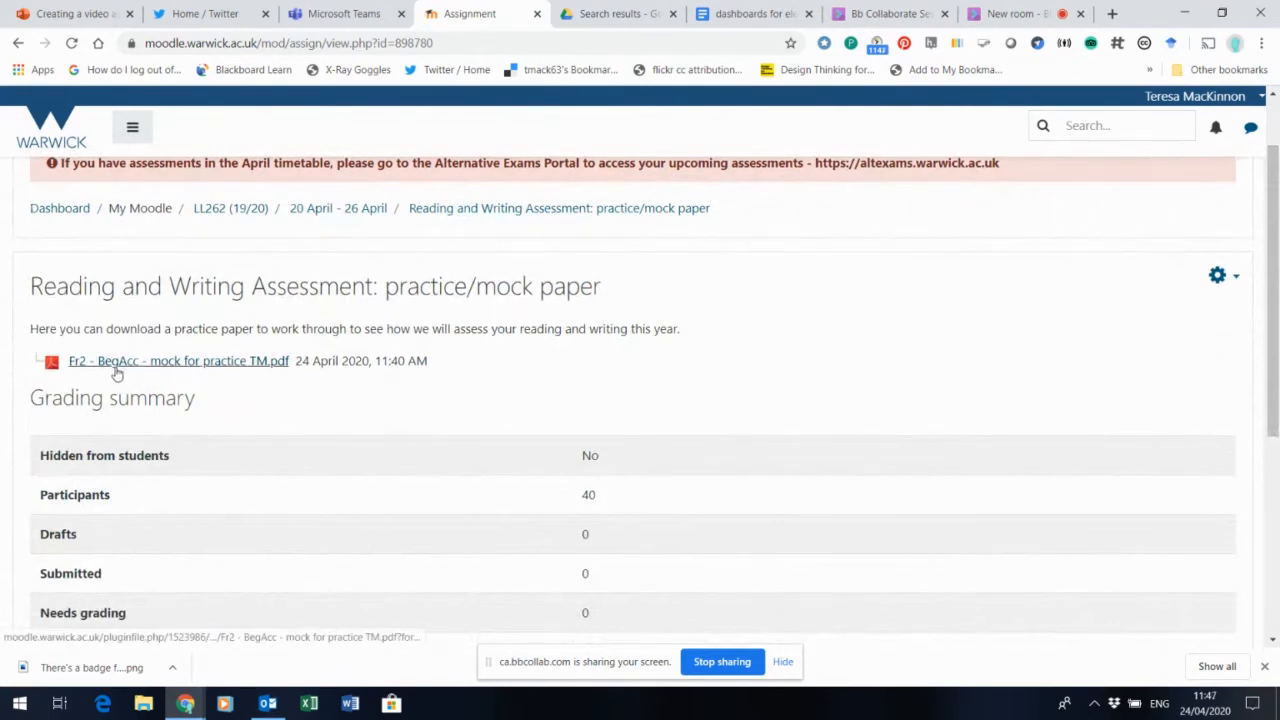
pyautogui.moveTo(95, 373)
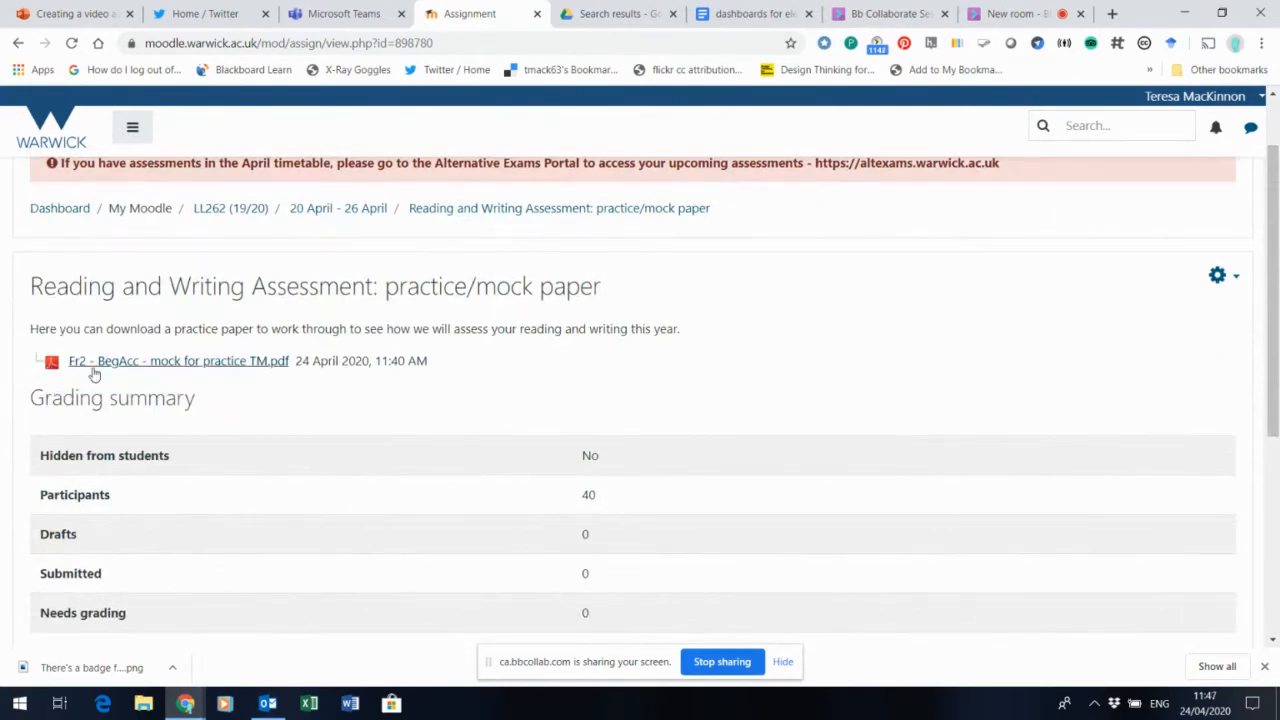
pyautogui.moveTo(130, 361)
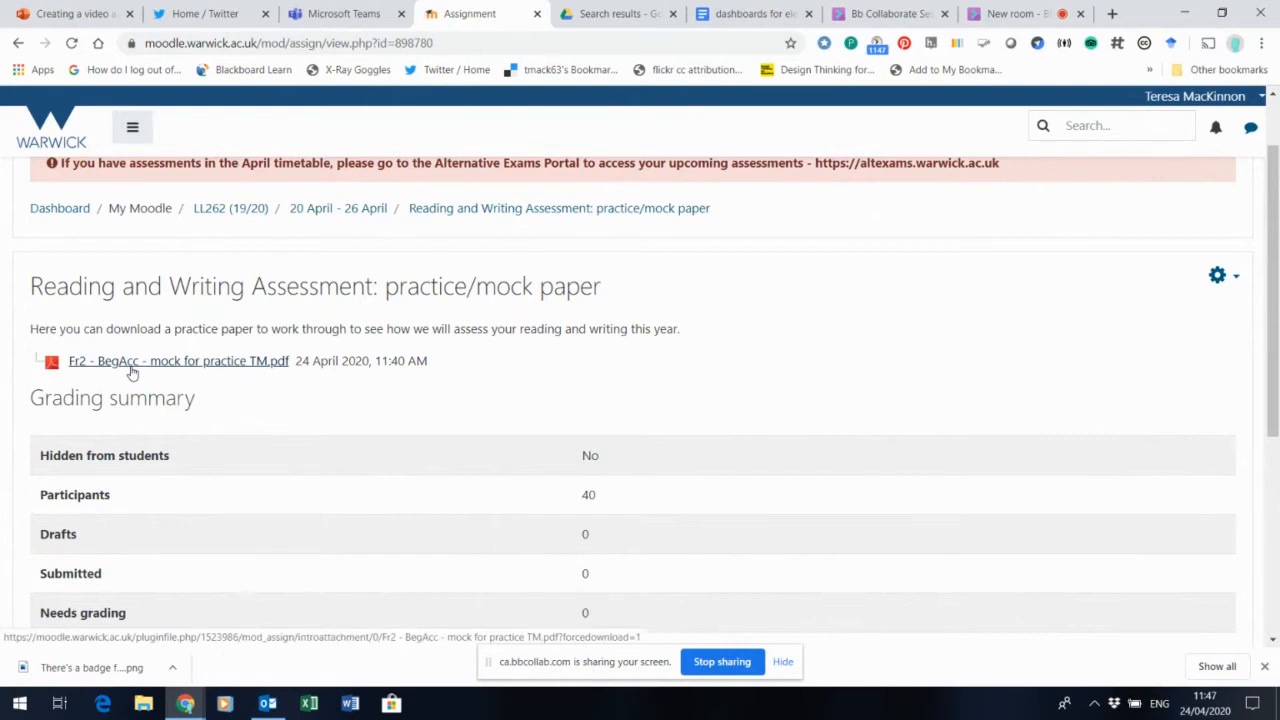
# - Open the mock paper PDF and read page 1's Grenoble accommodation task and profiles
pyautogui.click(178, 361)
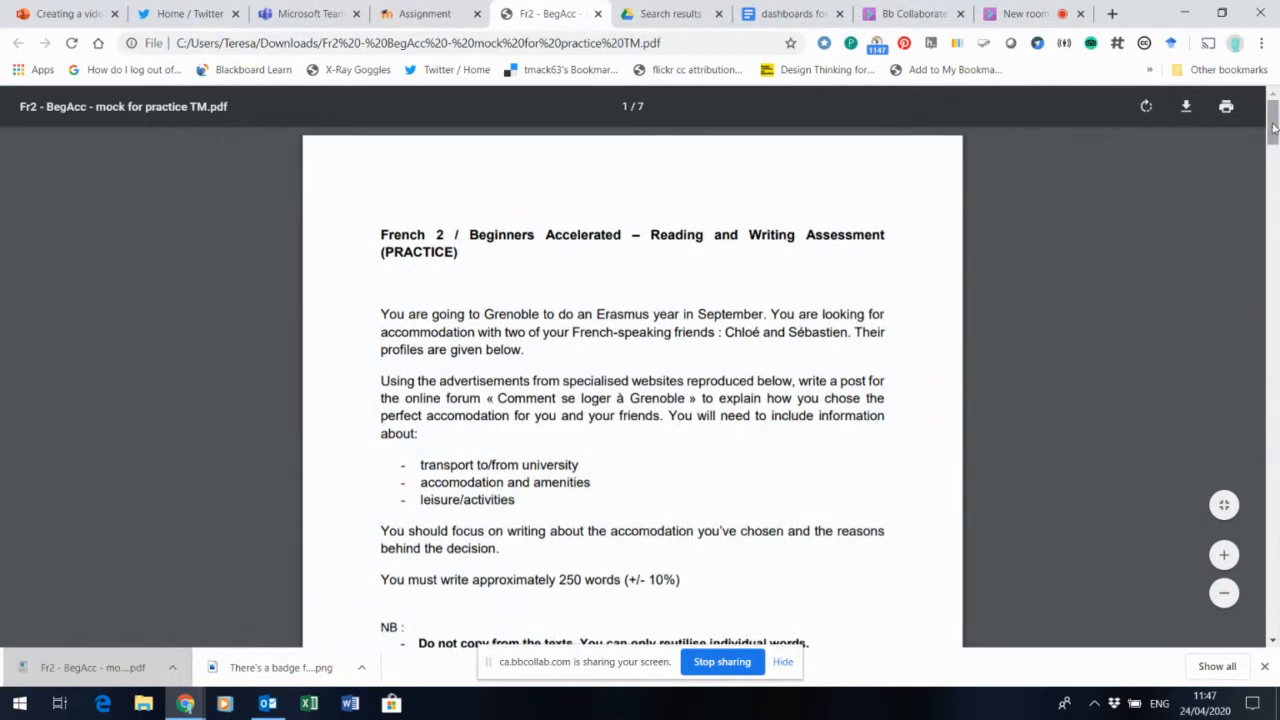
pyautogui.scroll(-3)
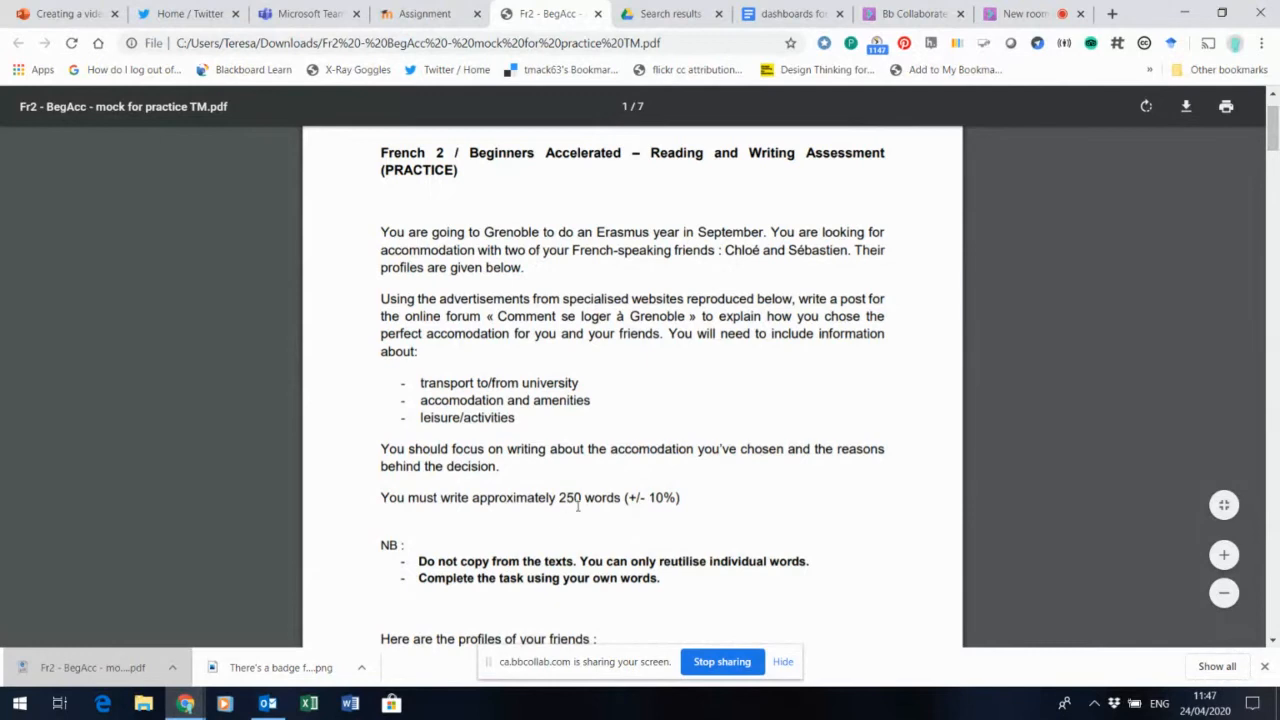
pyautogui.moveTo(555, 437)
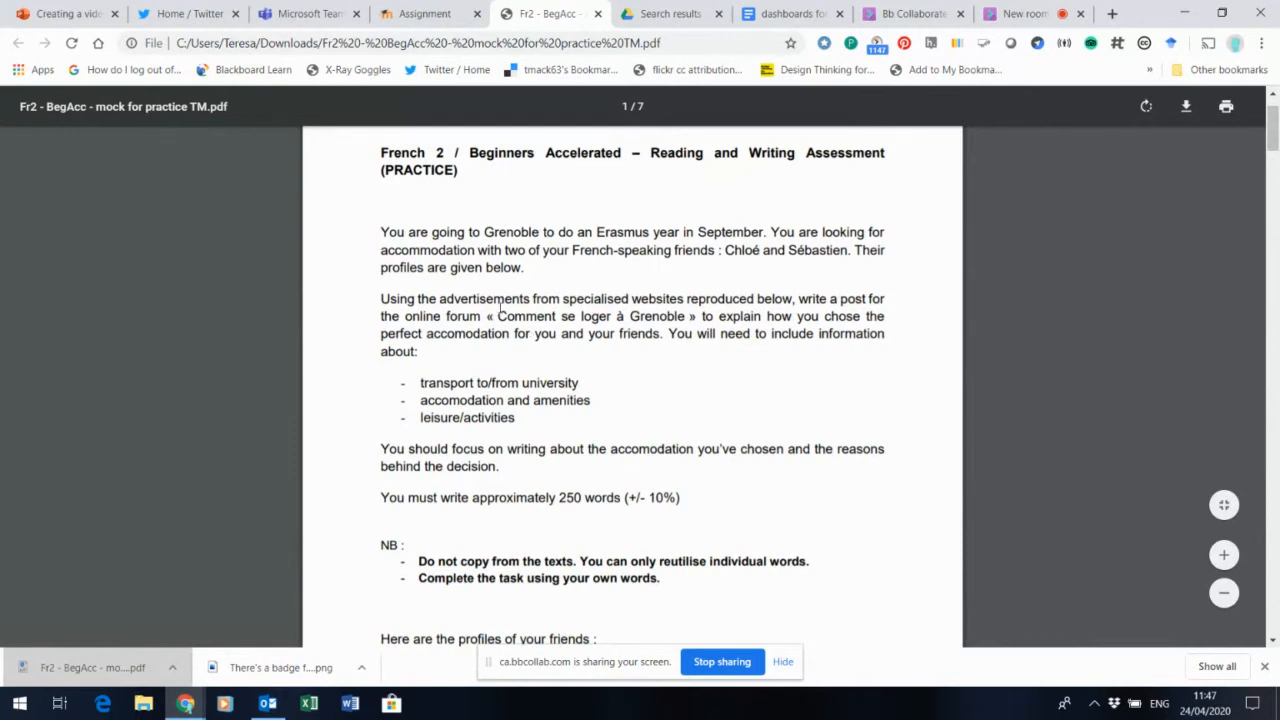
pyautogui.moveTo(667, 387)
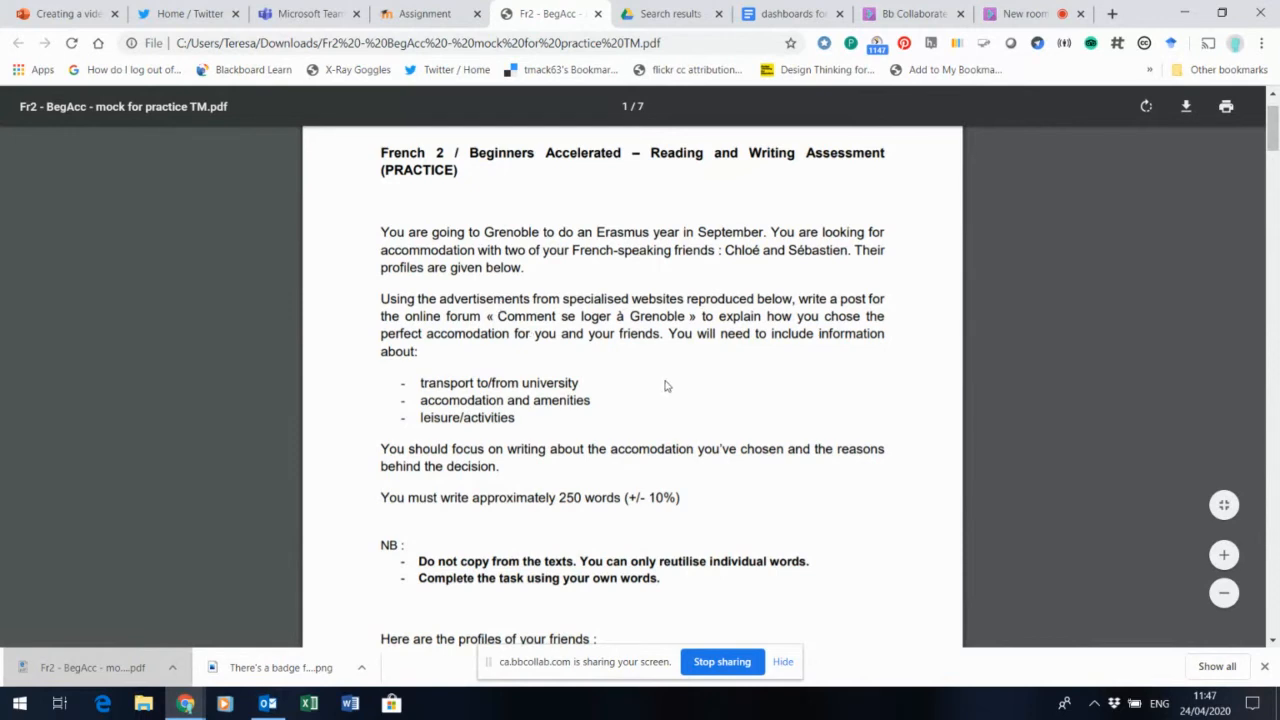
pyautogui.moveTo(680, 370)
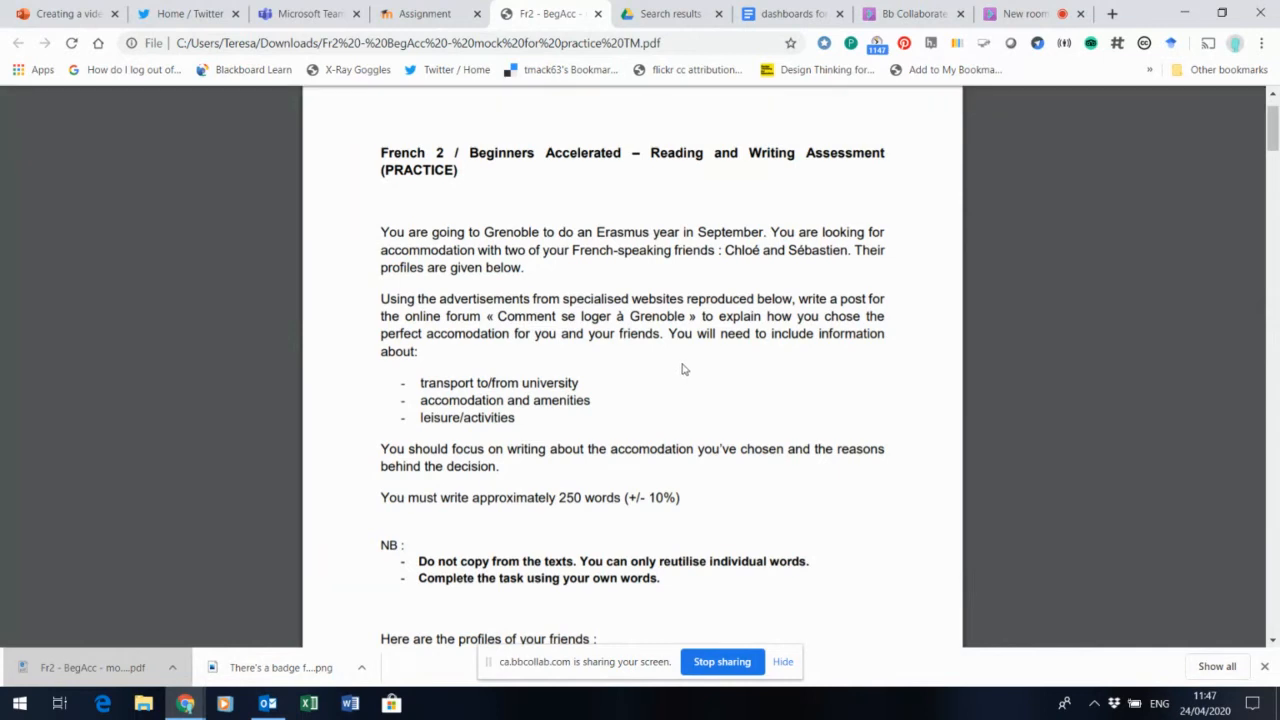
pyautogui.moveTo(547, 227)
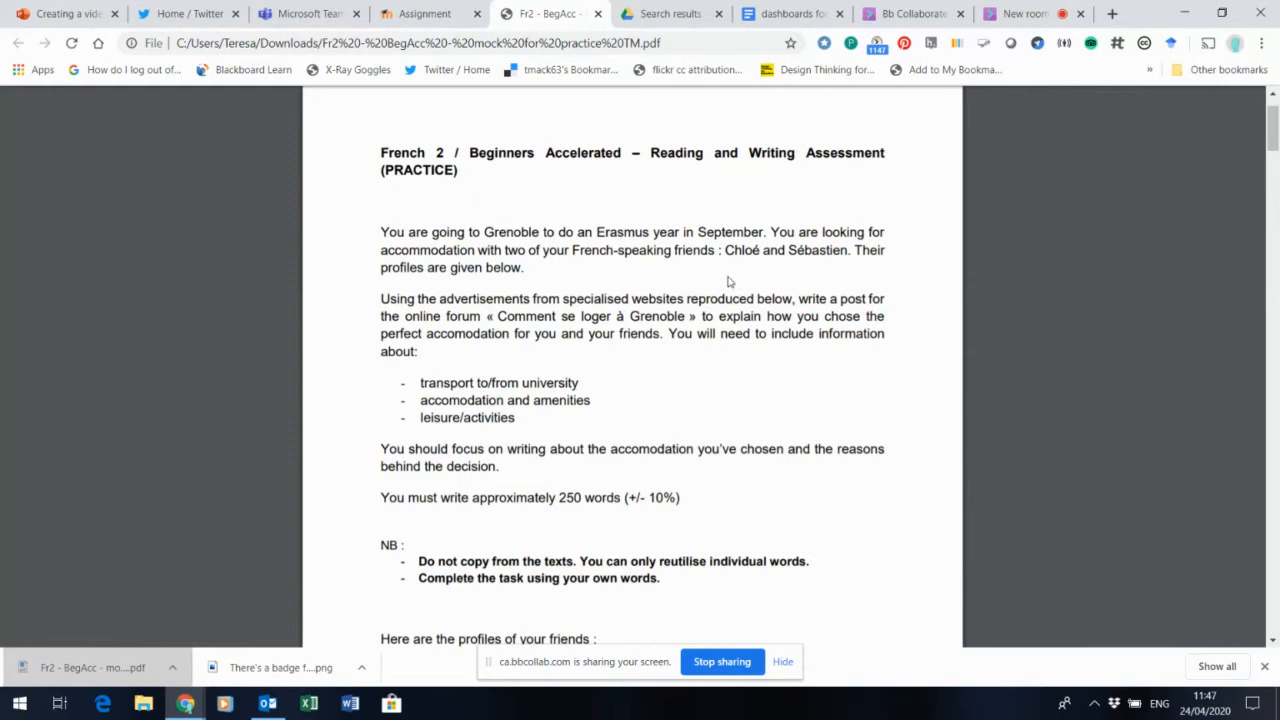
pyautogui.moveTo(688, 264)
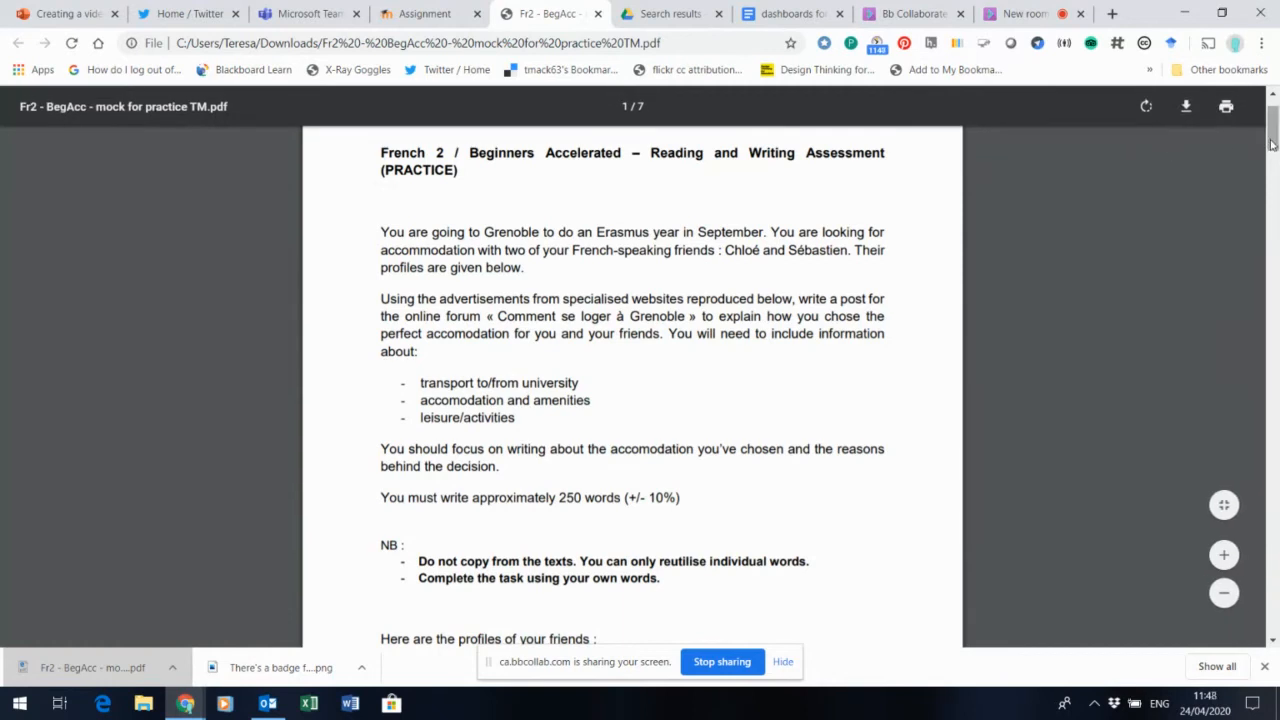
pyautogui.scroll(-3)
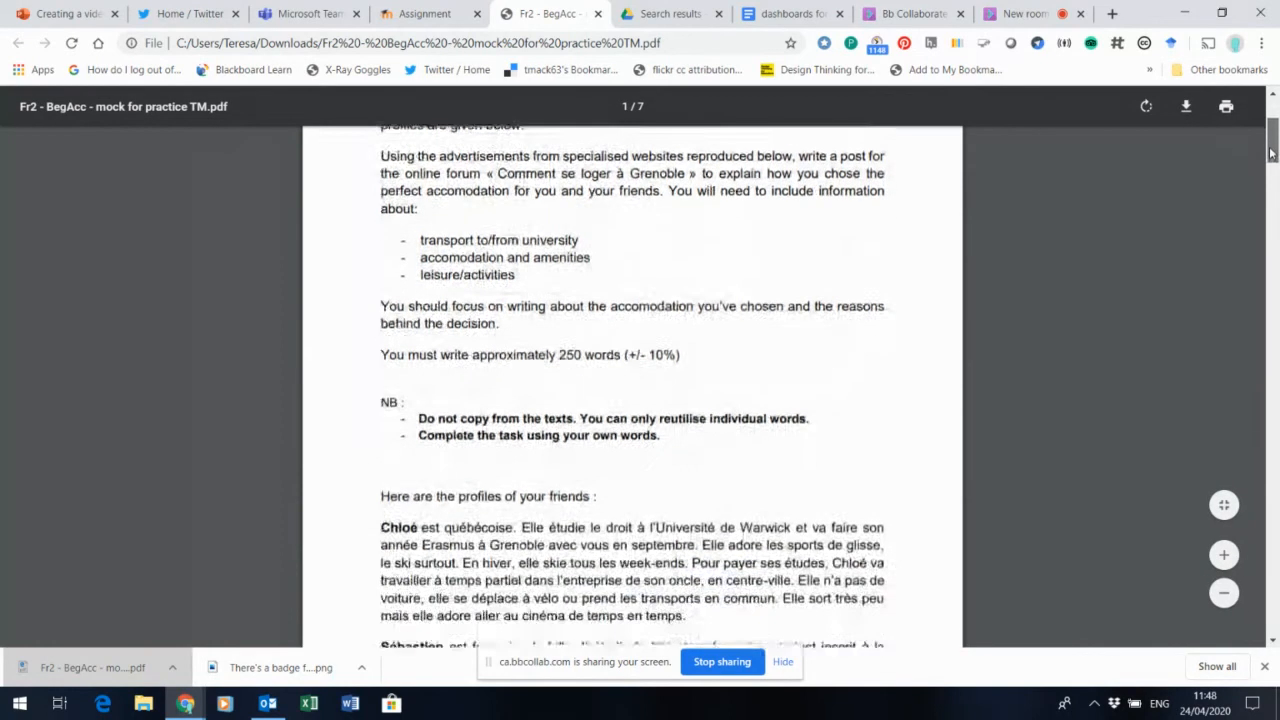
pyautogui.scroll(-3)
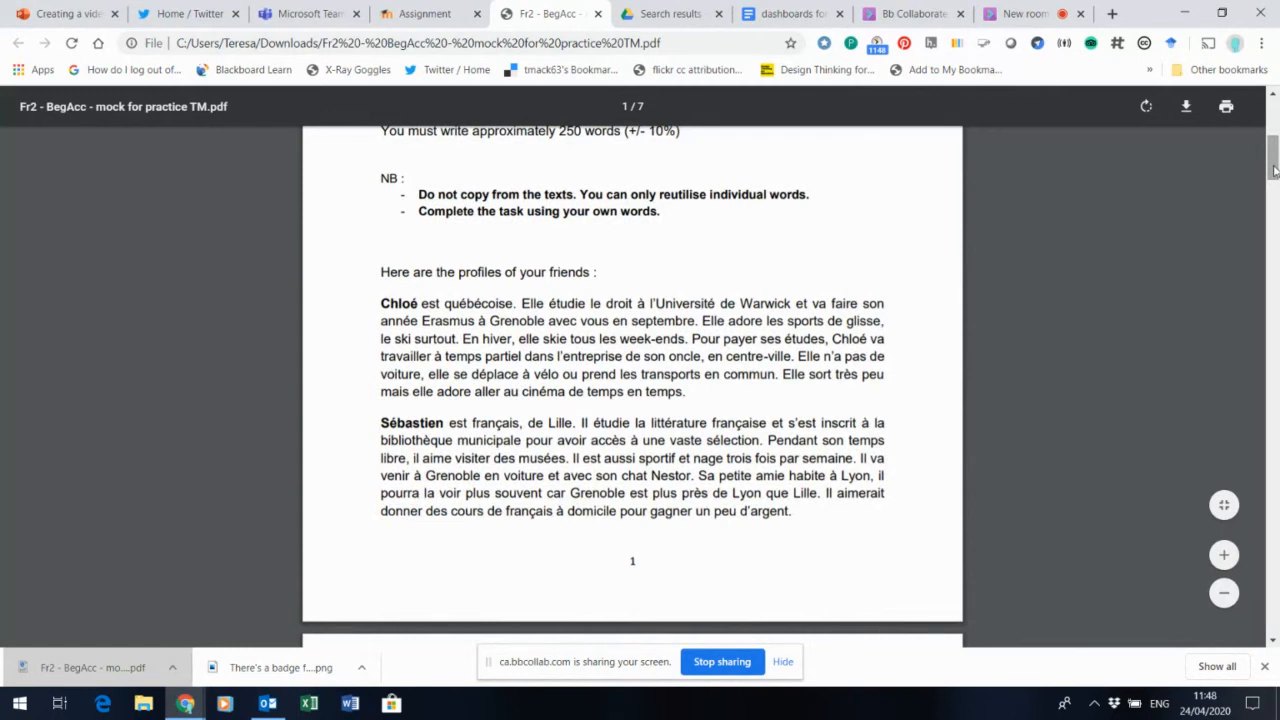
pyautogui.scroll(3)
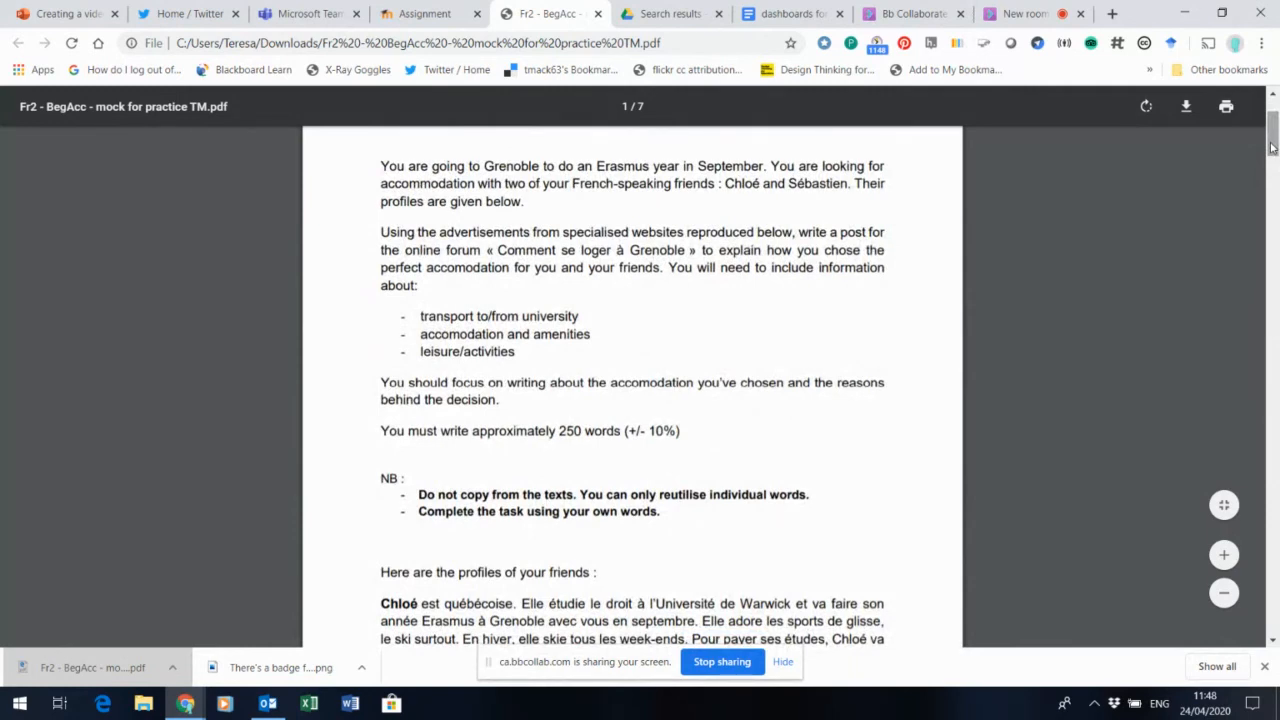
# - Scroll down through the PDF's map, contents and advertisements
pyautogui.scroll(-3)
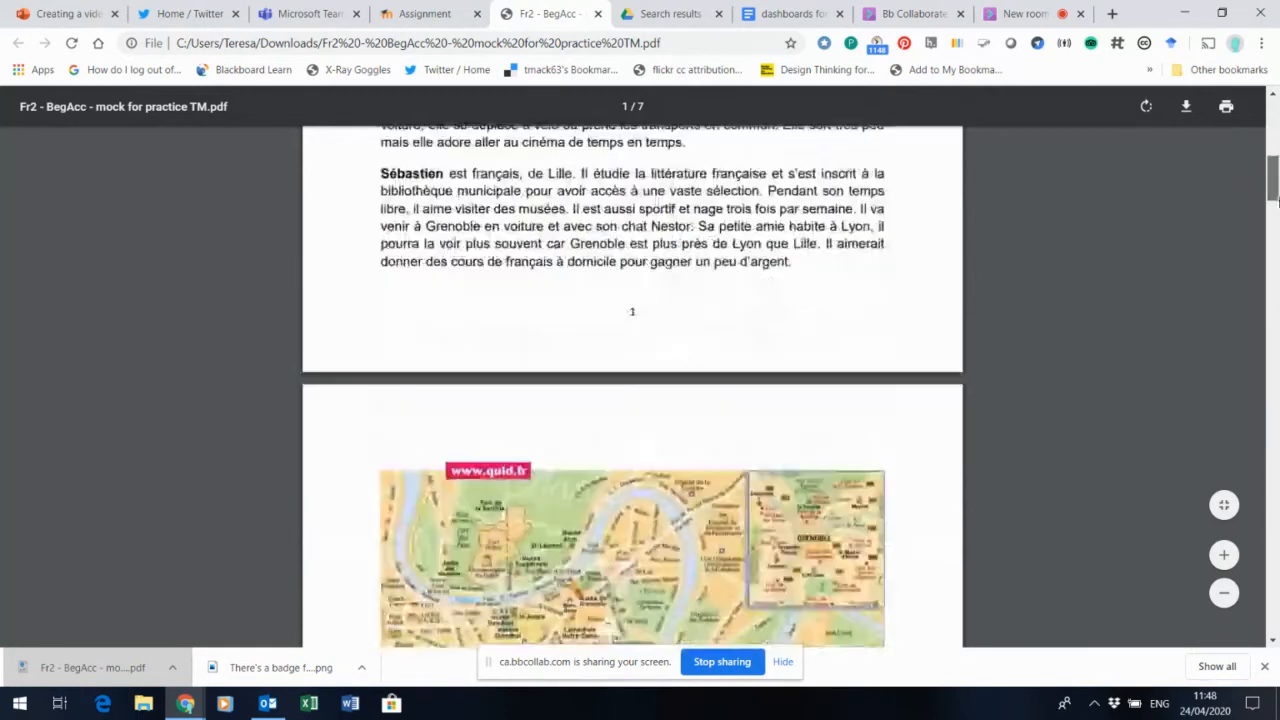
pyautogui.scroll(-3)
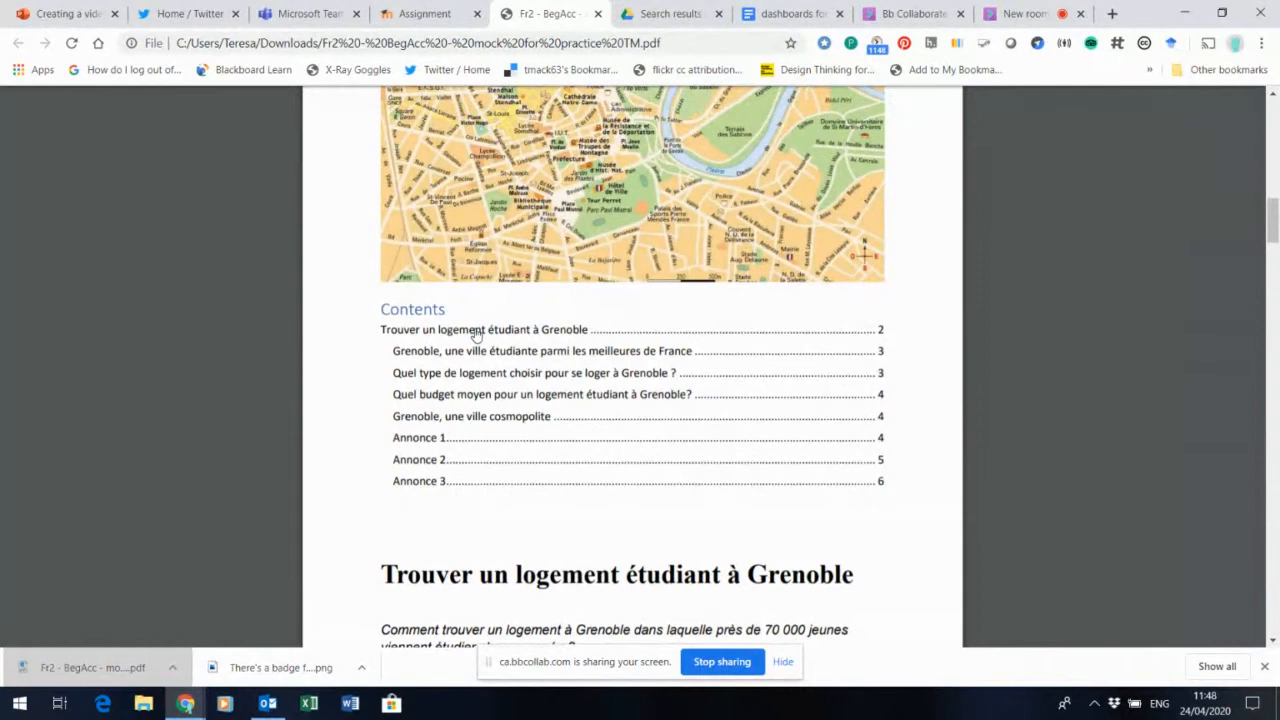
pyautogui.scroll(-3)
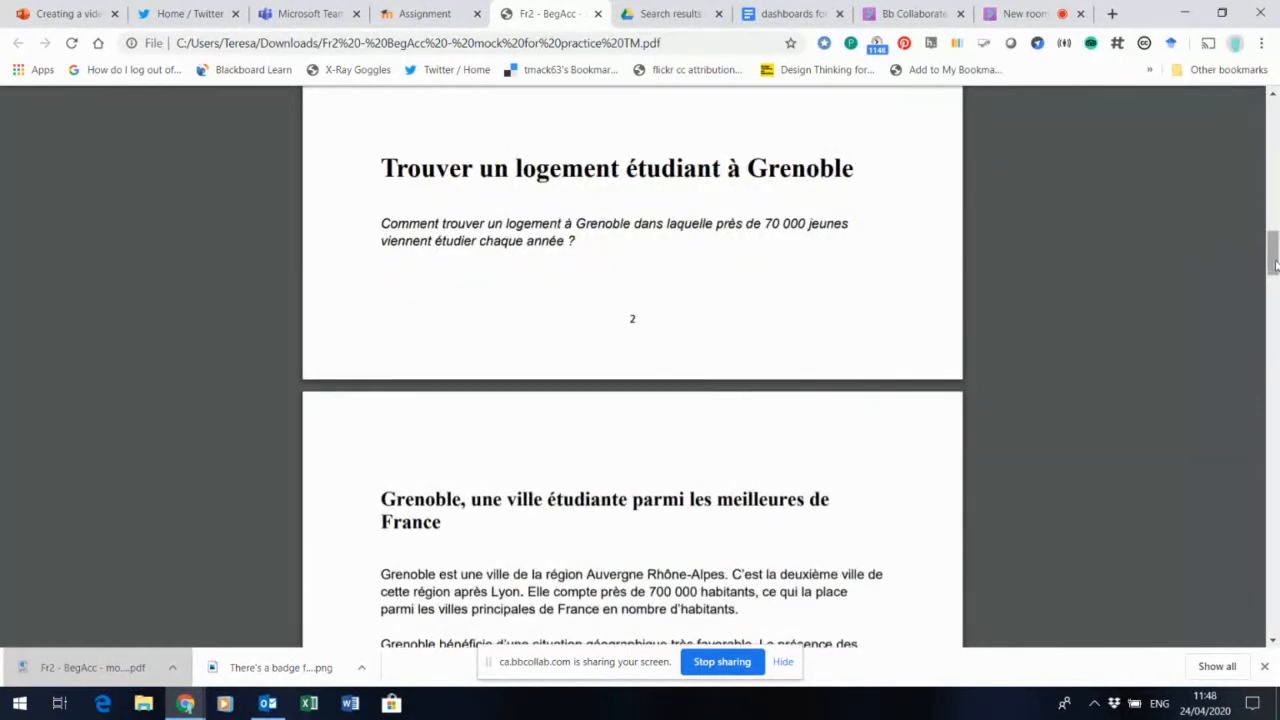
pyautogui.scroll(3)
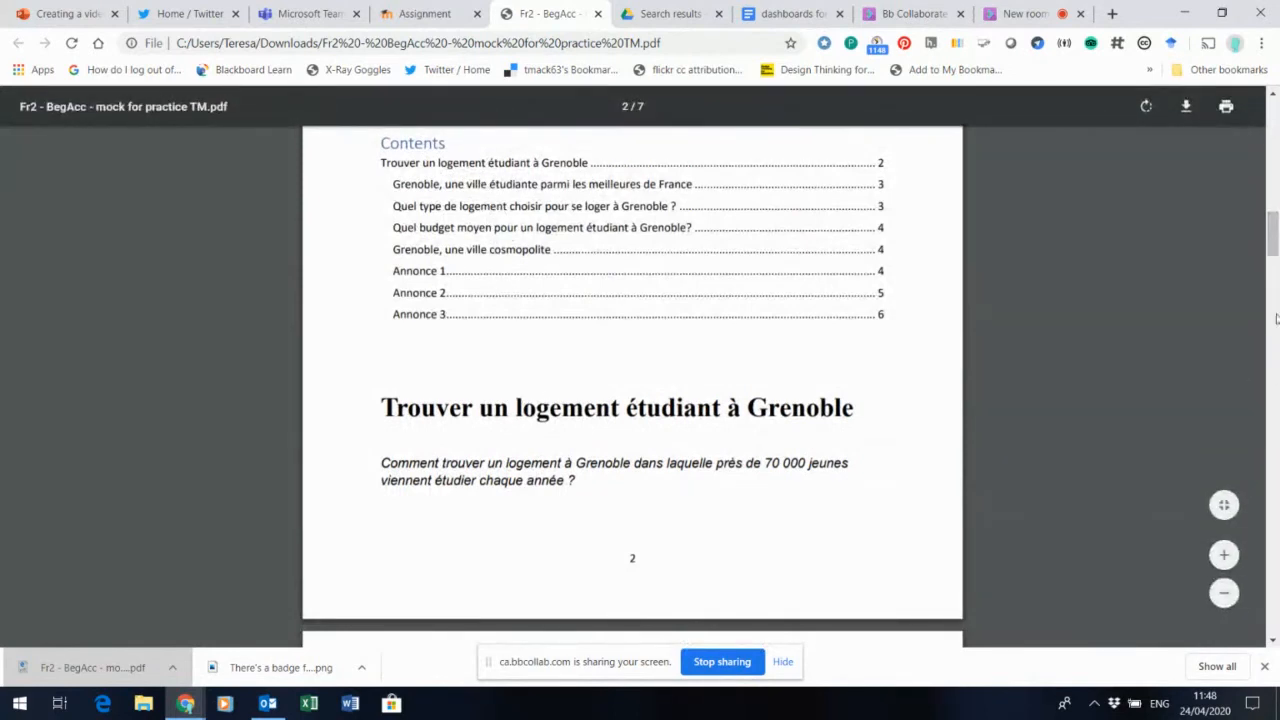
pyautogui.scroll(-3)
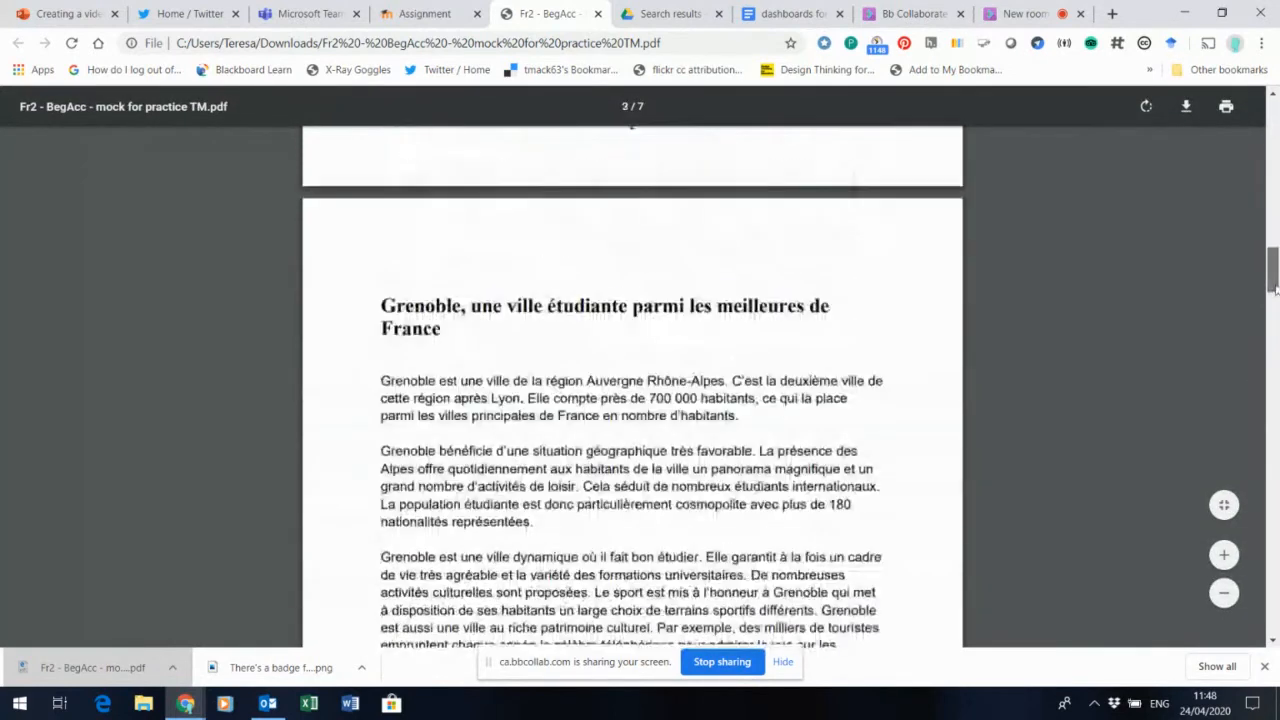
pyautogui.scroll(3)
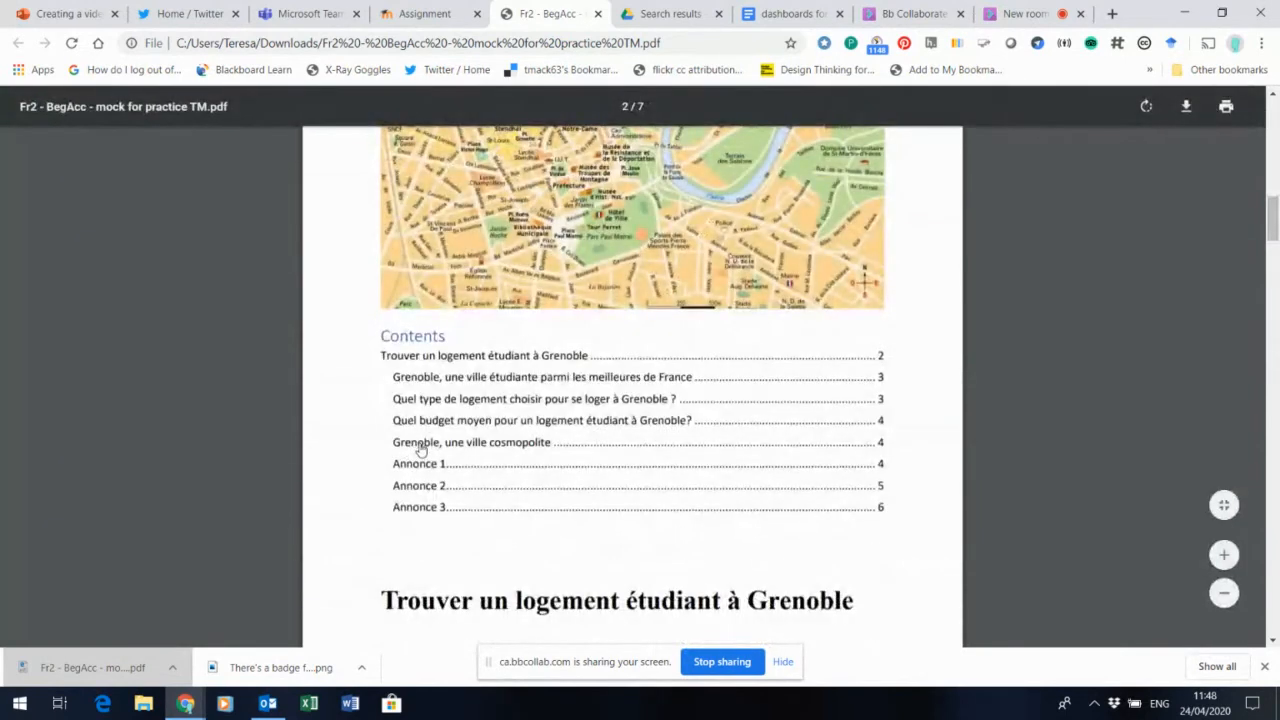
pyautogui.scroll(-3)
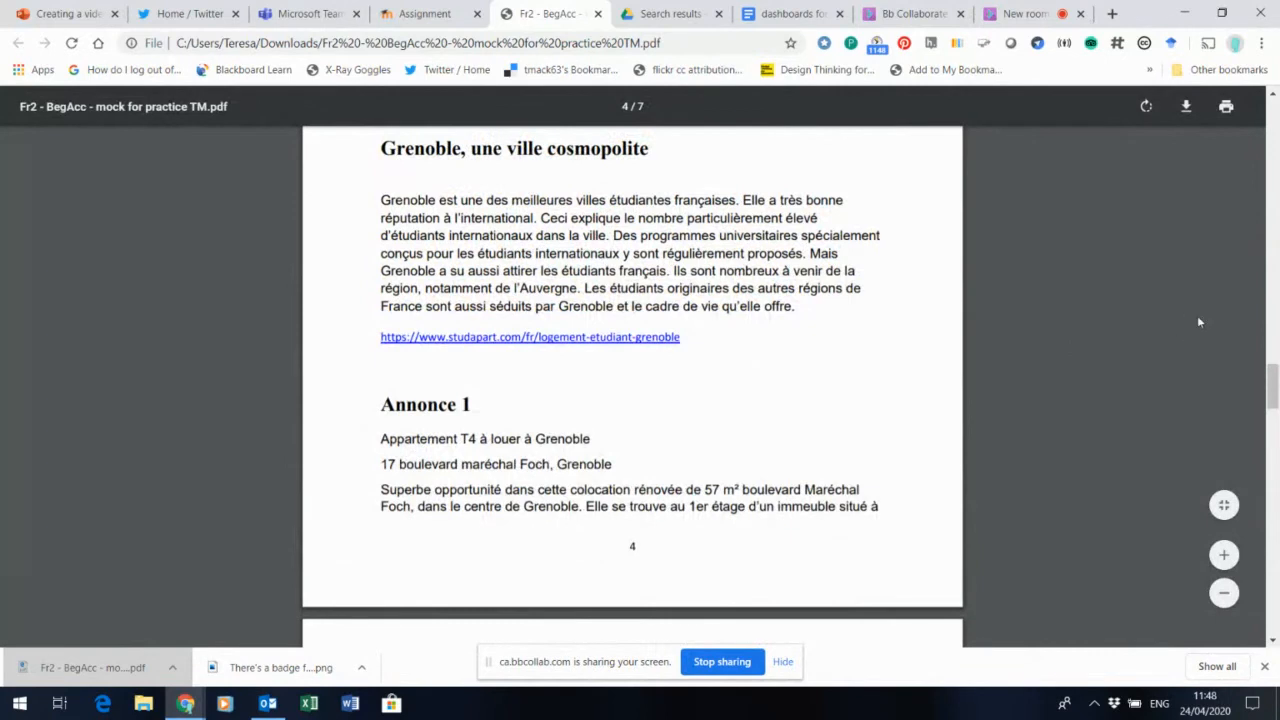
pyautogui.scroll(-3)
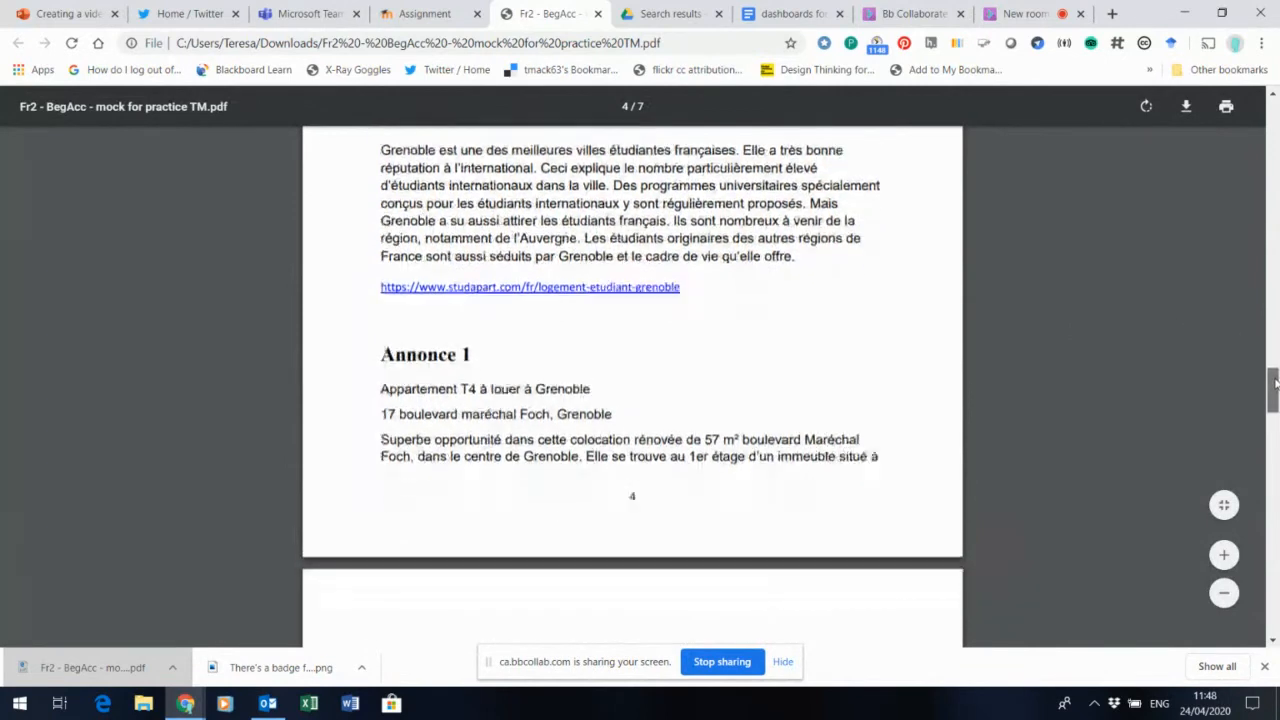
# - Scroll back up to page 2's heading 'Trouver un logement étudiant à Grenoble'
pyautogui.scroll(-3)
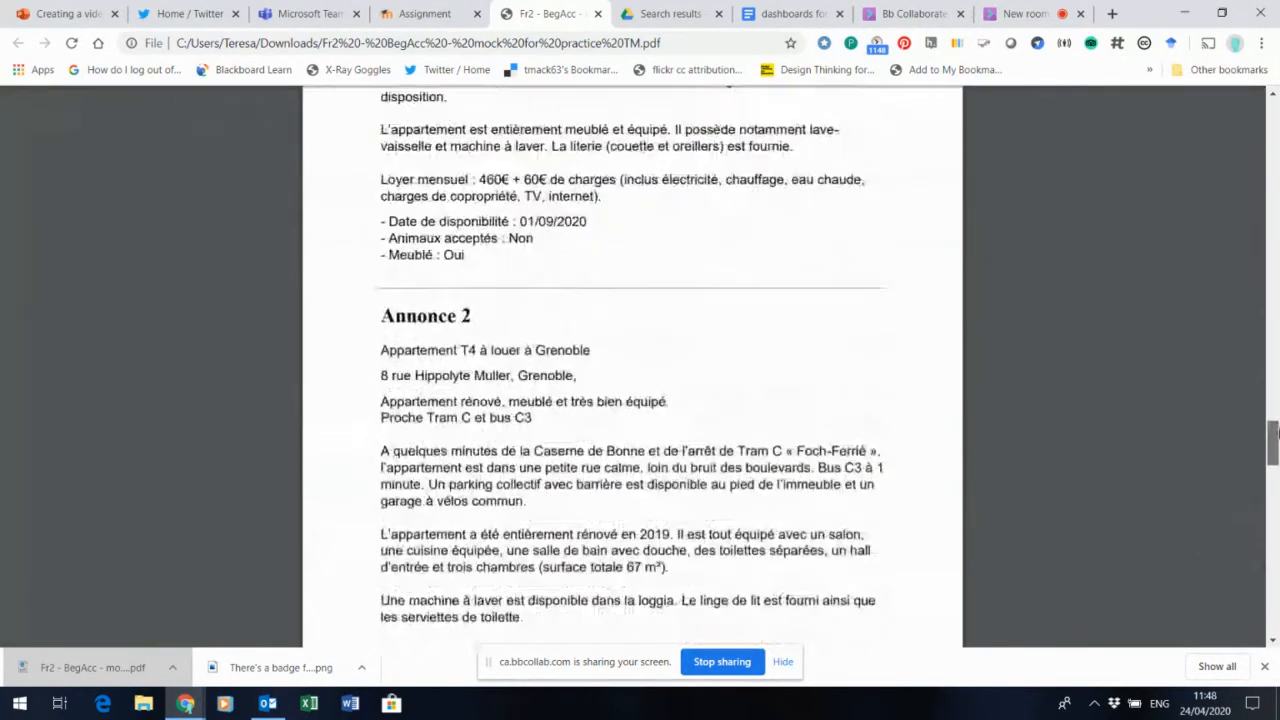
pyautogui.scroll(3)
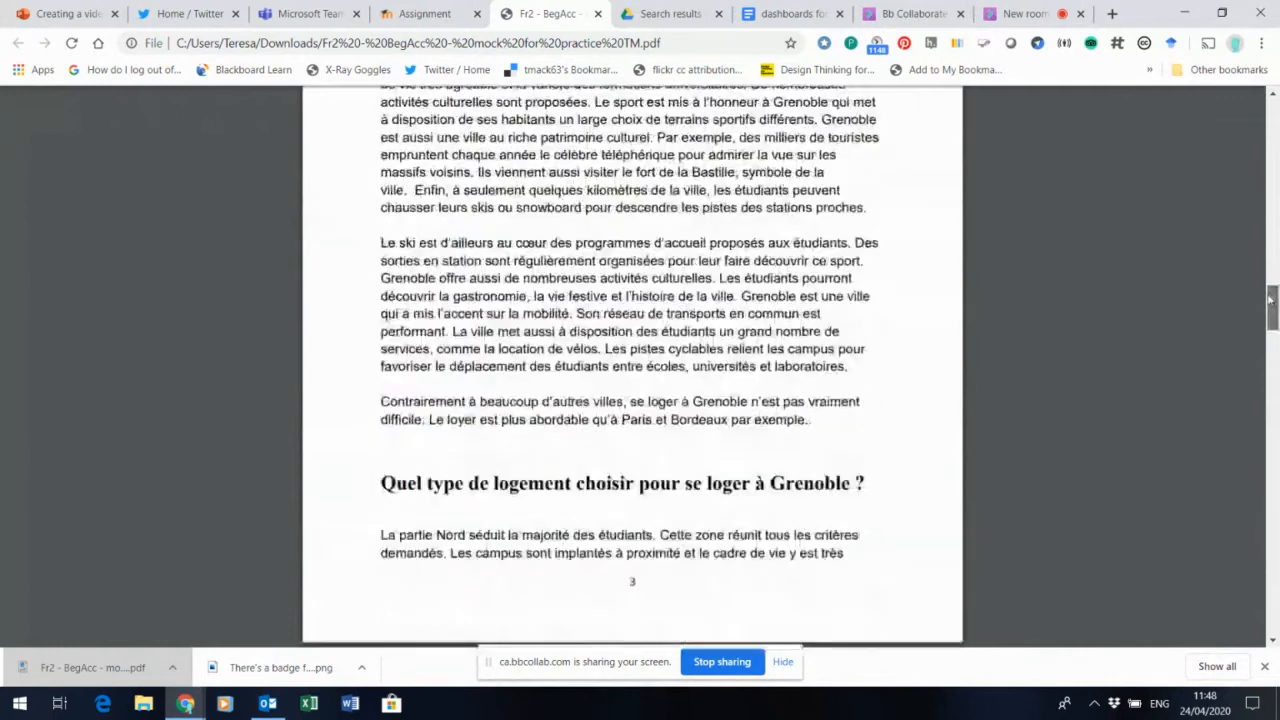
pyautogui.scroll(3)
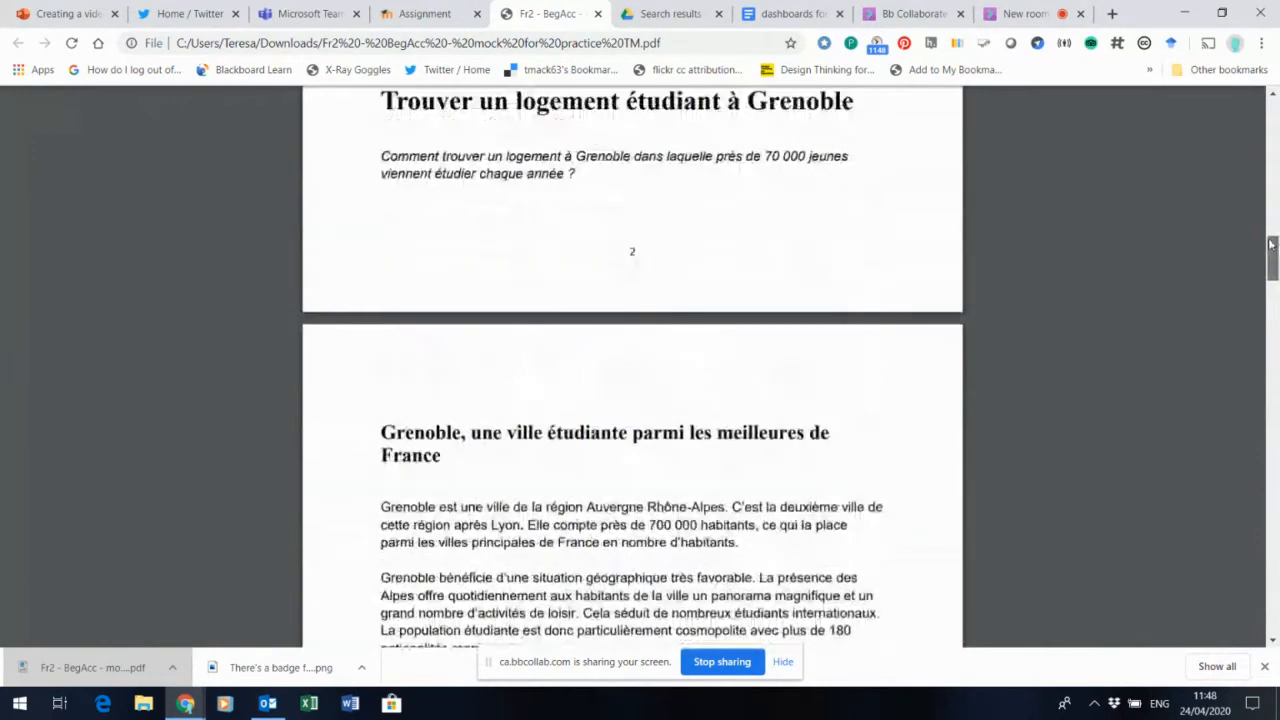
pyautogui.scroll(3)
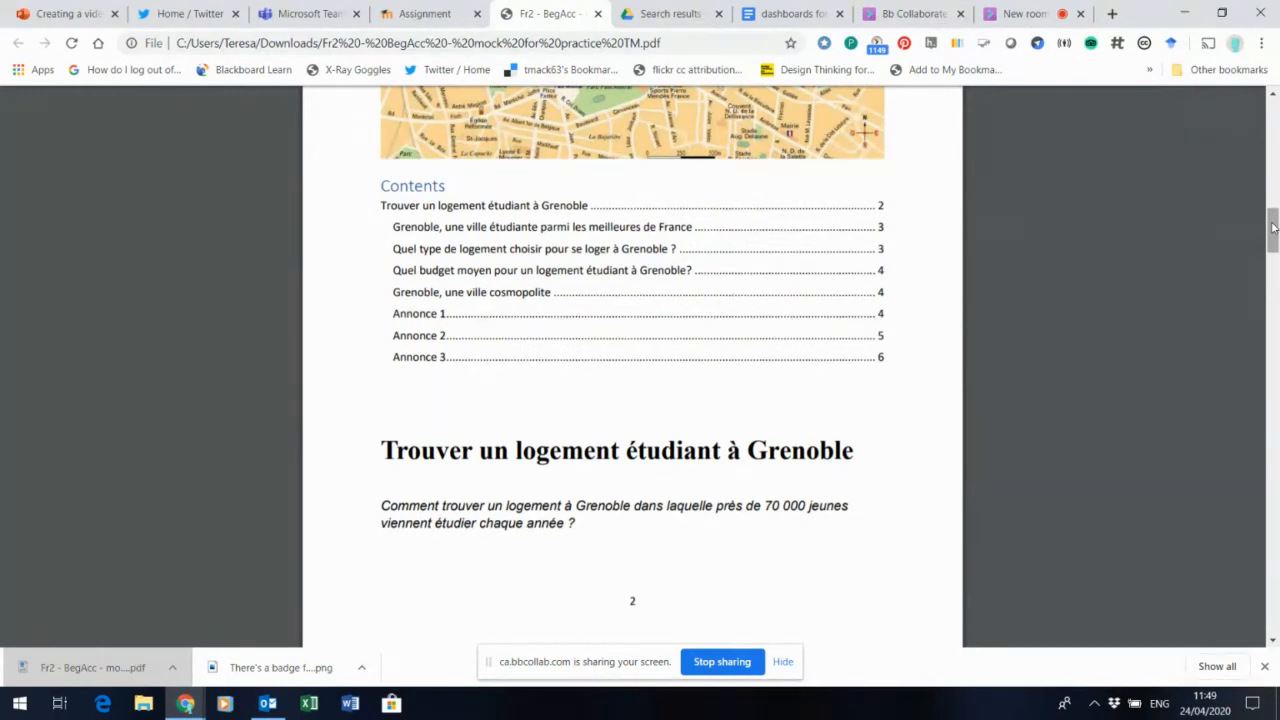
pyautogui.scroll(3)
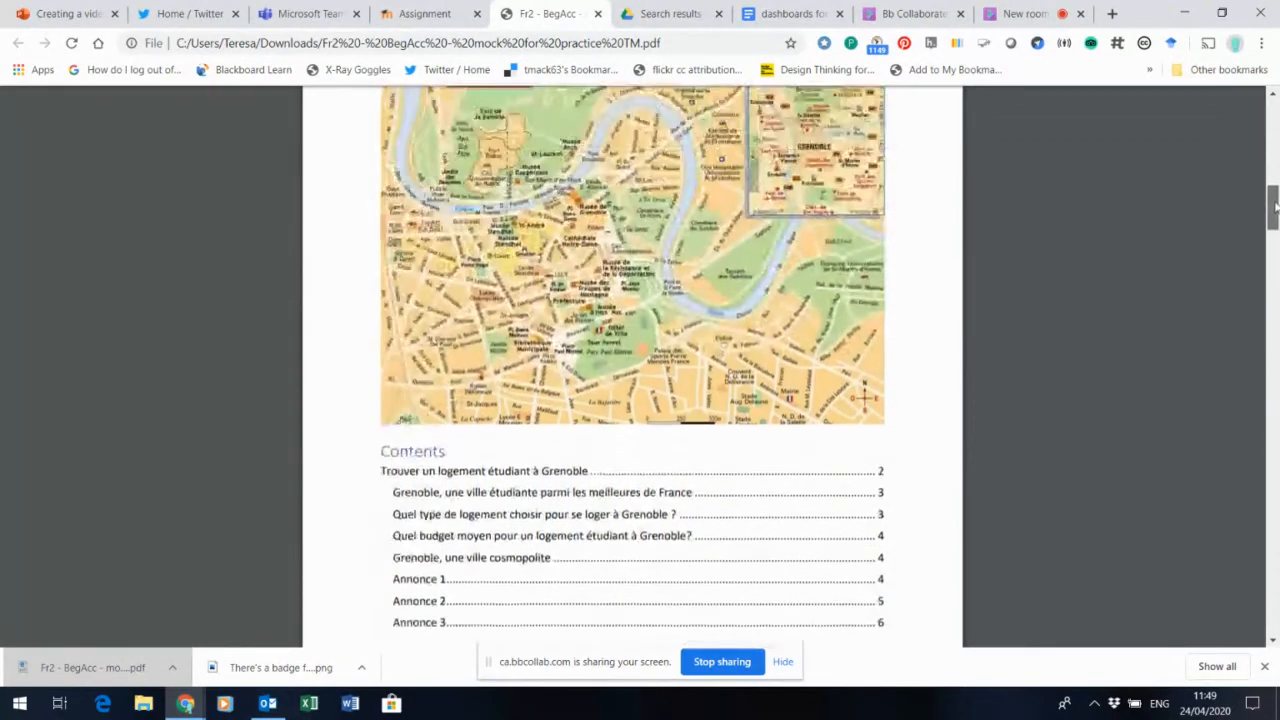
pyautogui.scroll(3)
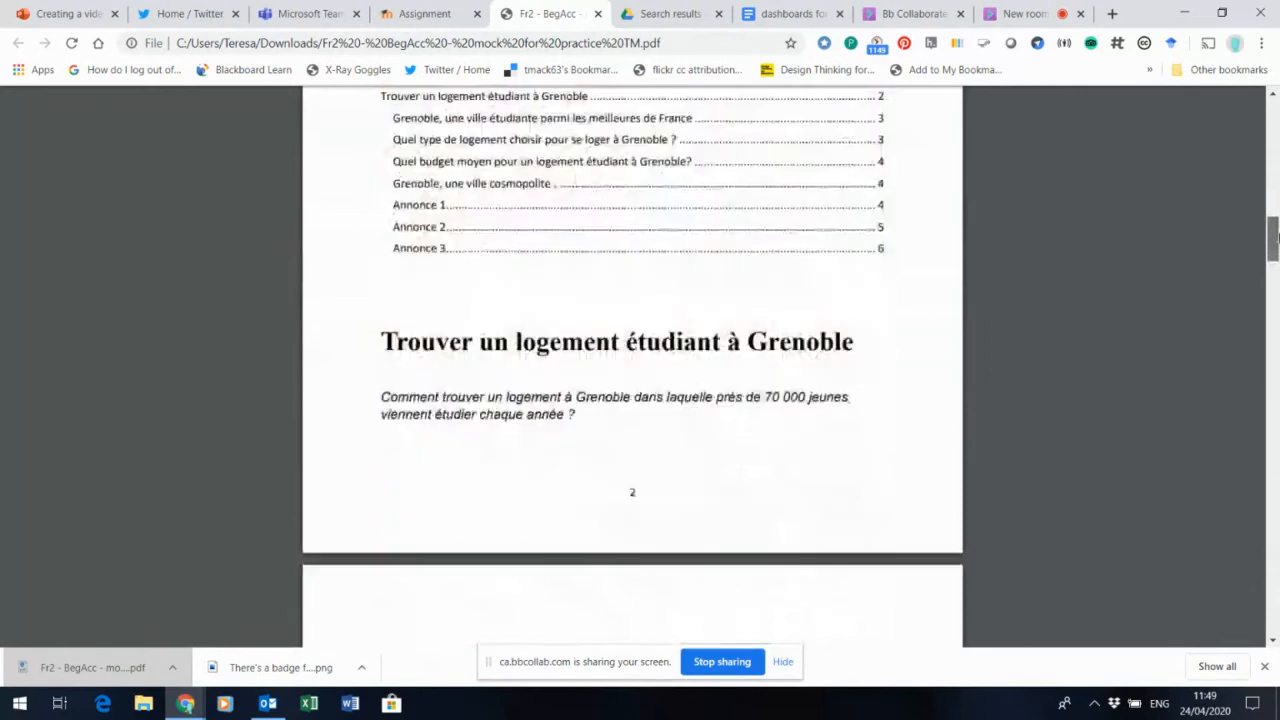
pyautogui.scroll(-3)
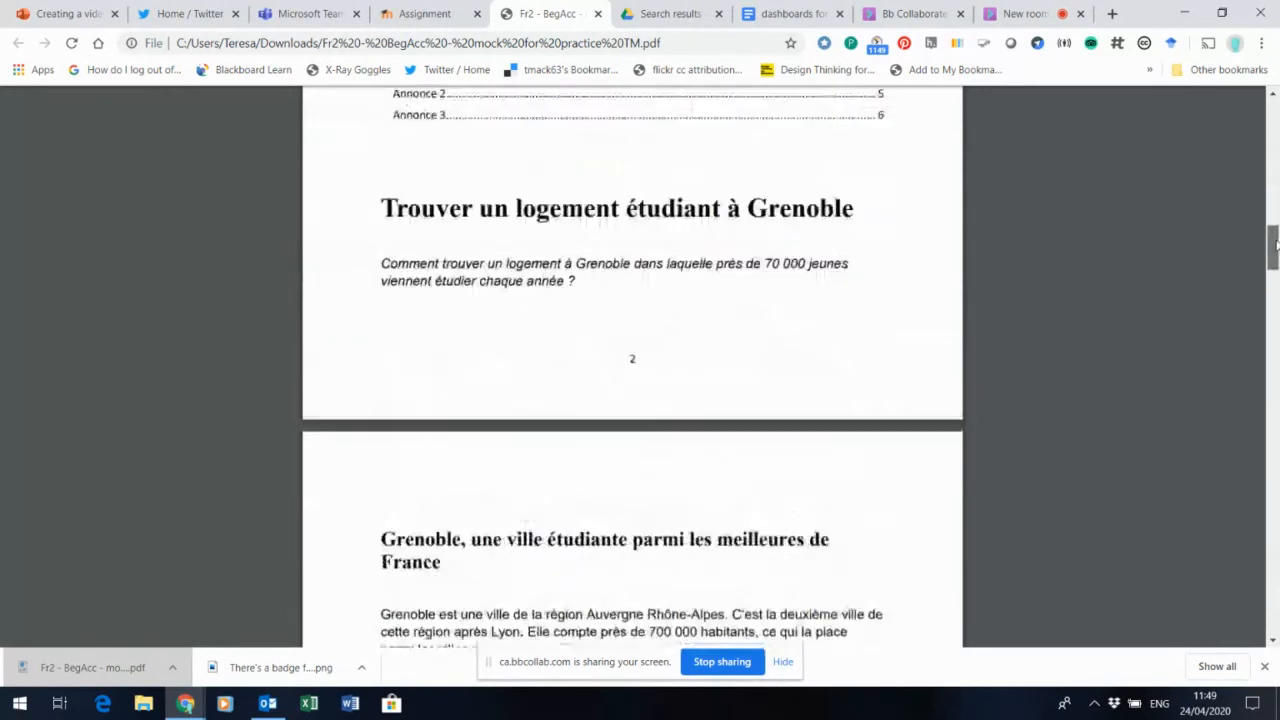
pyautogui.scroll(3)
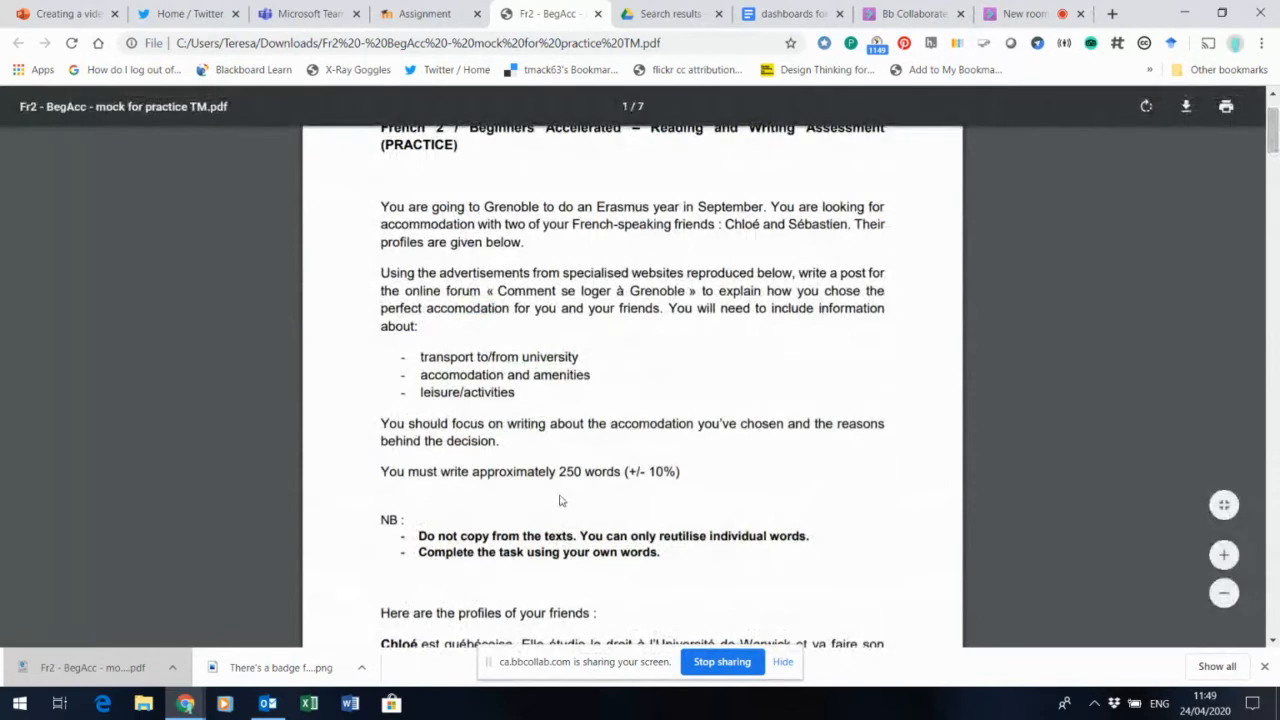
pyautogui.moveTo(573, 477)
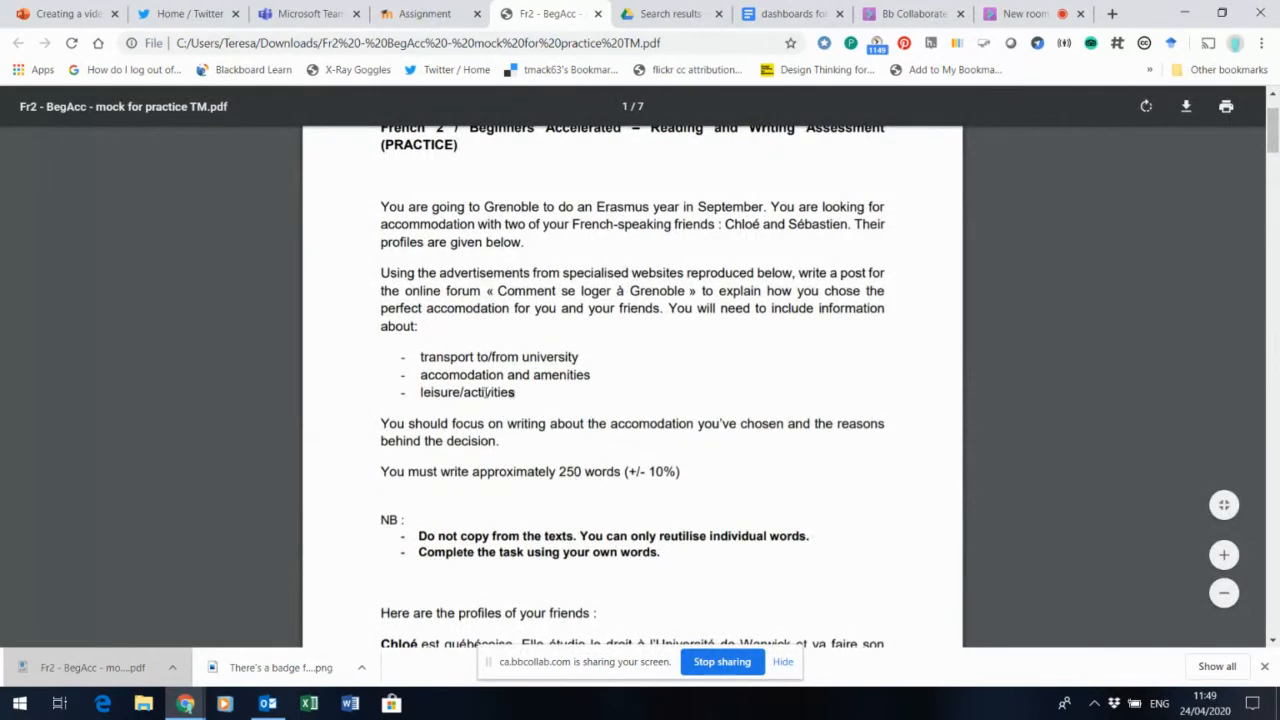
# - Highlight page 1's 250-word forum post instructions and bullet points, then deselect them
pyautogui.moveTo(380, 224); pyautogui.dragTo(517, 392)
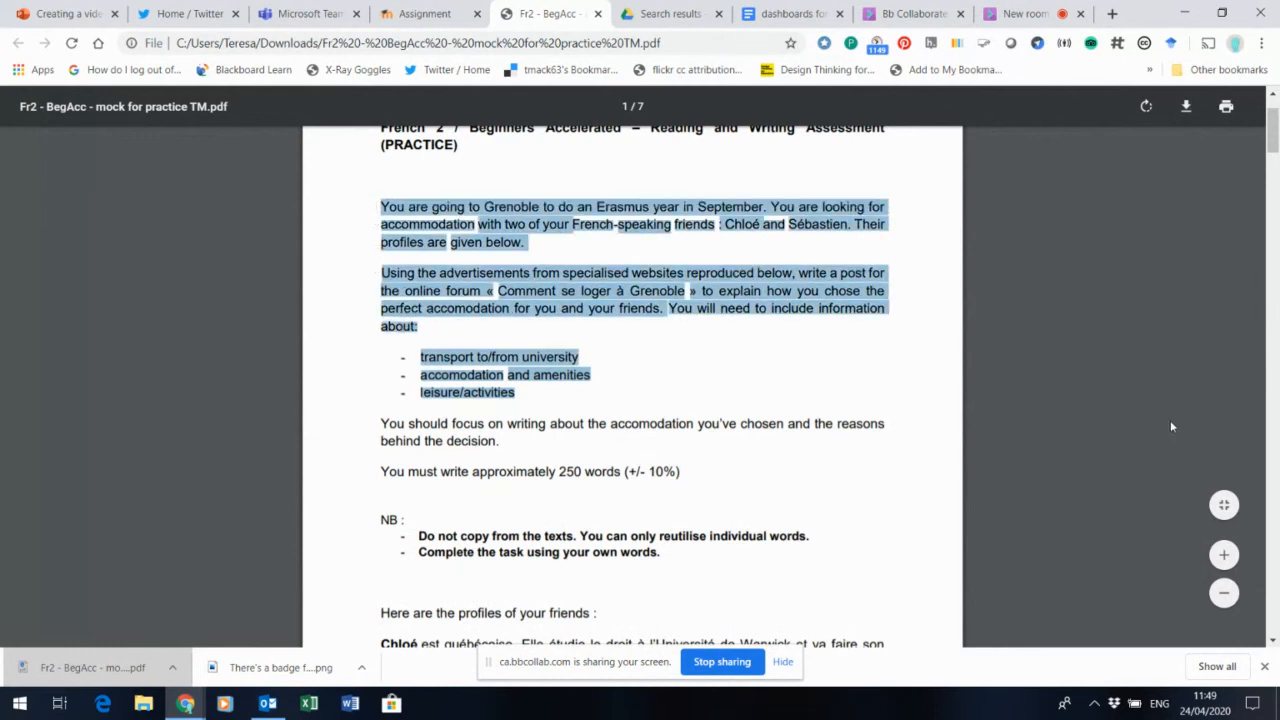
pyautogui.scroll(3)
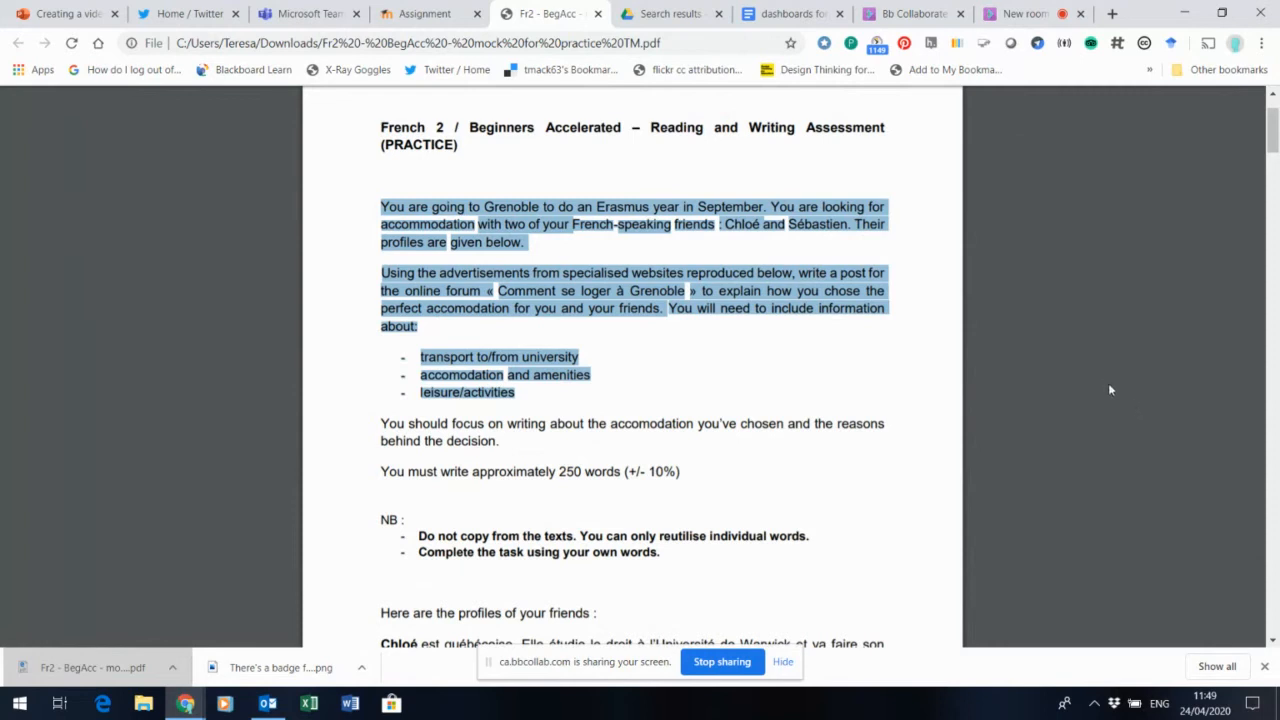
pyautogui.click(1107, 384)
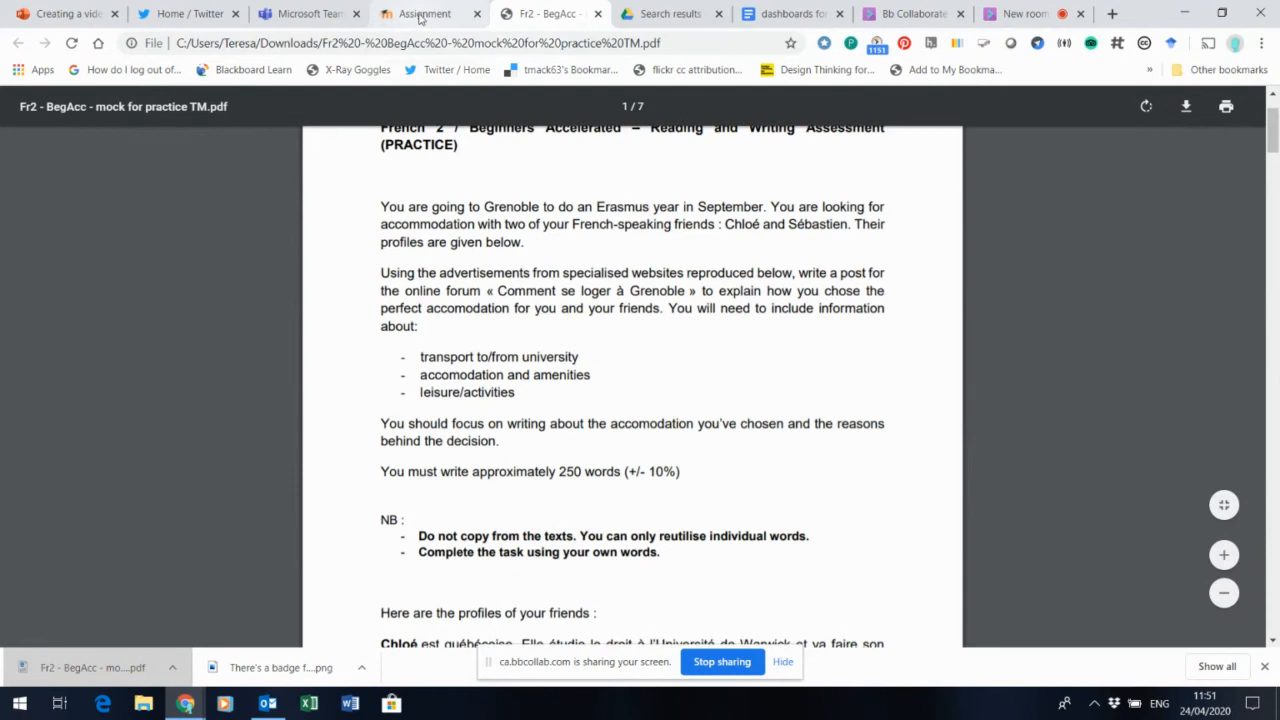
# - Review the grading summary: 40 participants, no submissions, due Friday 1 May 2020
pyautogui.click(420, 13)
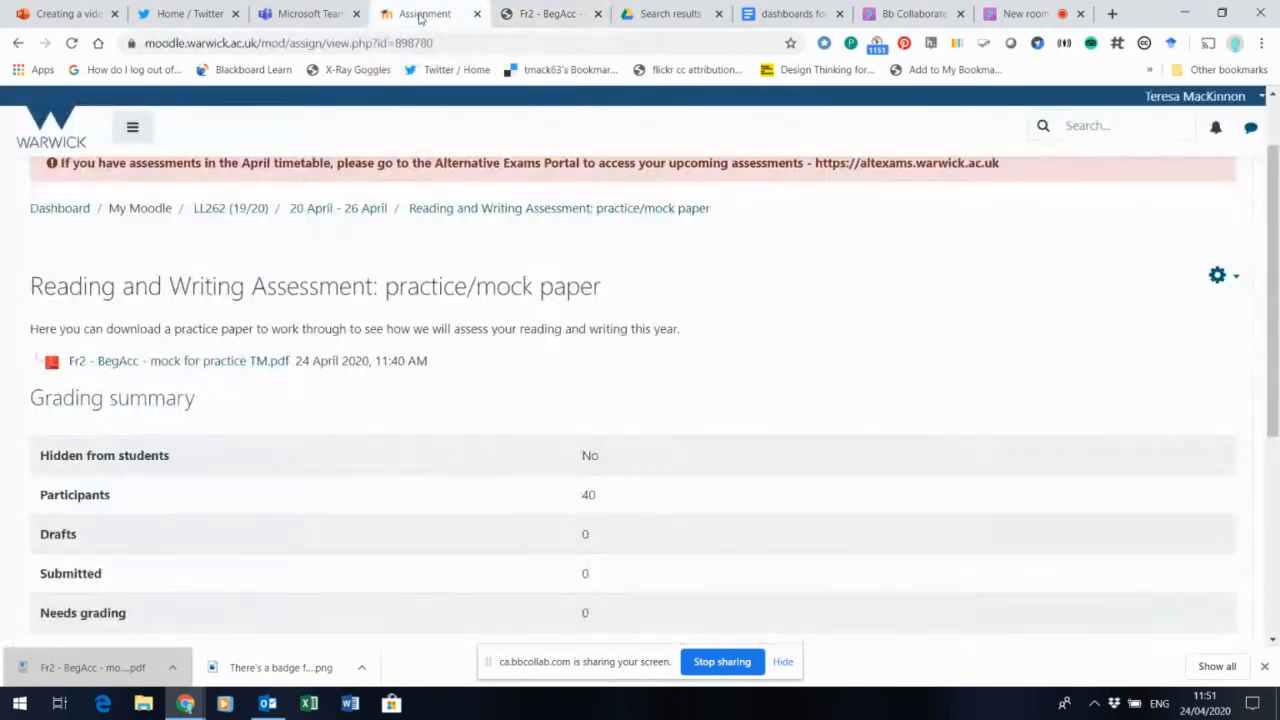
pyautogui.scroll(-3)
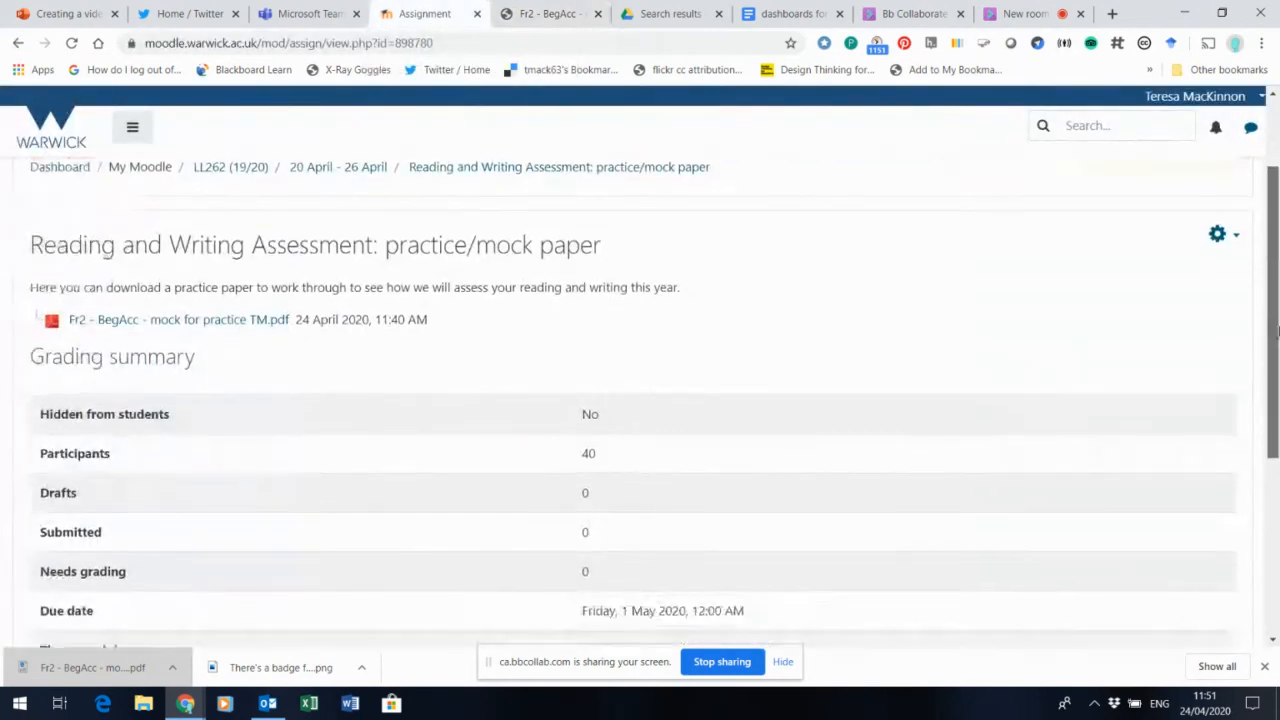
pyautogui.scroll(-3)
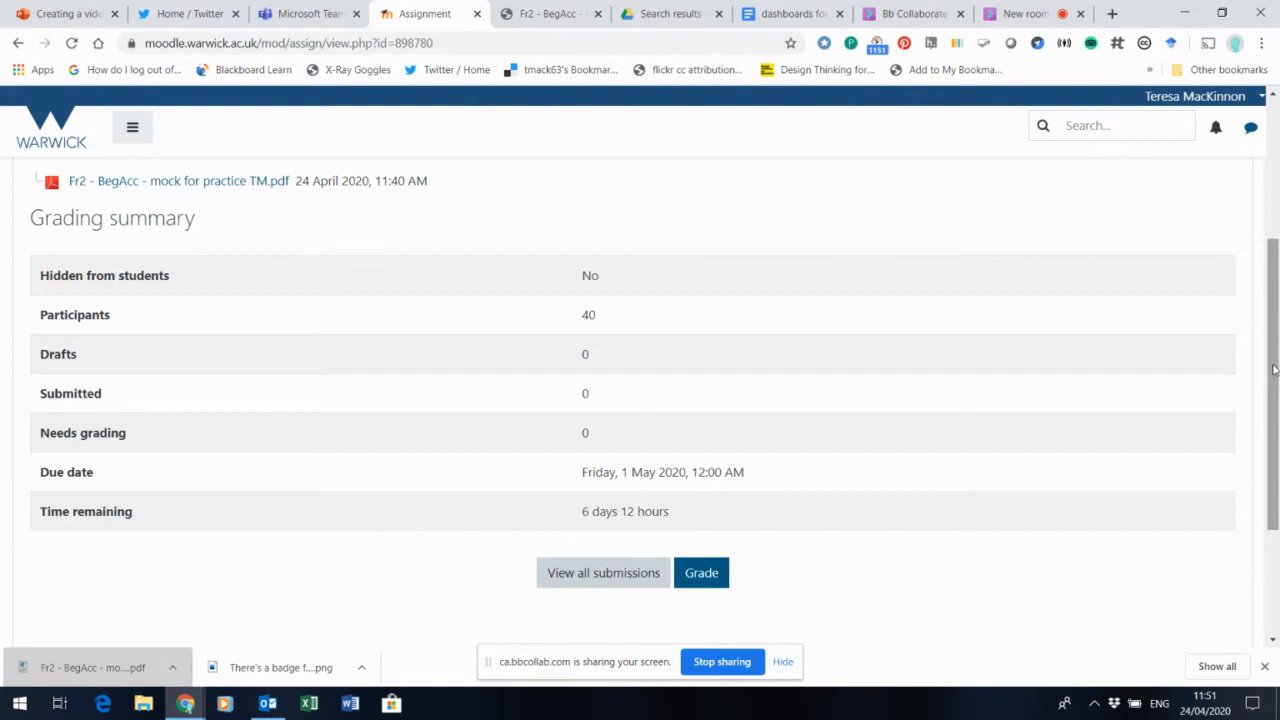
pyautogui.moveTo(610, 528)
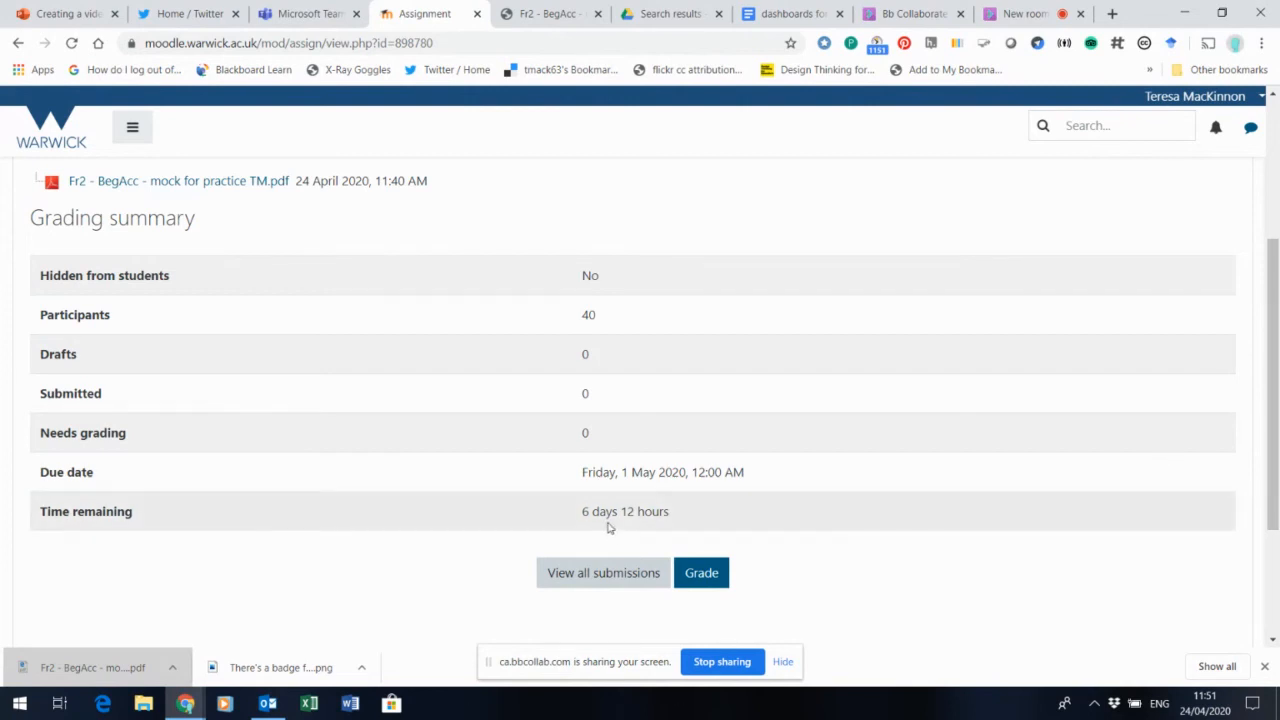
pyautogui.moveTo(633, 486)
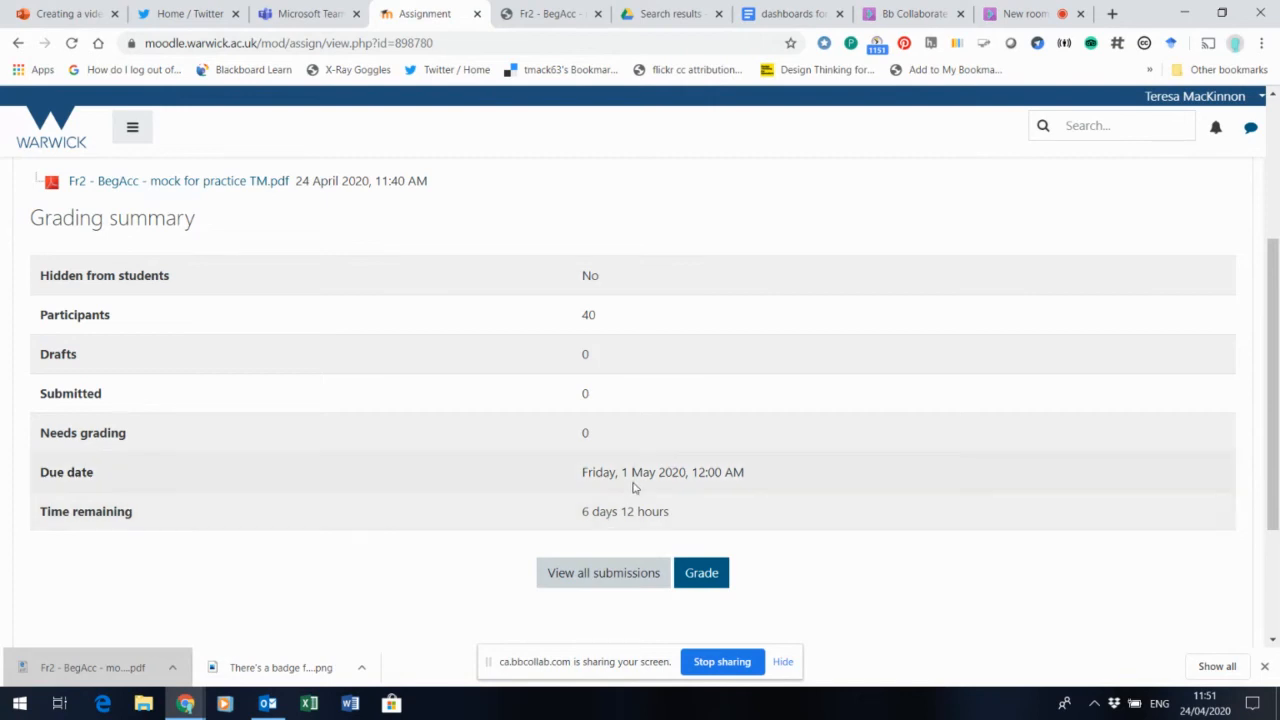
pyautogui.moveTo(760, 490)
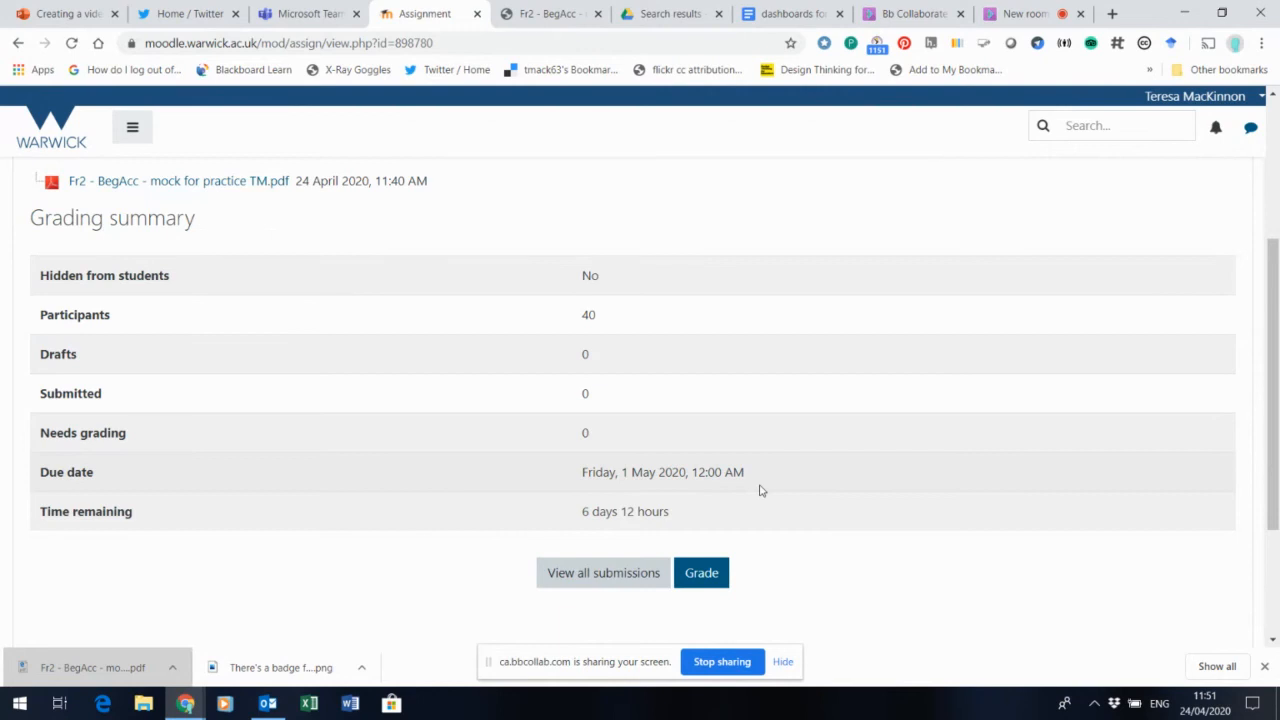
pyautogui.moveTo(520, 205)
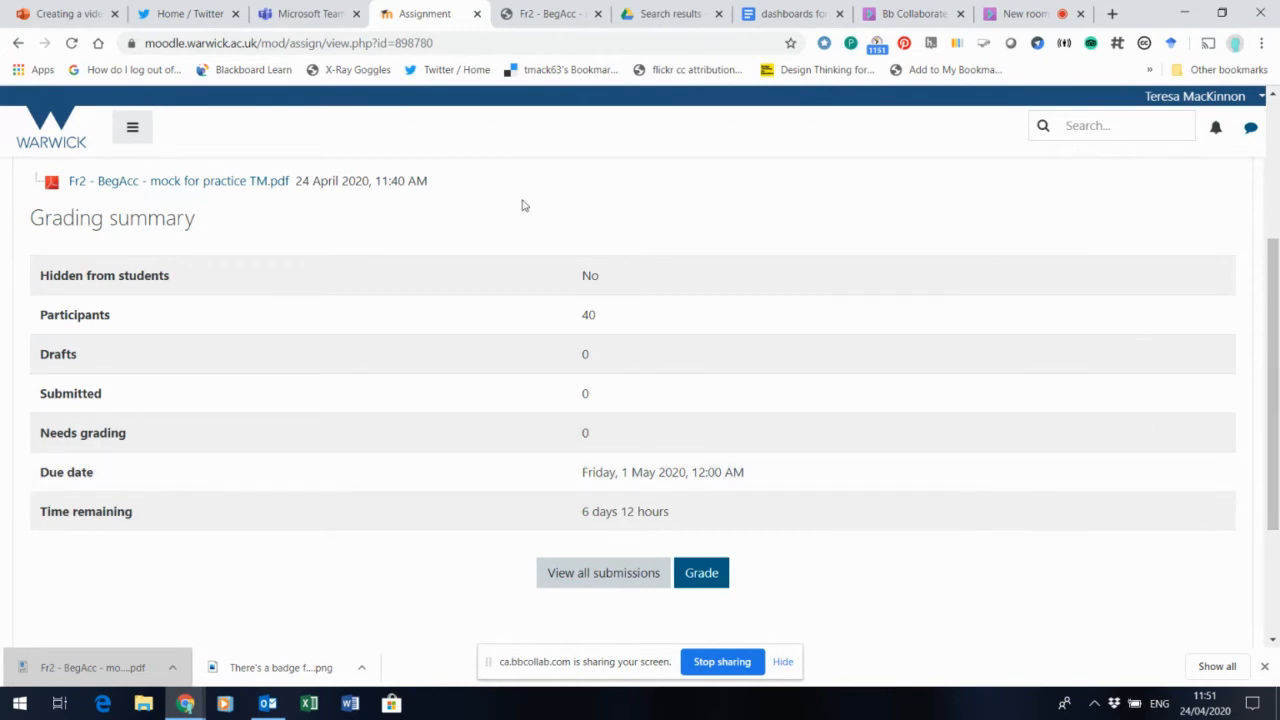
pyautogui.moveTo(18, 43)
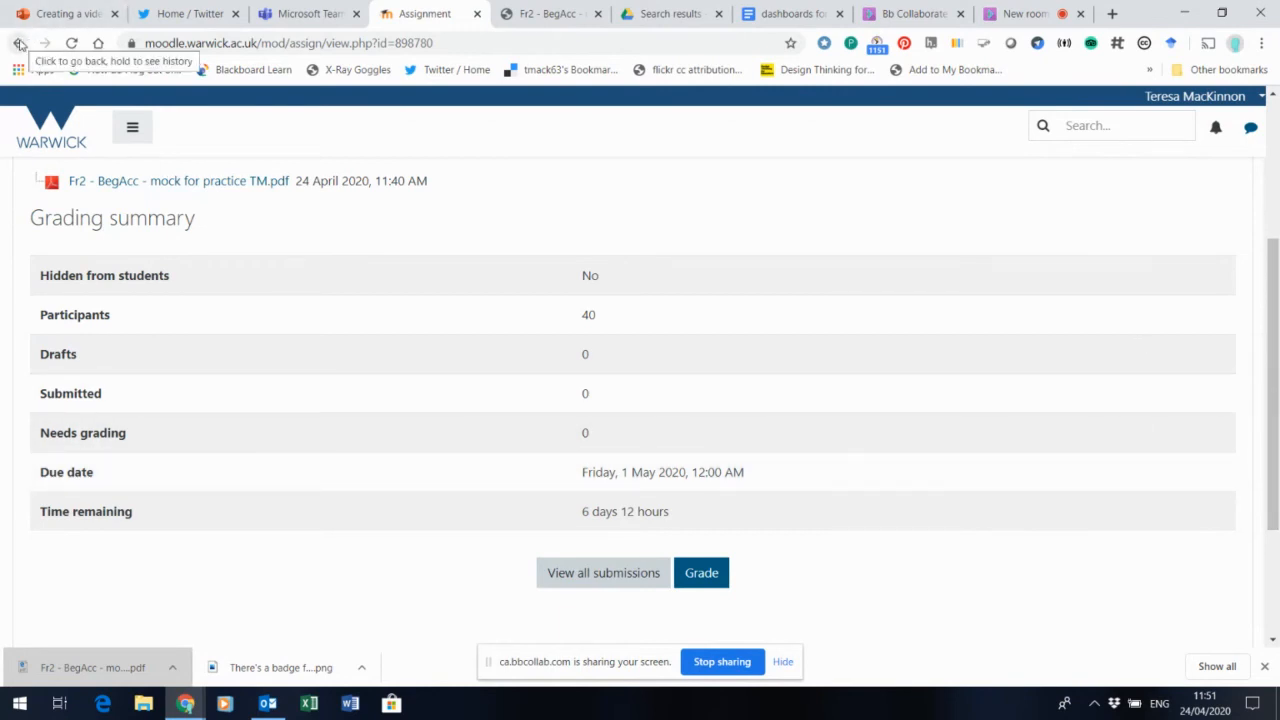
# - Go back to the course week and open the Speaking practice flipgrid board link
pyautogui.click(18, 43)
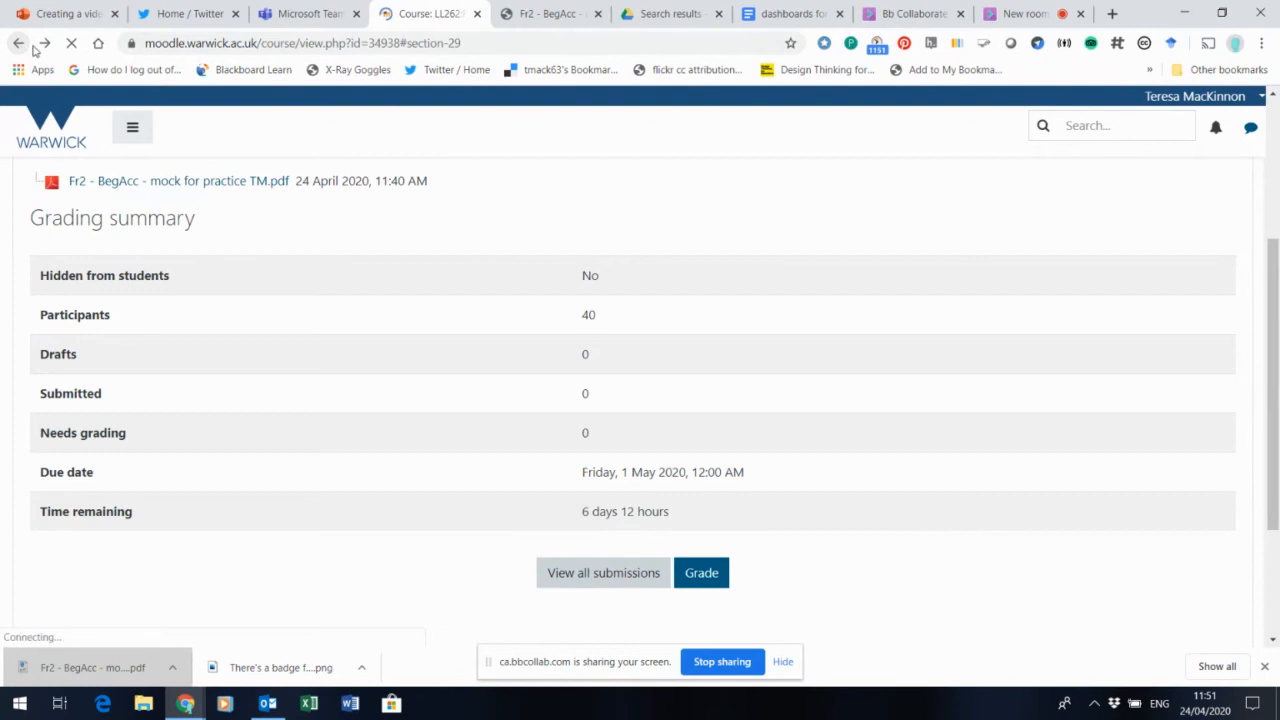
pyautogui.click(18, 42)
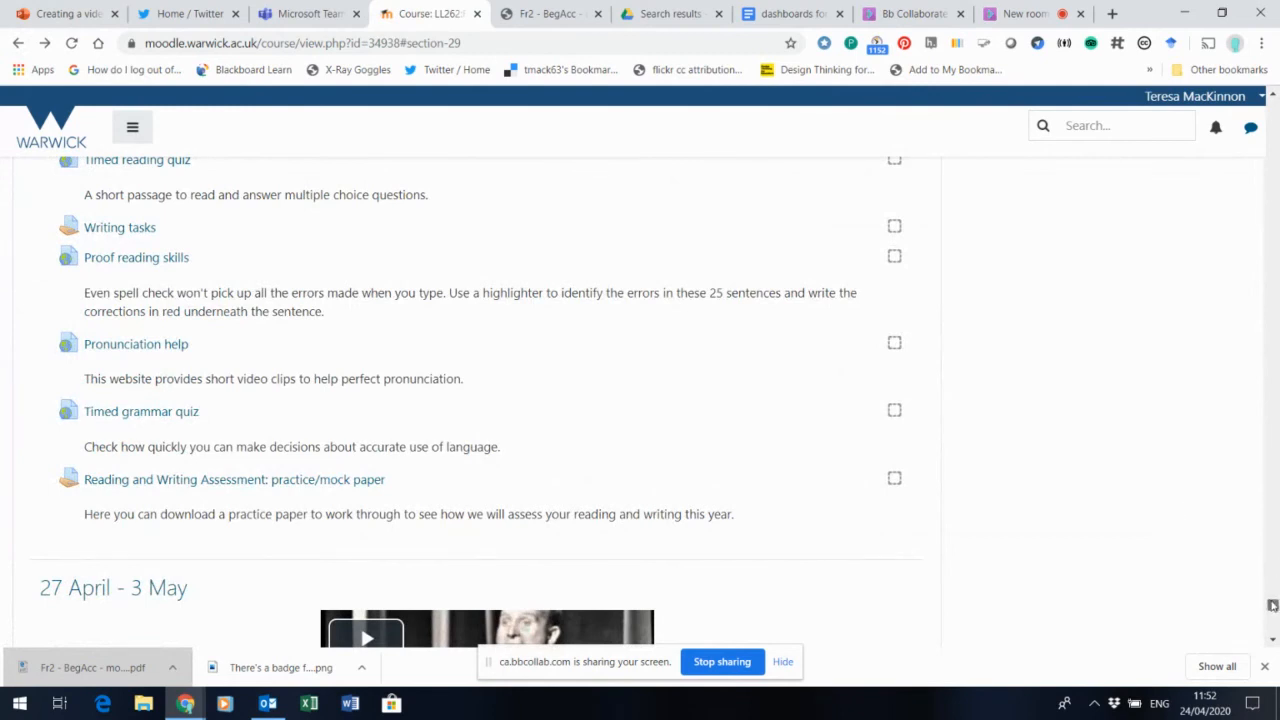
pyautogui.scroll(-3)
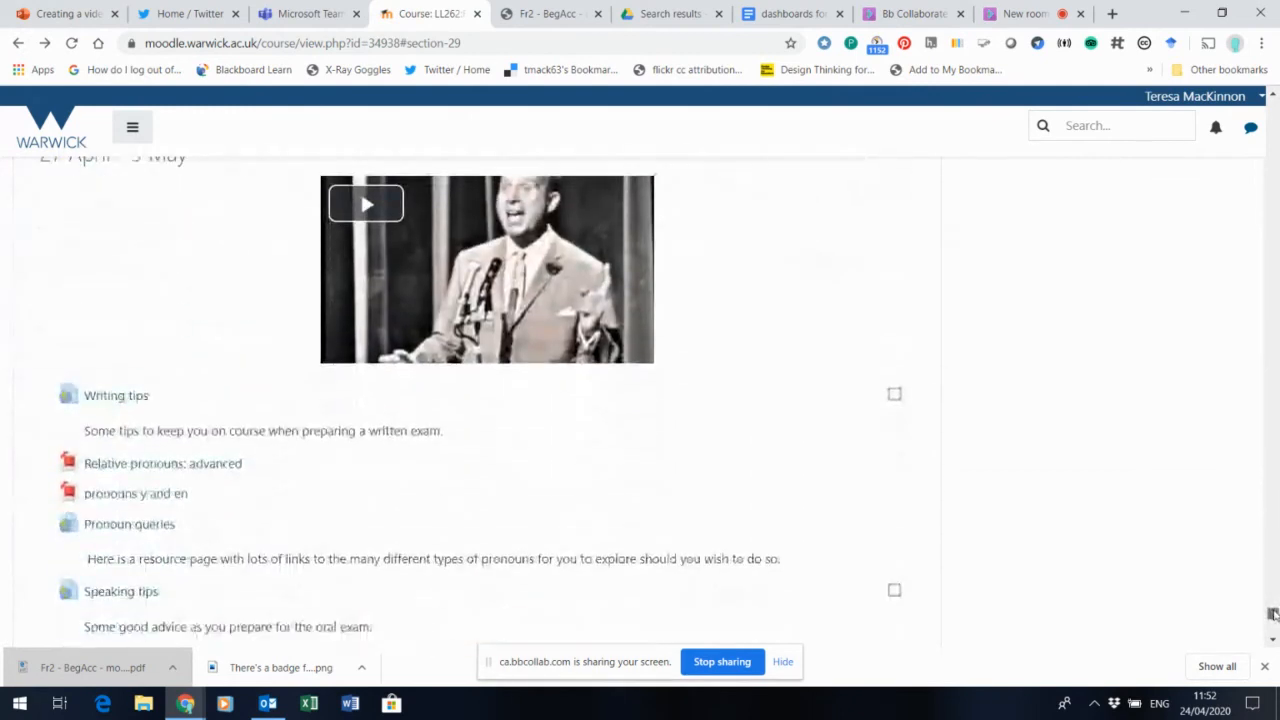
pyautogui.scroll(-3)
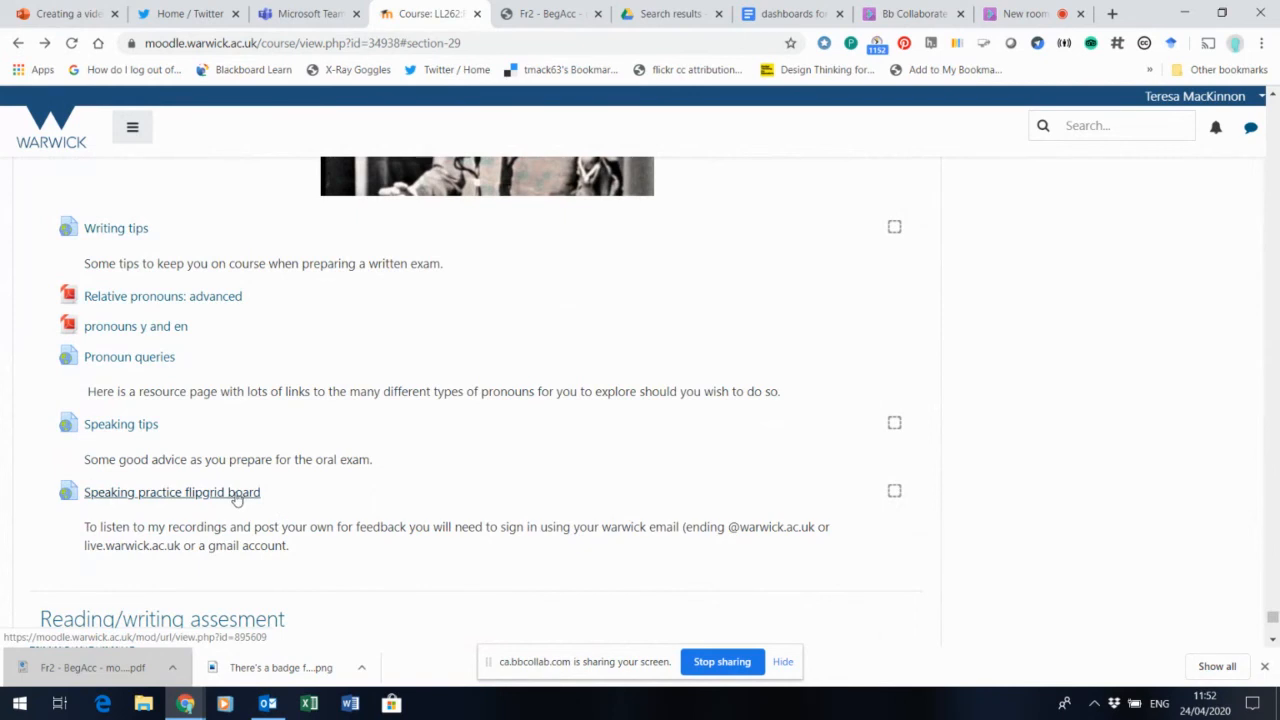
pyautogui.click(172, 492)
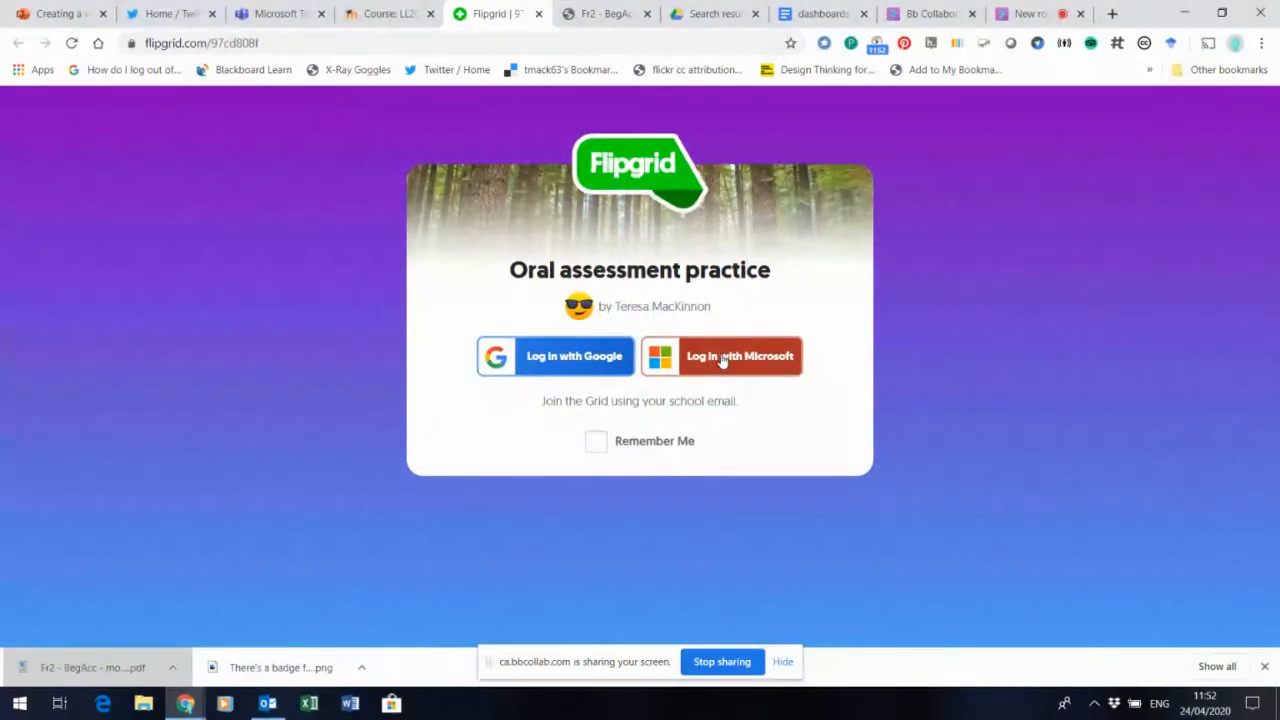
pyautogui.moveTo(575, 350)
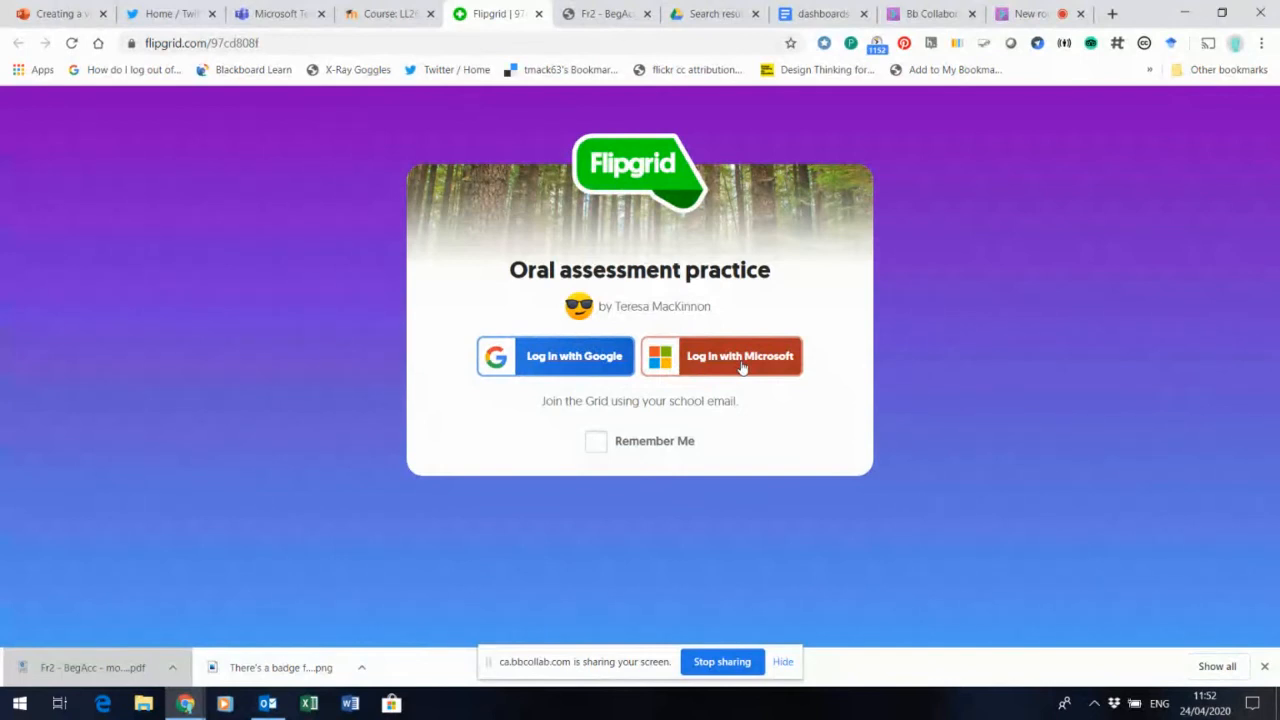
# - Log in to Flipgrid with a Microsoft work or school account and accept permissions
pyautogui.click(739, 356)
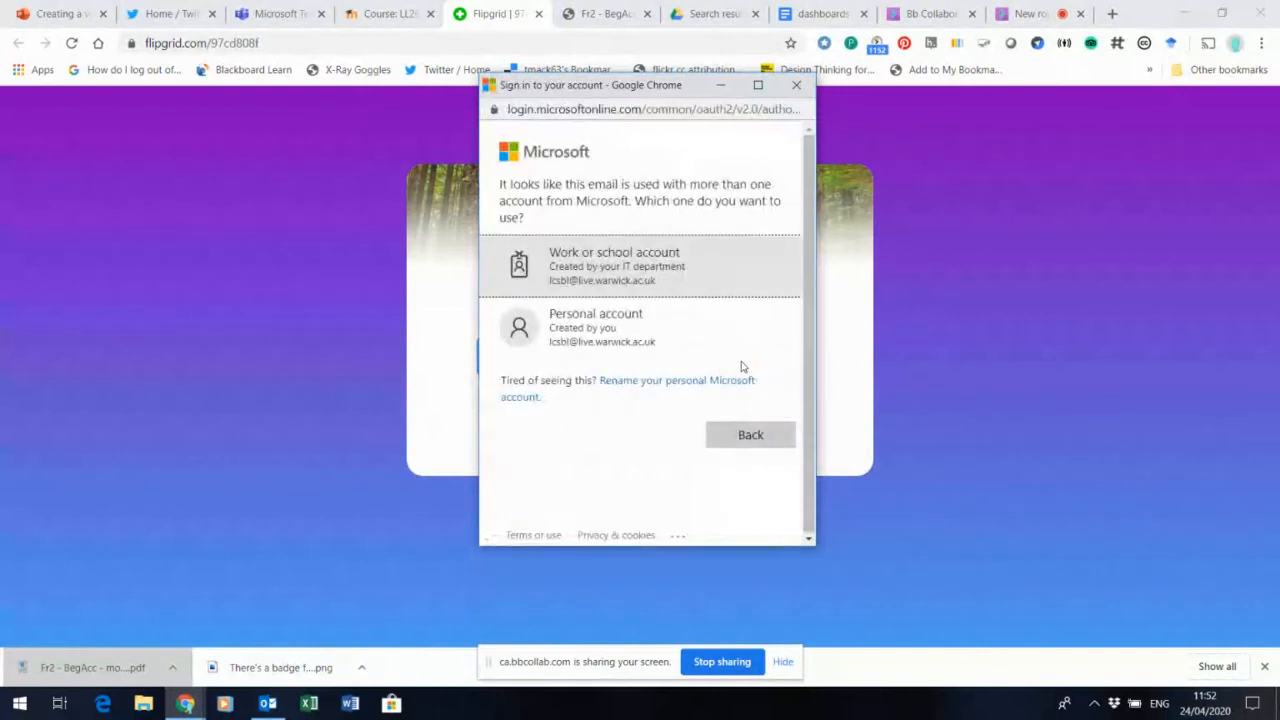
pyautogui.click(614, 265)
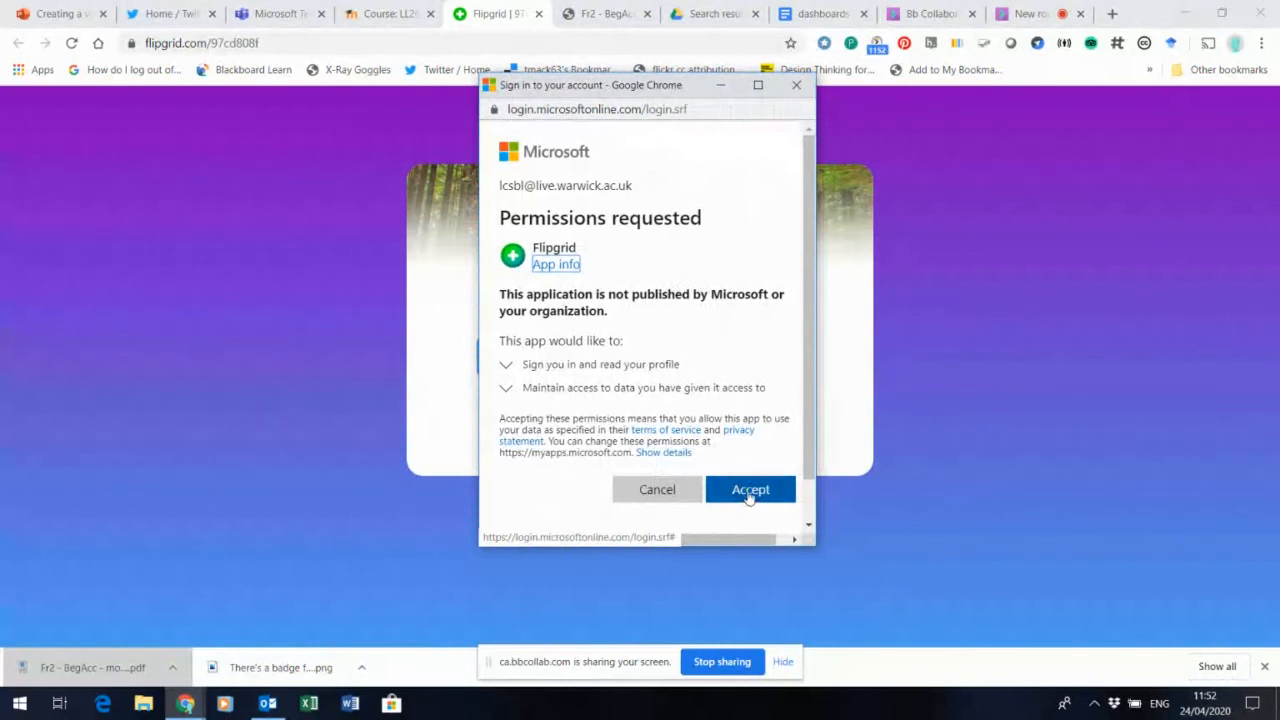
pyautogui.click(750, 489)
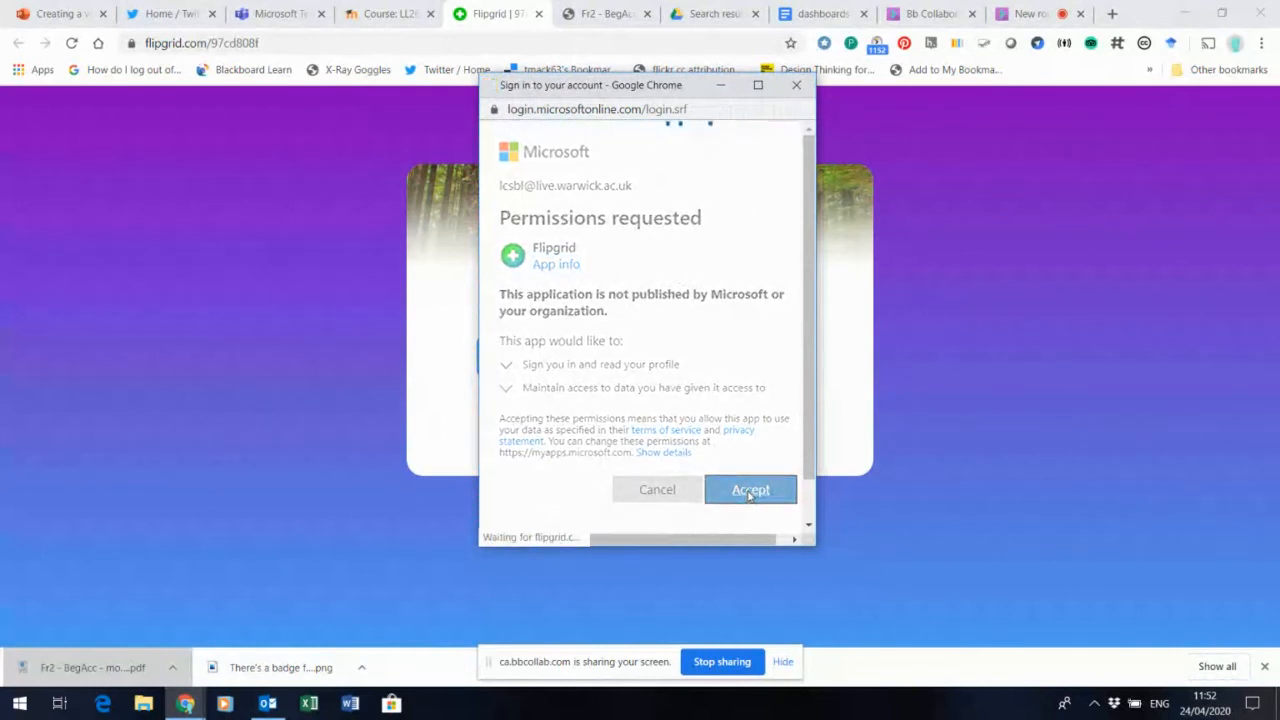
pyautogui.click(751, 489)
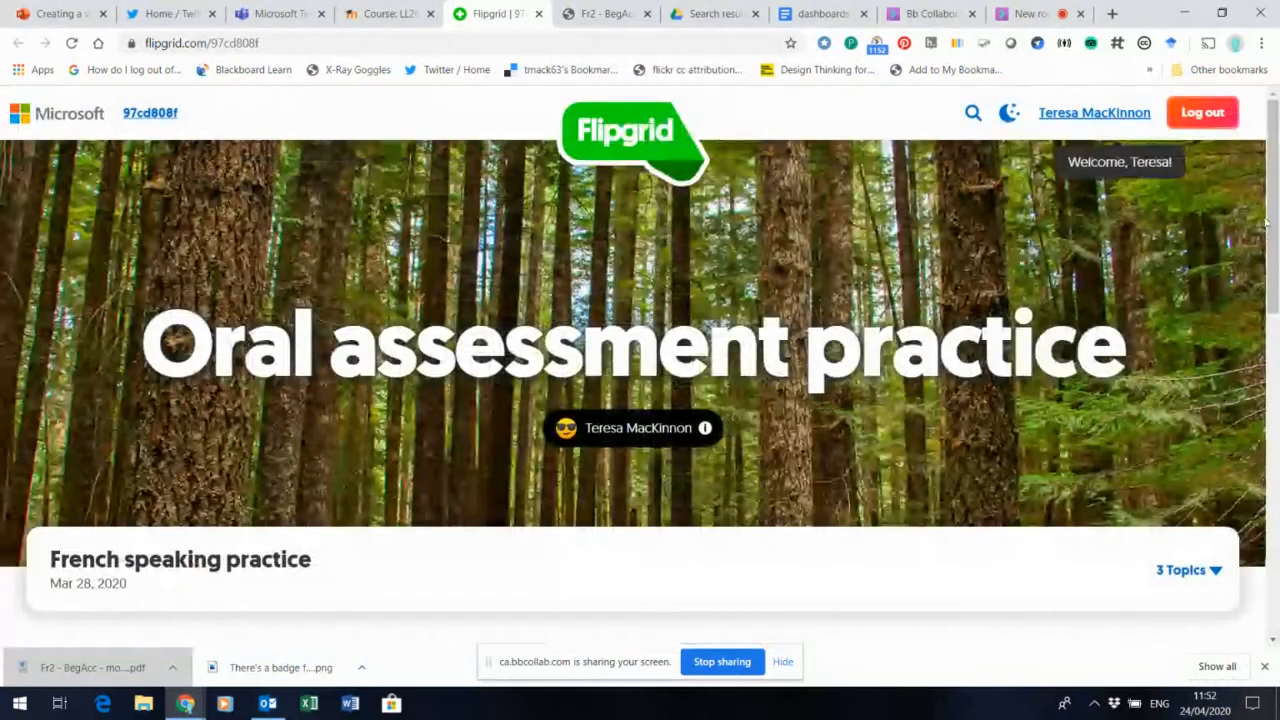
pyautogui.scroll(-3)
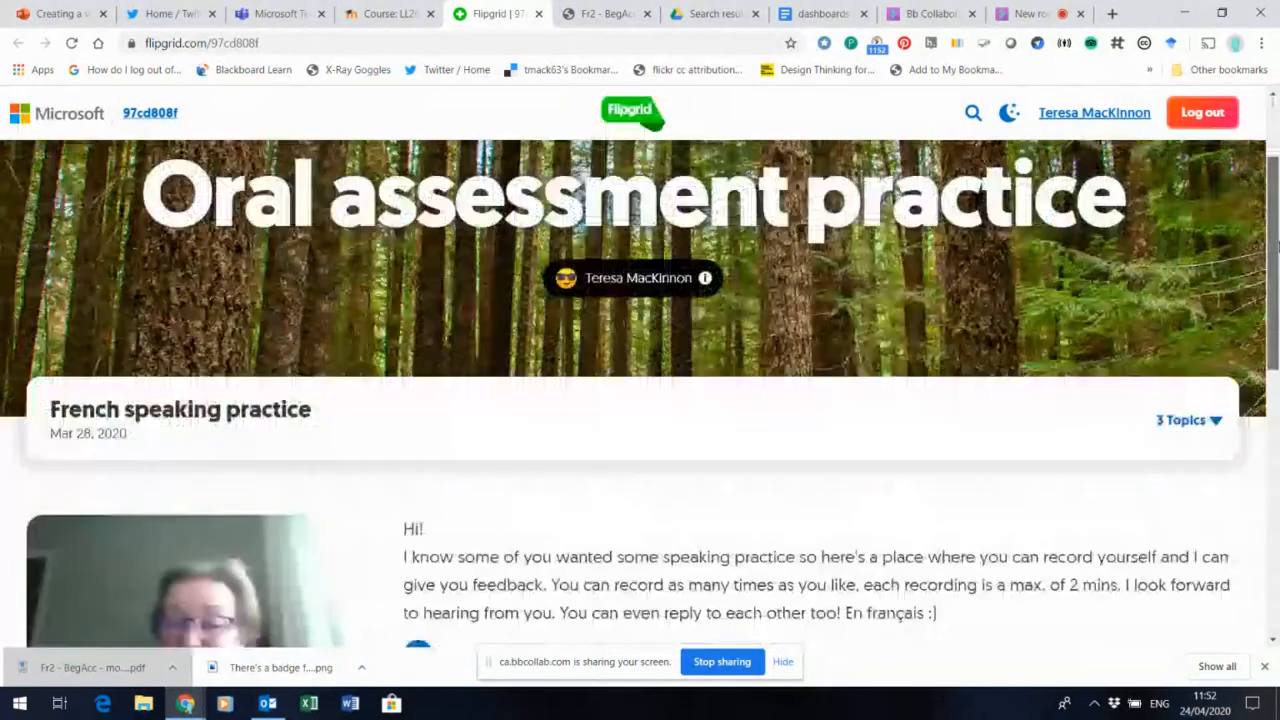
pyautogui.scroll(-3)
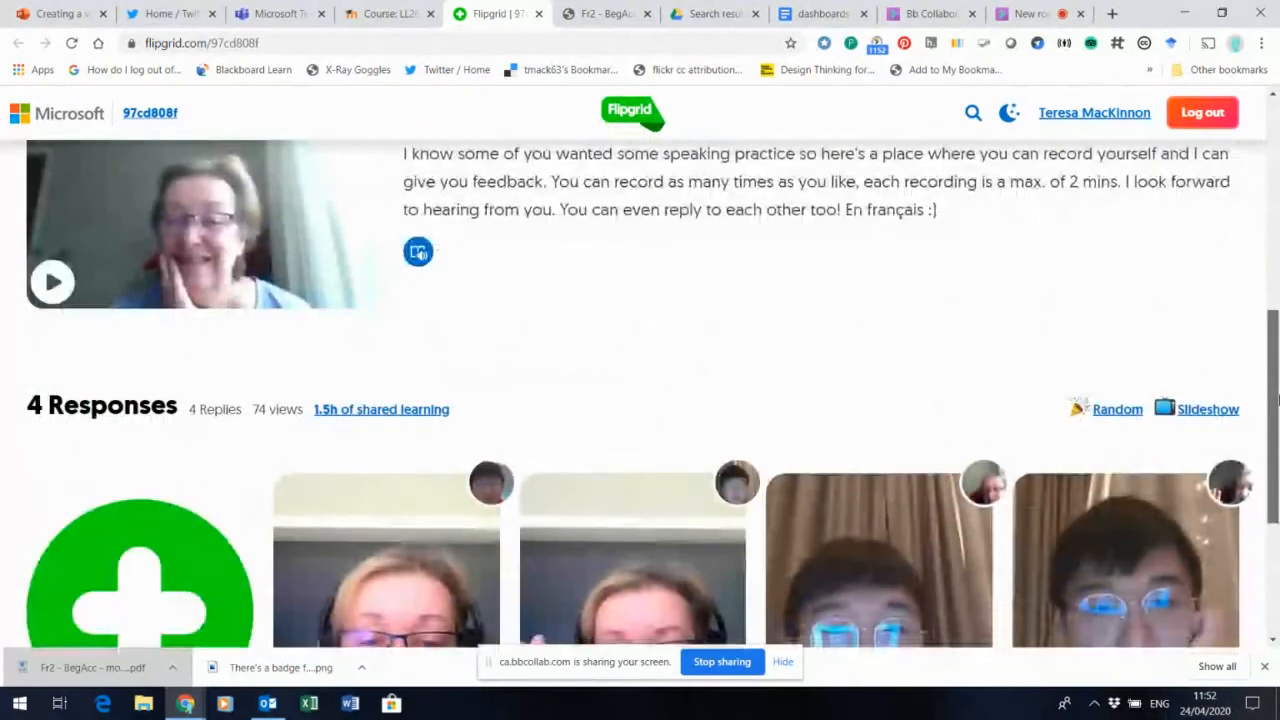
pyautogui.scroll(-3)
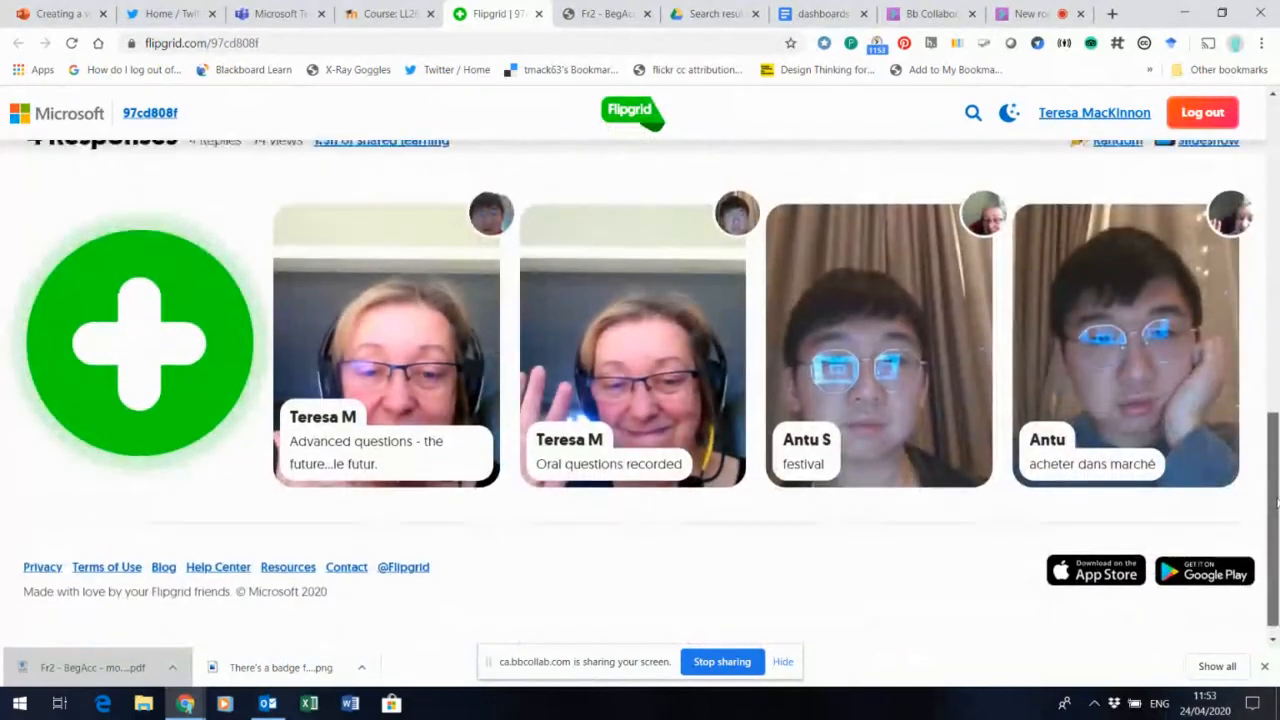
pyautogui.scroll(3)
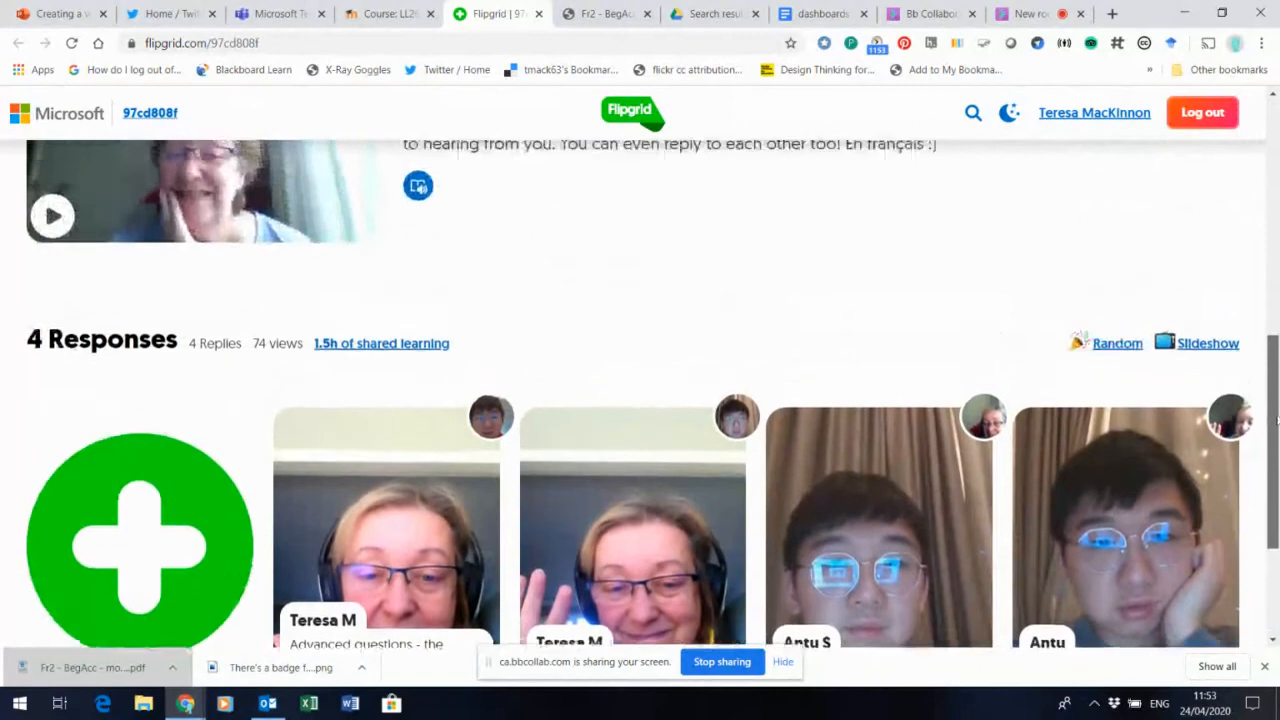
pyautogui.scroll(3)
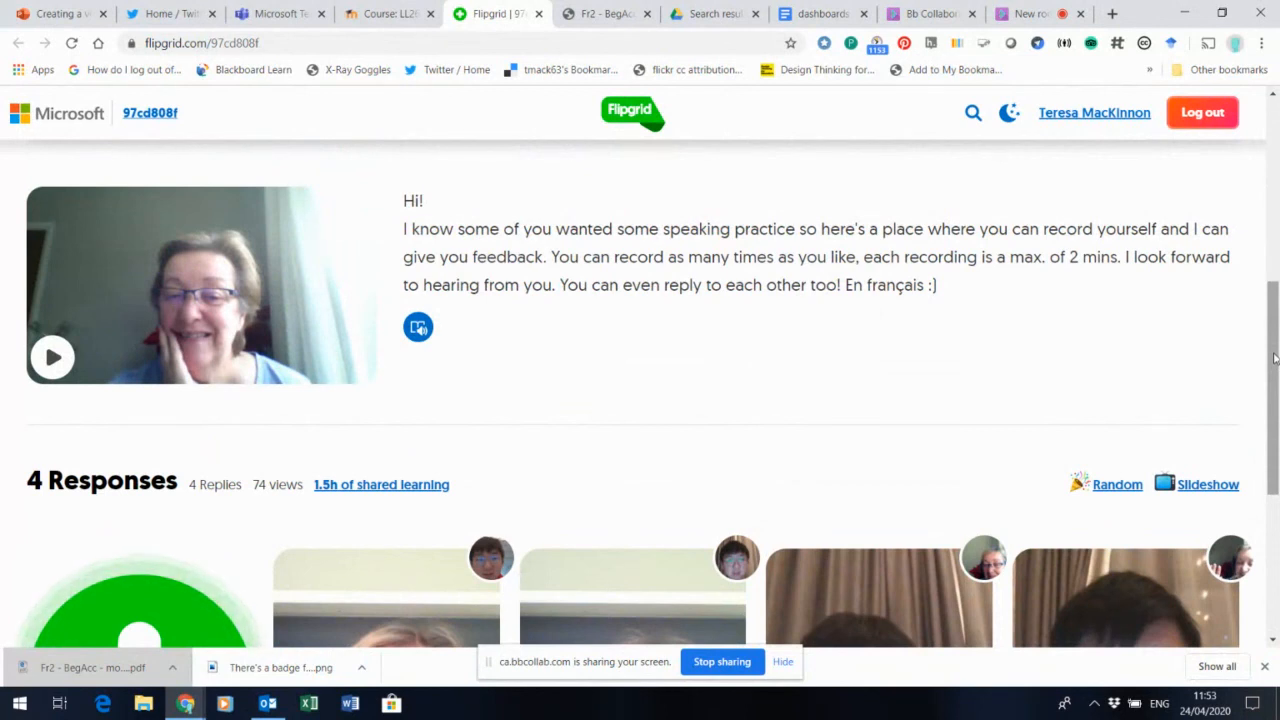
pyautogui.scroll(-3)
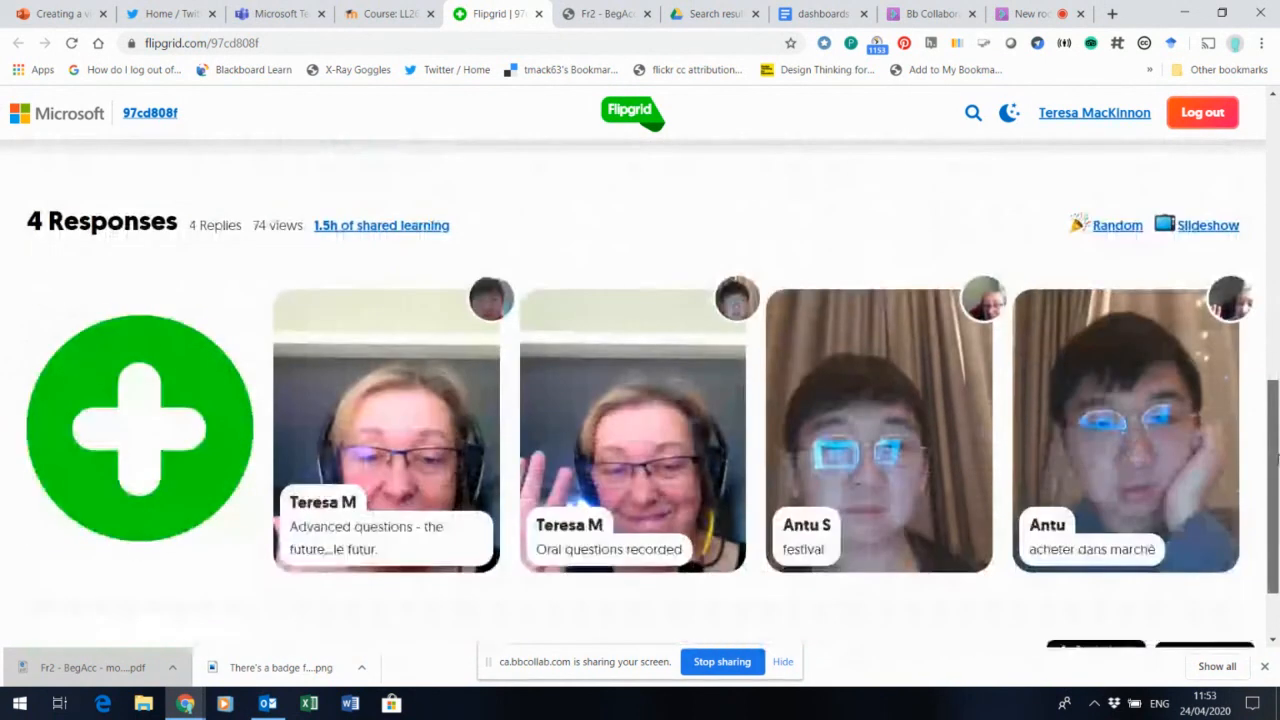
pyautogui.scroll(-3)
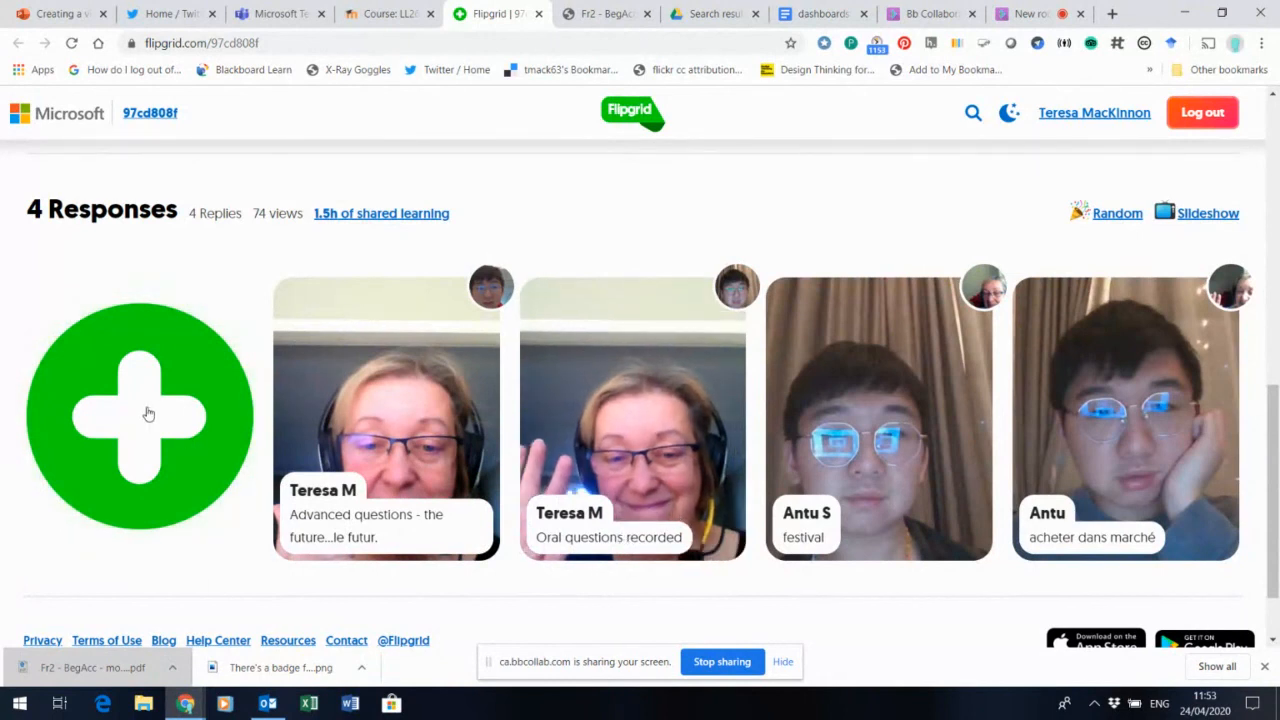
pyautogui.moveTo(140, 414)
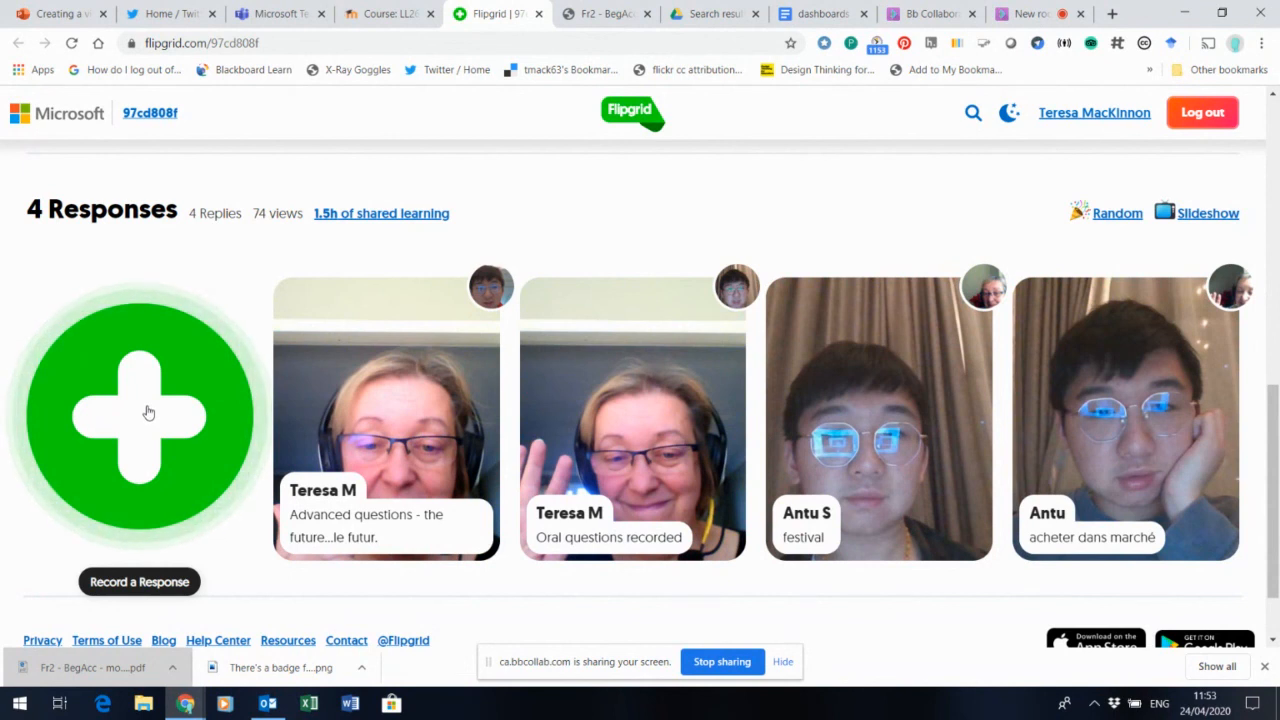
pyautogui.scroll(-3)
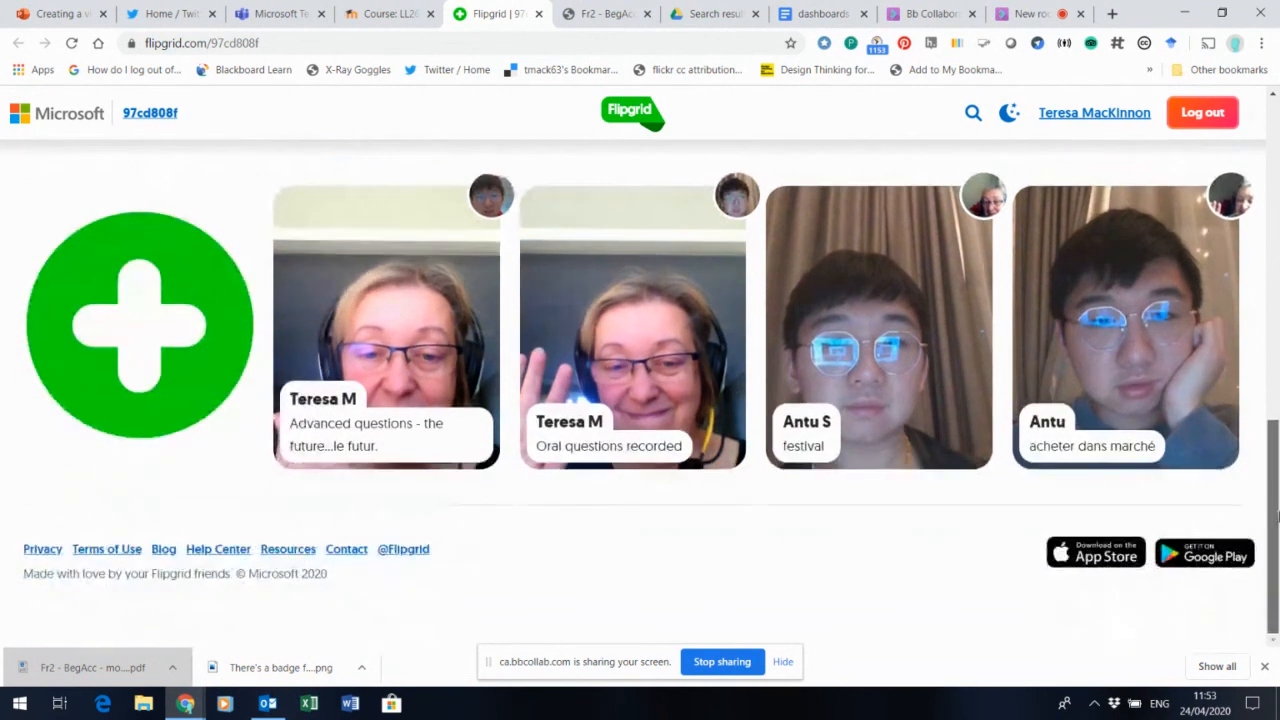
pyautogui.scroll(3)
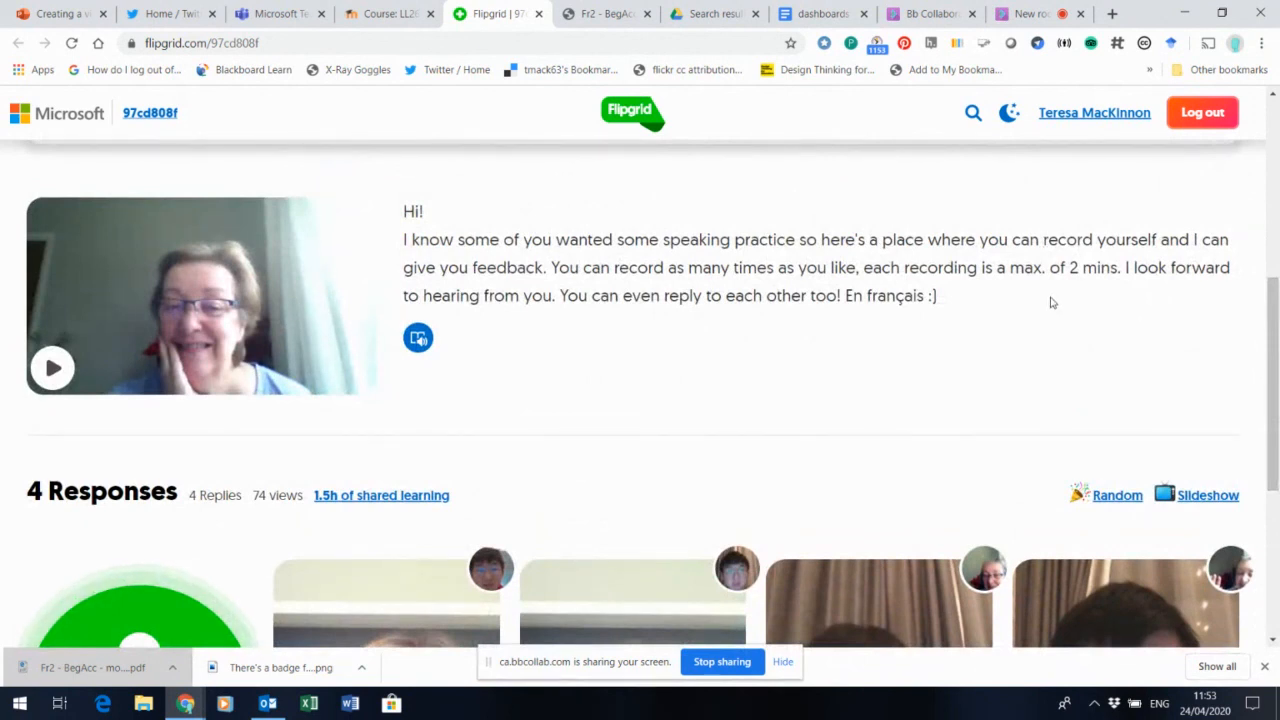
pyautogui.moveTo(1154, 384)
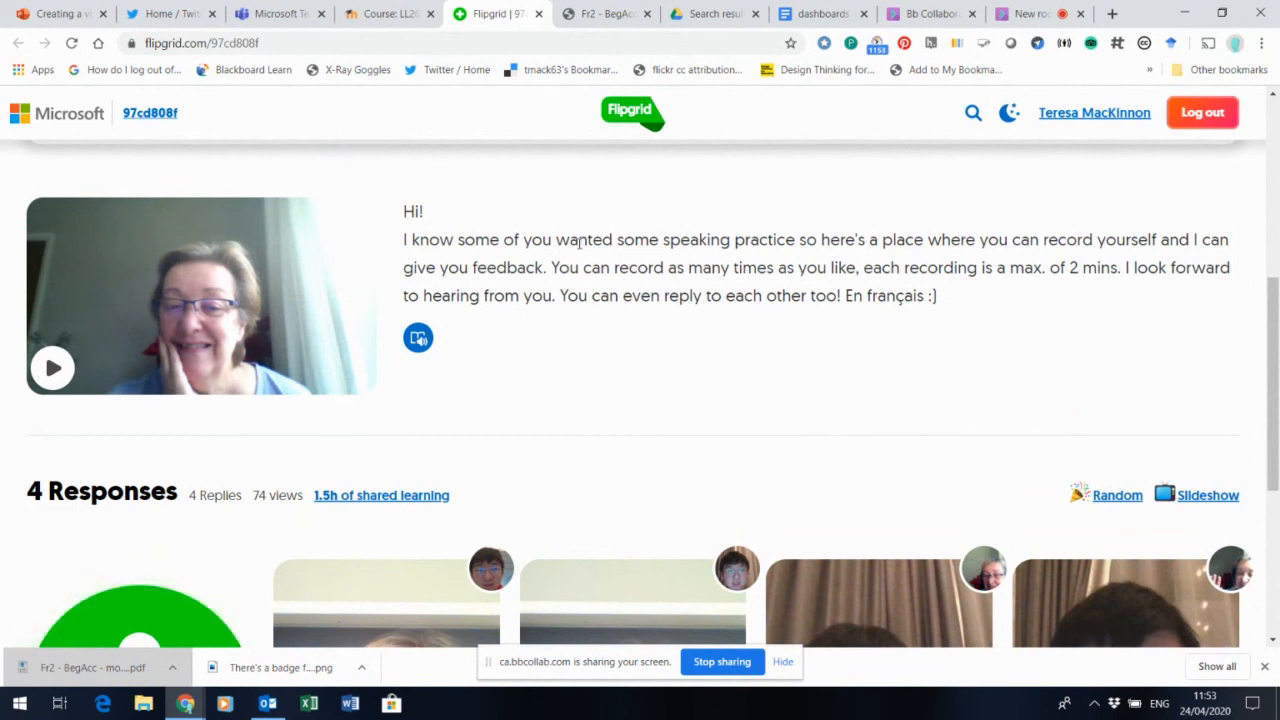
pyautogui.moveTo(722, 661)
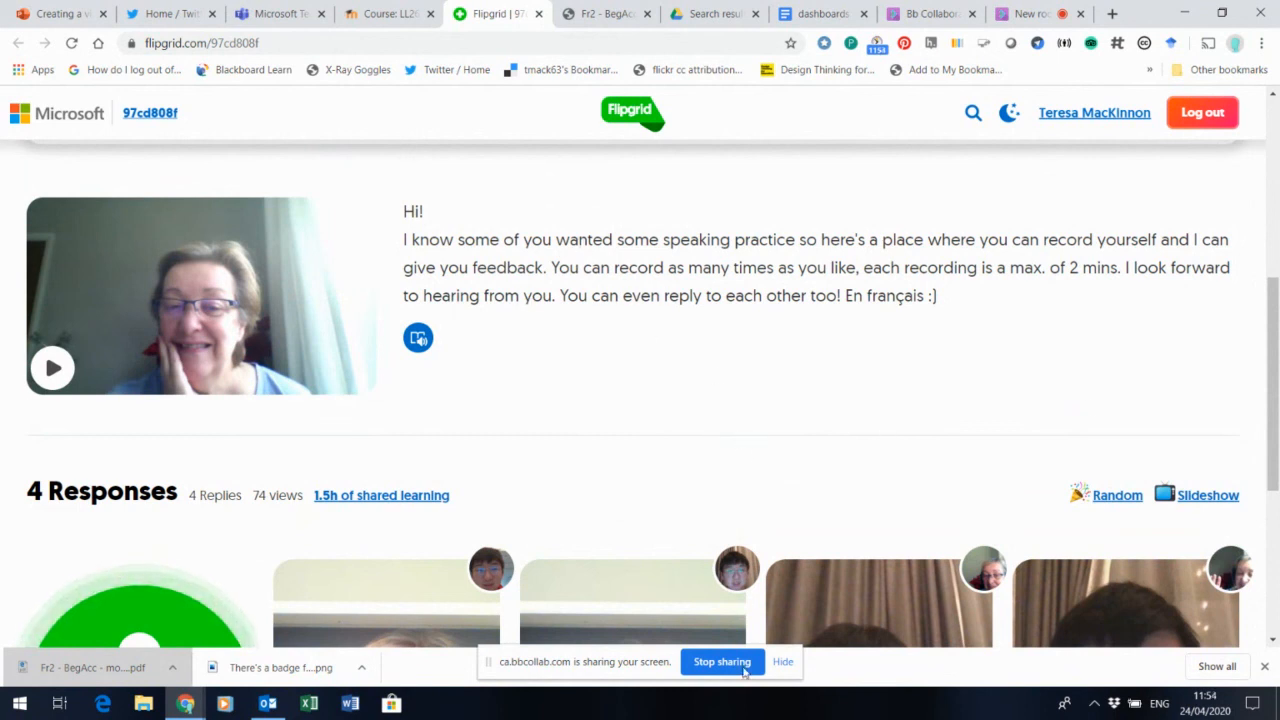